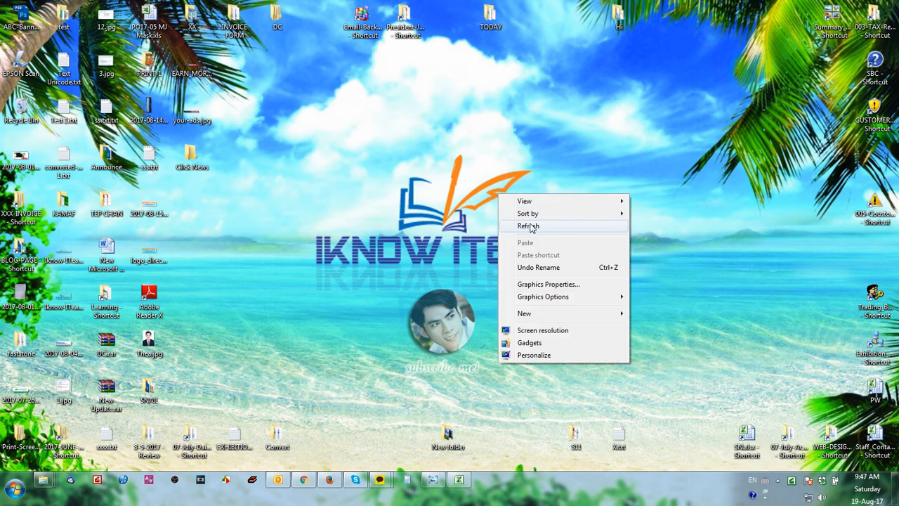
Bring Chrome with YouTube to the front and open the video upload page
{"action": "left_click", "coordinate": [528, 226]}
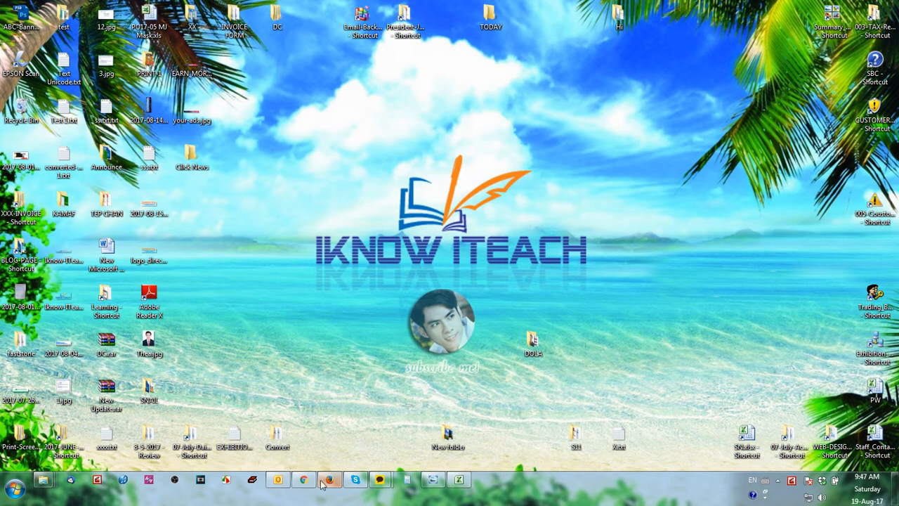
{"action": "left_click", "coordinate": [304, 480]}
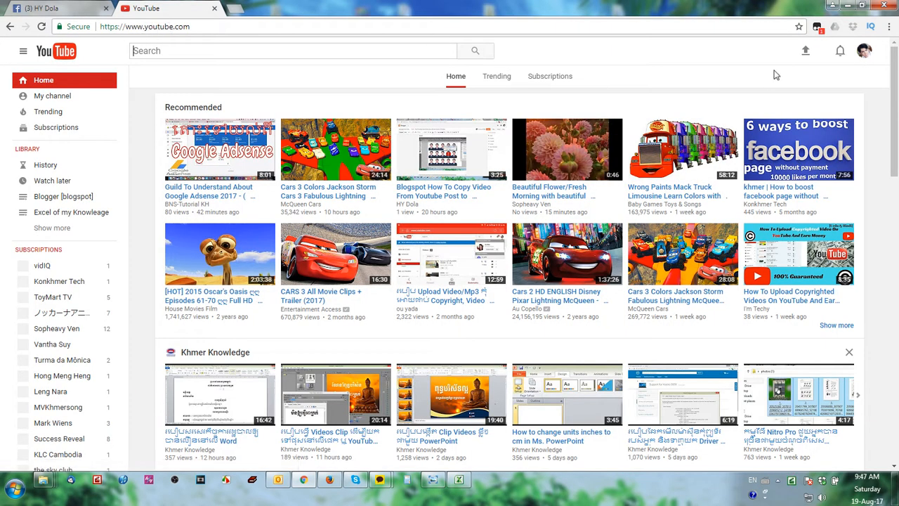
{"action": "mouse_move", "coordinate": [805, 50]}
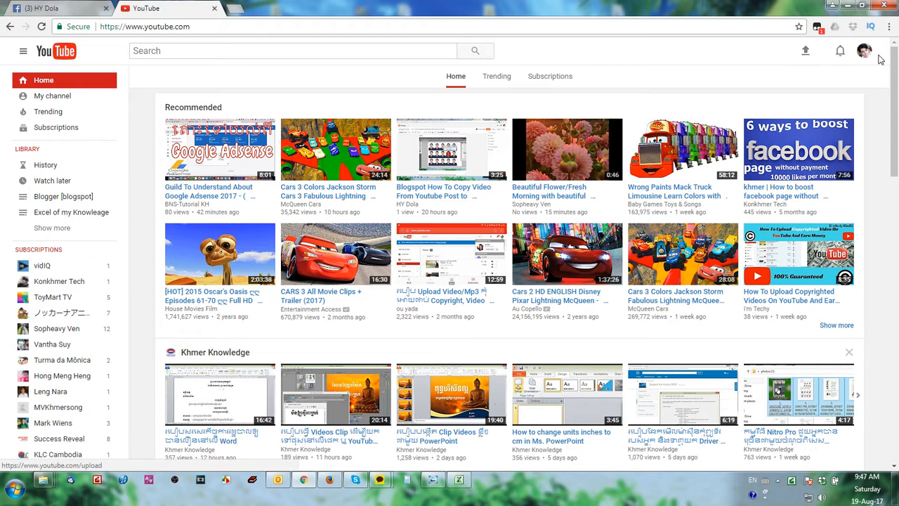
{"action": "left_click", "coordinate": [864, 51]}
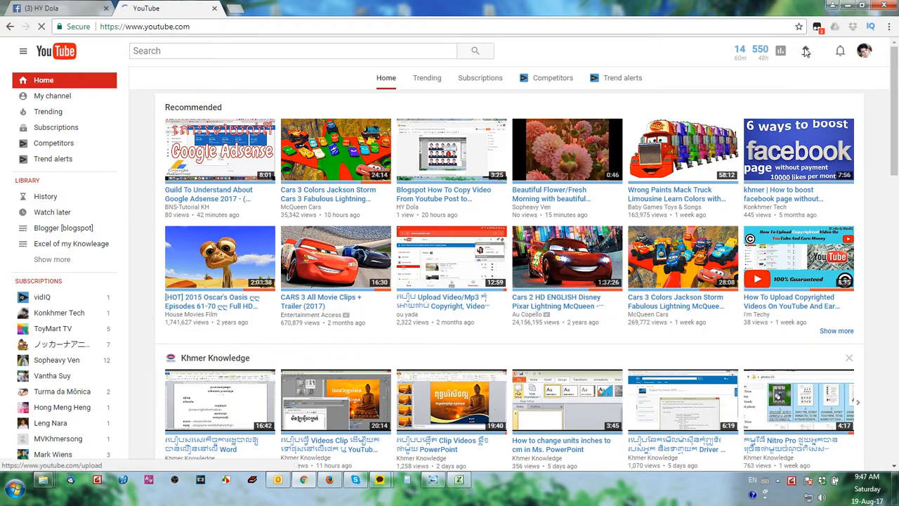
{"action": "left_click", "coordinate": [806, 50]}
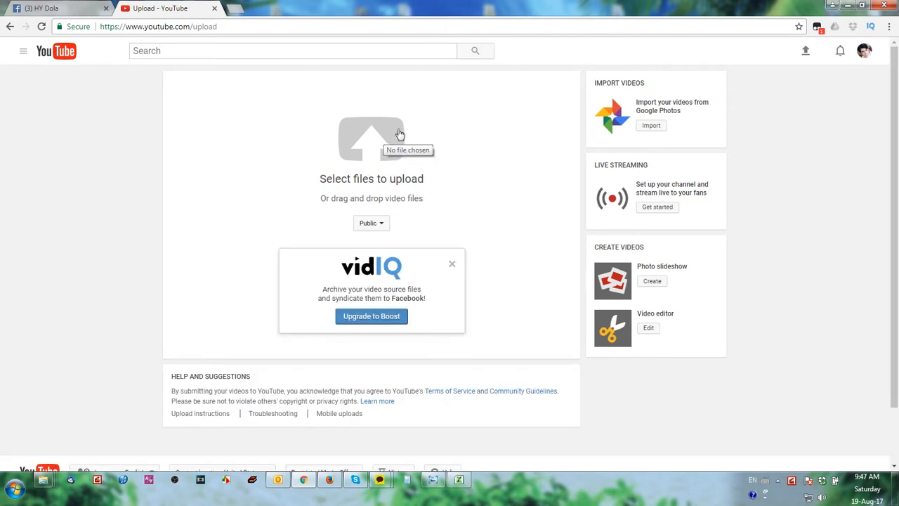
Pick the Google Language Translator plugins video from Learning > Helloasean COM for upload
{"action": "left_click", "coordinate": [371, 222]}
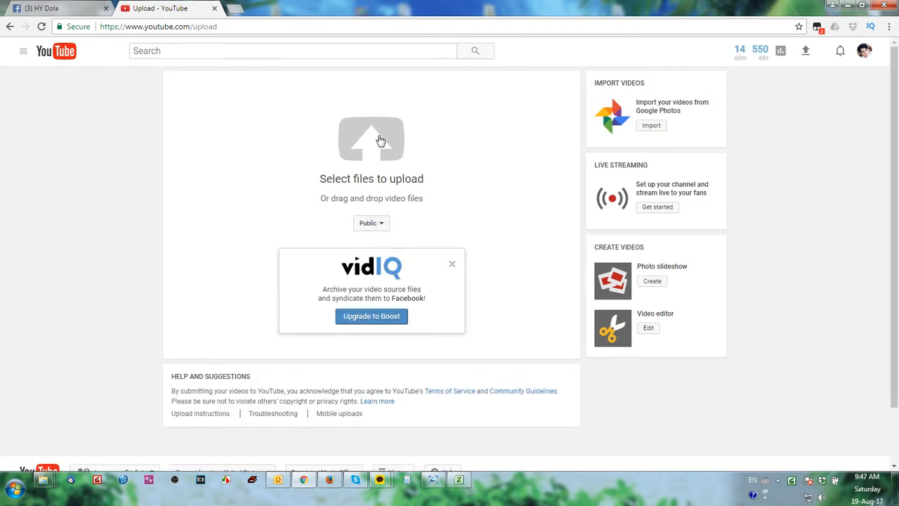
{"action": "left_click", "coordinate": [371, 139]}
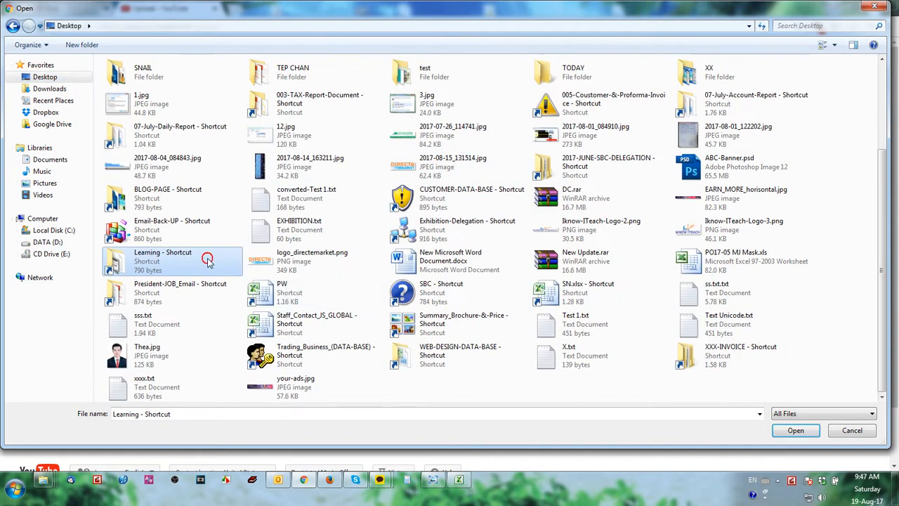
{"action": "double_click", "coordinate": [162, 256]}
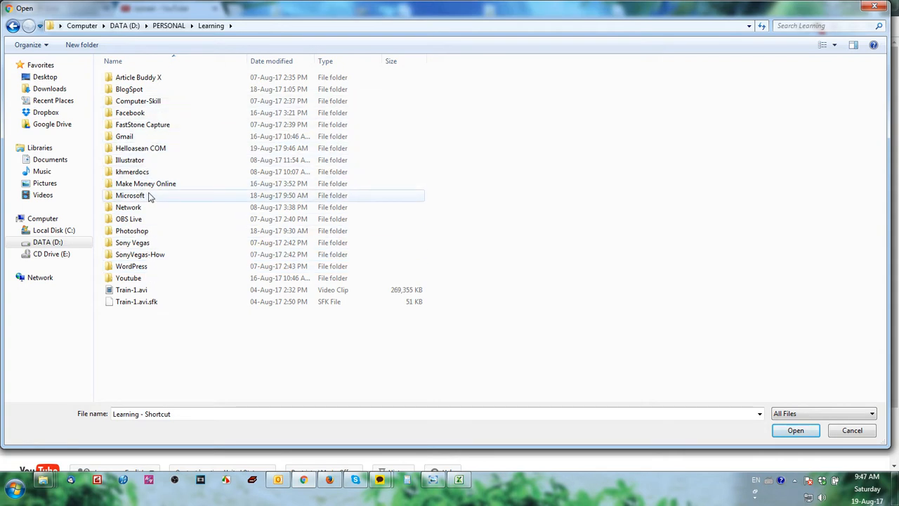
{"action": "double_click", "coordinate": [141, 147]}
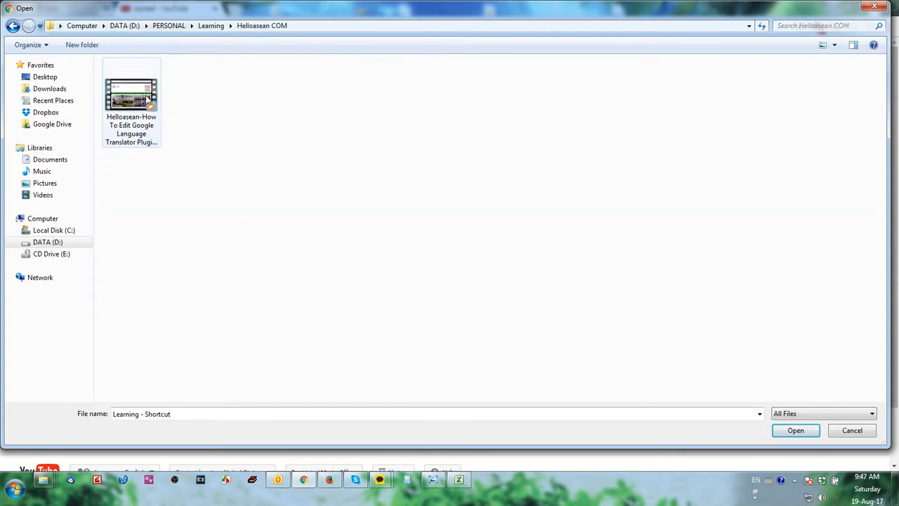
{"action": "left_click", "coordinate": [131, 91]}
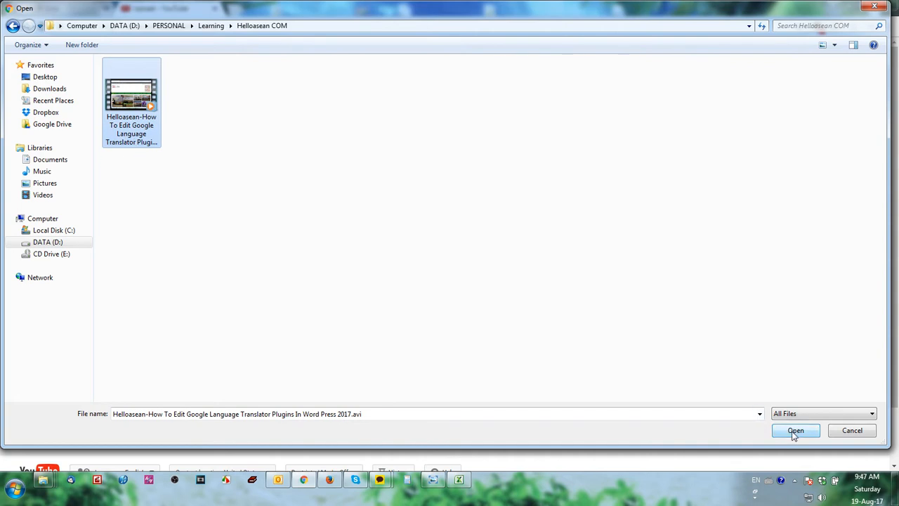
Start the upload and add title words like Helloasean, Google, Language, Translator as tags
{"action": "left_click", "coordinate": [795, 429]}
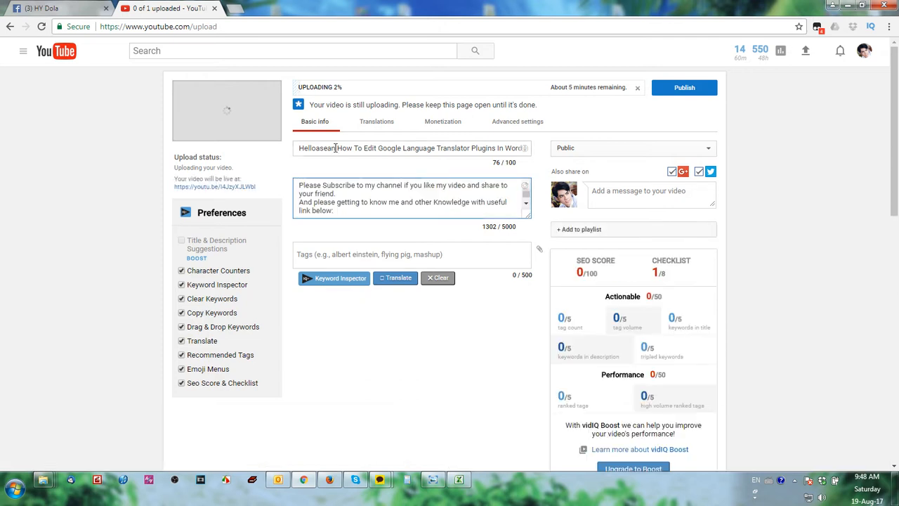
{"action": "double_click", "coordinate": [317, 148]}
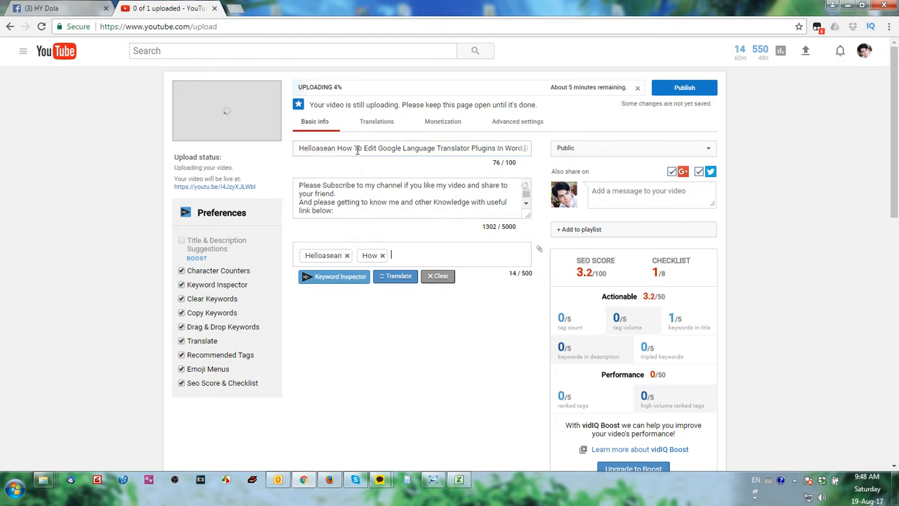
{"action": "double_click", "coordinate": [358, 148]}
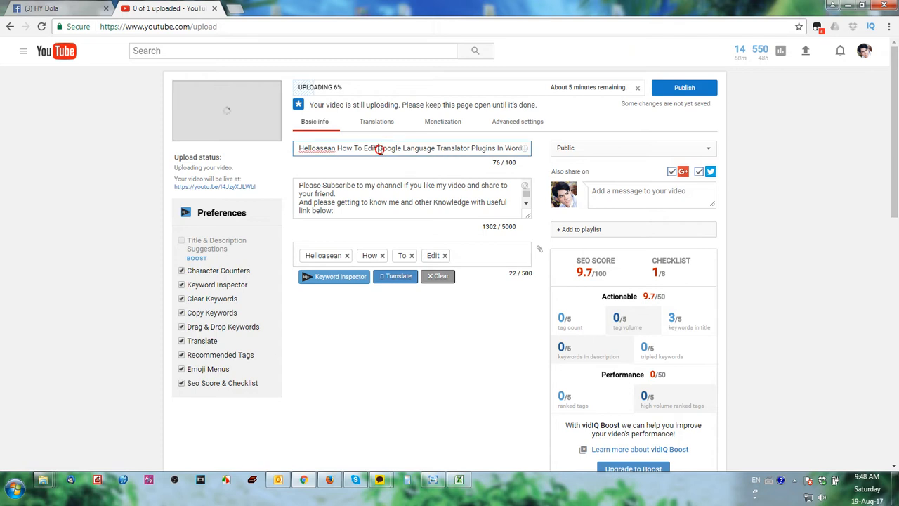
{"action": "type", "text": "Google Language"}
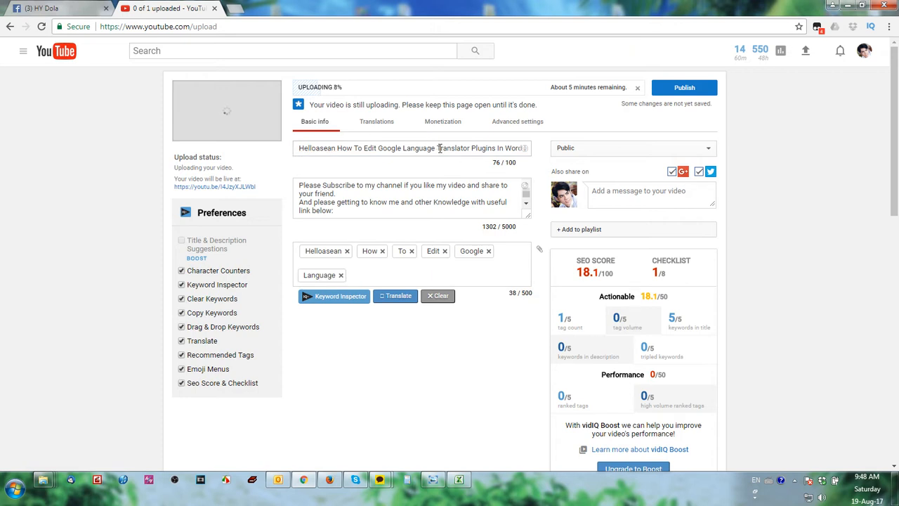
{"action": "double_click", "coordinate": [452, 148]}
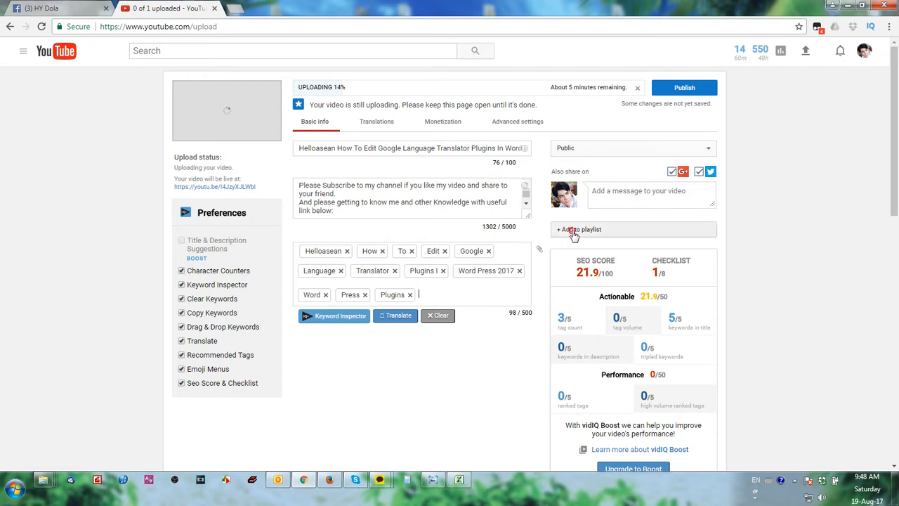
Create a new playlist named 'Helloasean Website' and include the video in it
{"action": "left_click", "coordinate": [578, 229]}
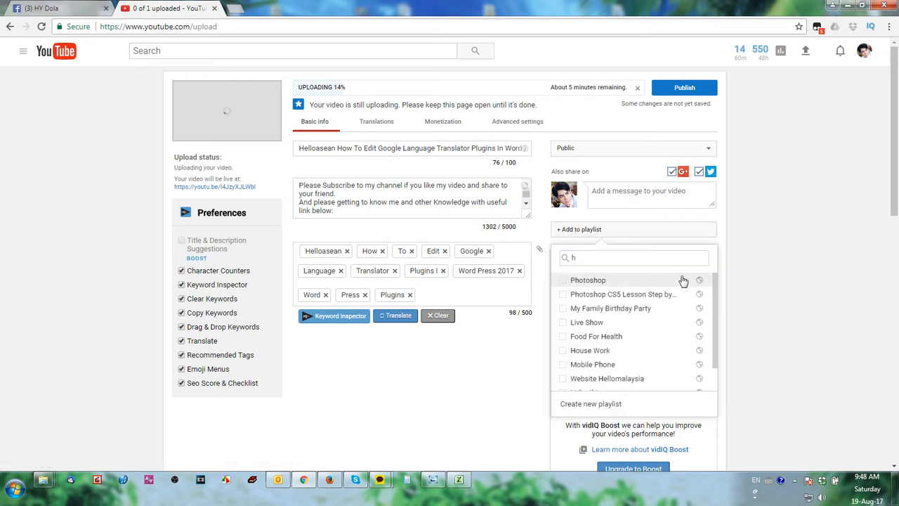
{"action": "type", "text": "e"}
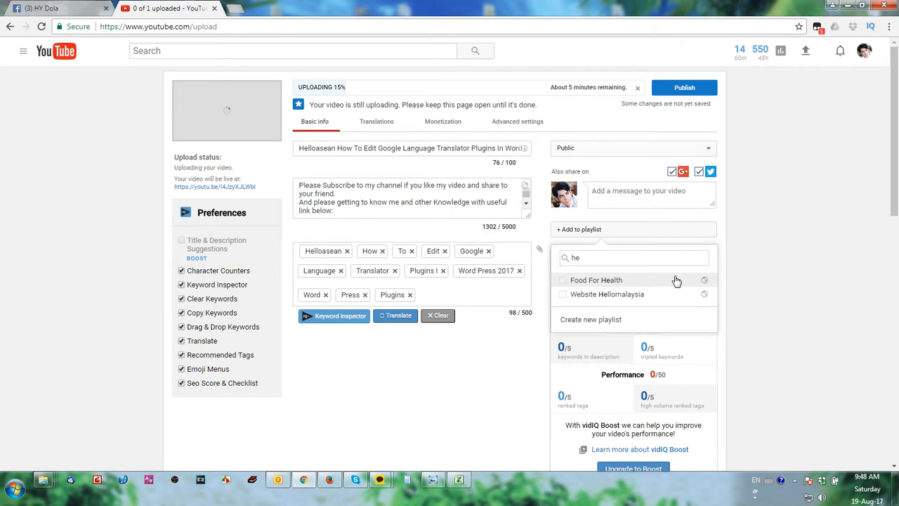
{"action": "left_click", "coordinate": [591, 319]}
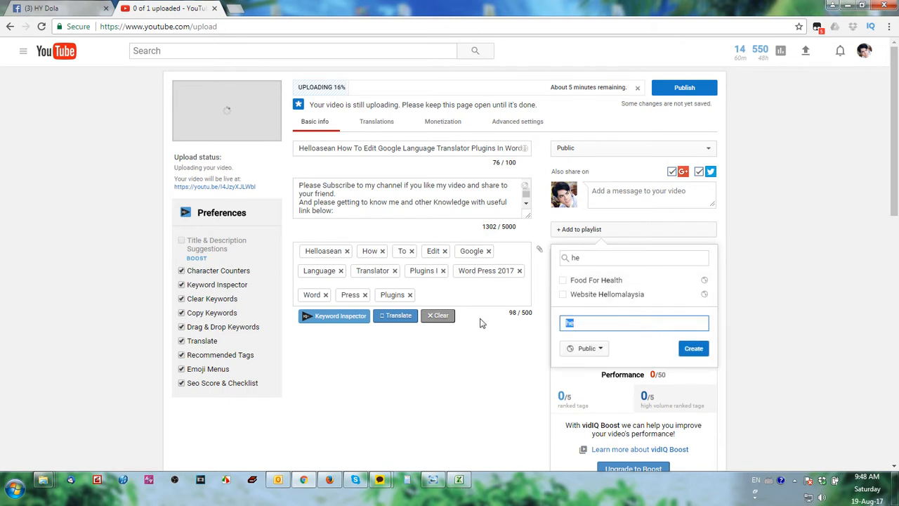
{"action": "type", "text": "Helloasean W"}
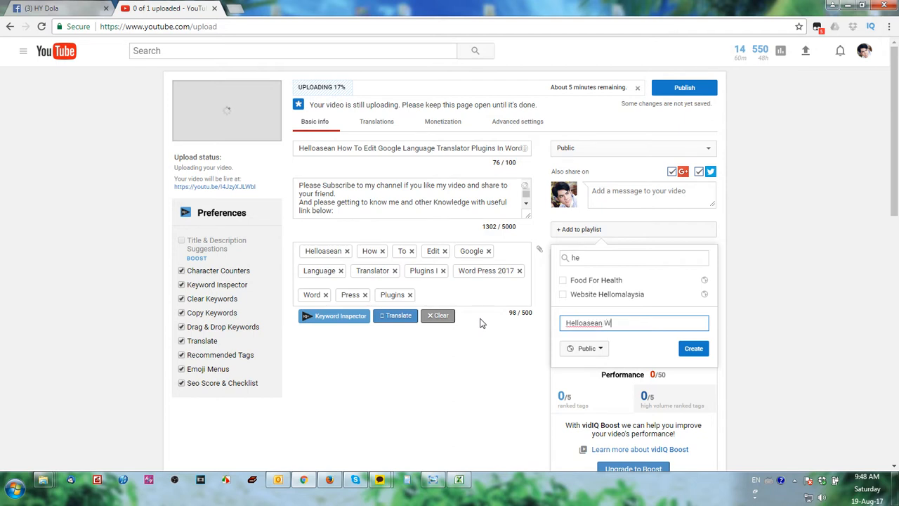
{"action": "type", "text": "ebas"}
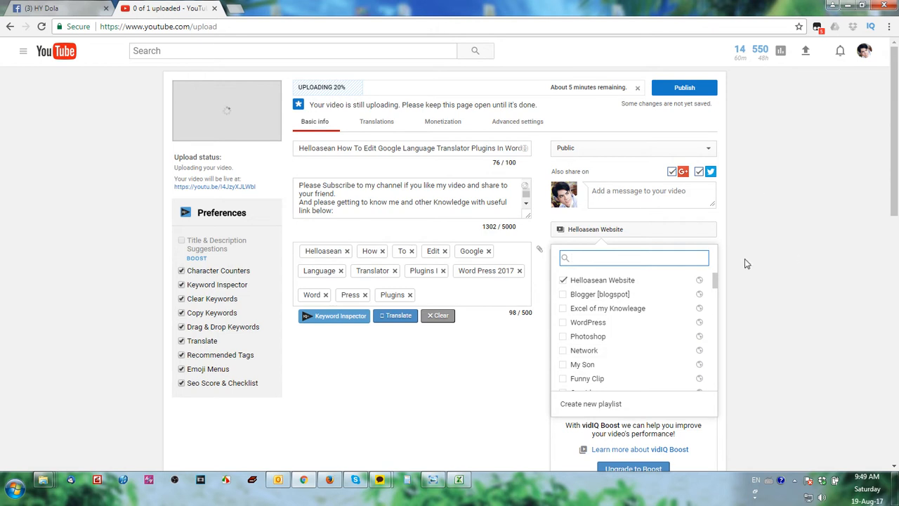
Add vidIQ's recommended tags asean, hello and indonesia to the video
{"action": "scroll", "scroll_direction": "down", "scroll_amount": 3}
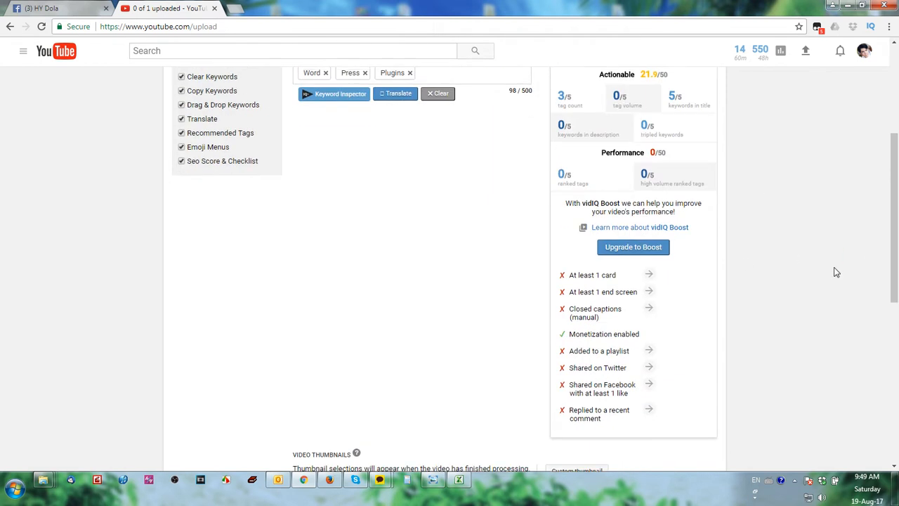
{"action": "scroll", "scroll_direction": "down", "scroll_amount": 3}
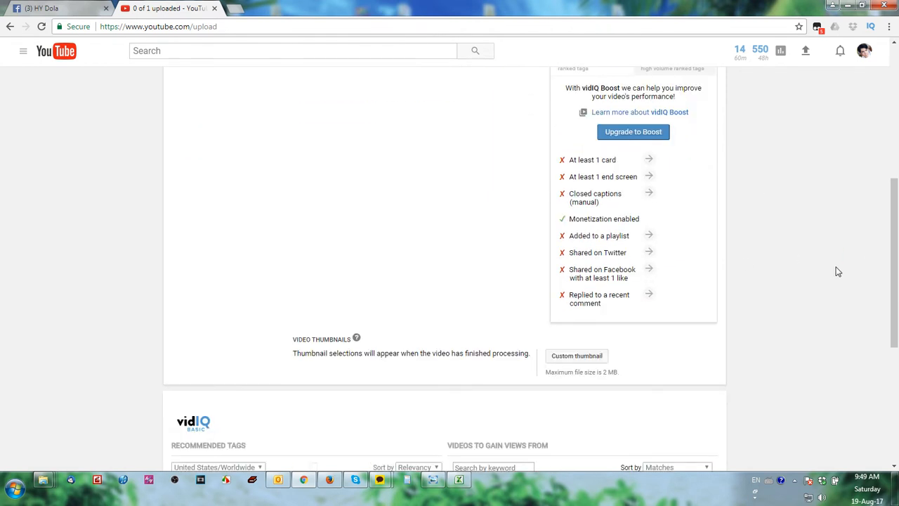
{"action": "scroll", "scroll_direction": "down", "scroll_amount": 3}
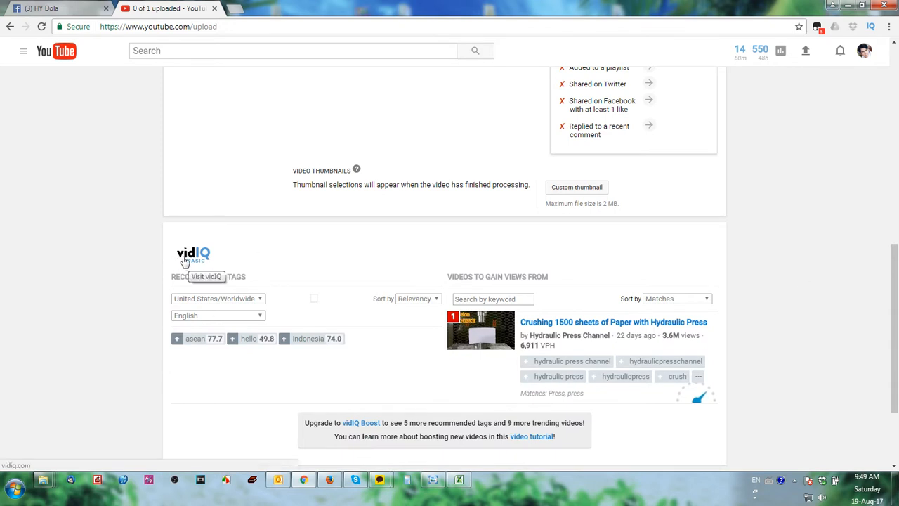
{"action": "mouse_move", "coordinate": [196, 261]}
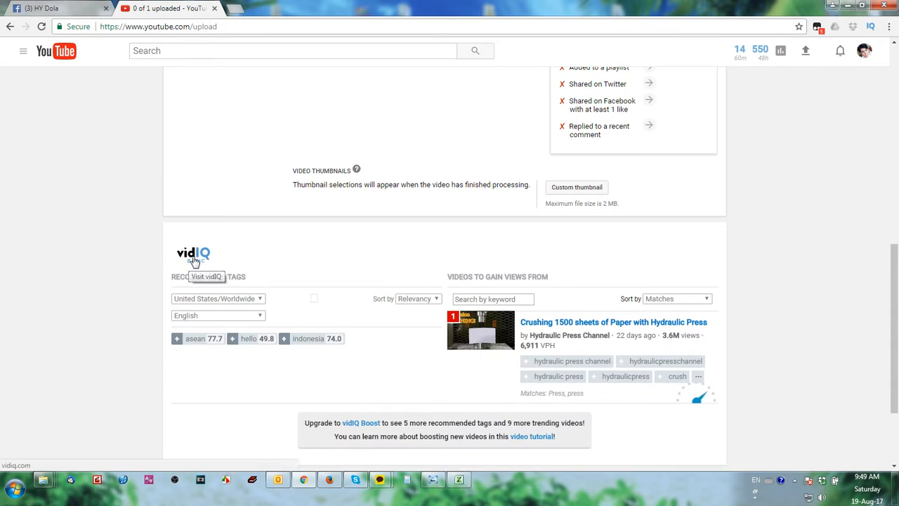
{"action": "mouse_move", "coordinate": [363, 363]}
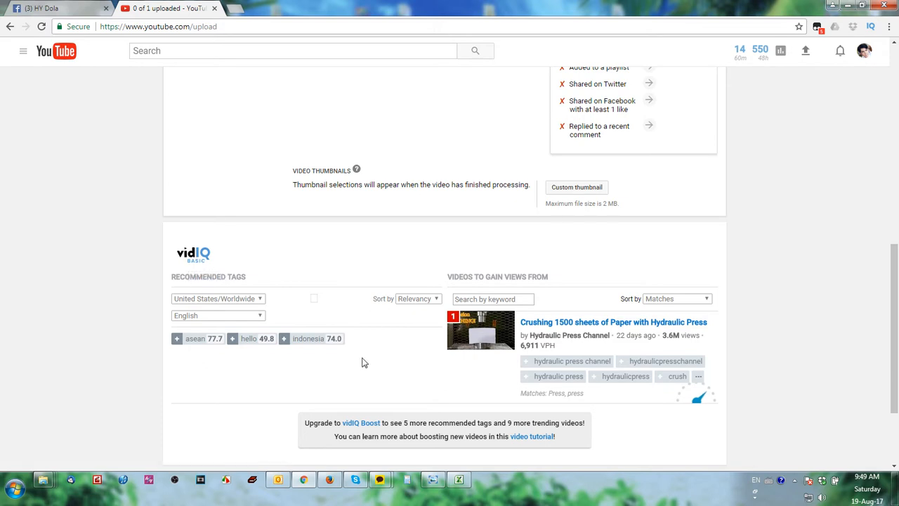
{"action": "mouse_move", "coordinate": [288, 338]}
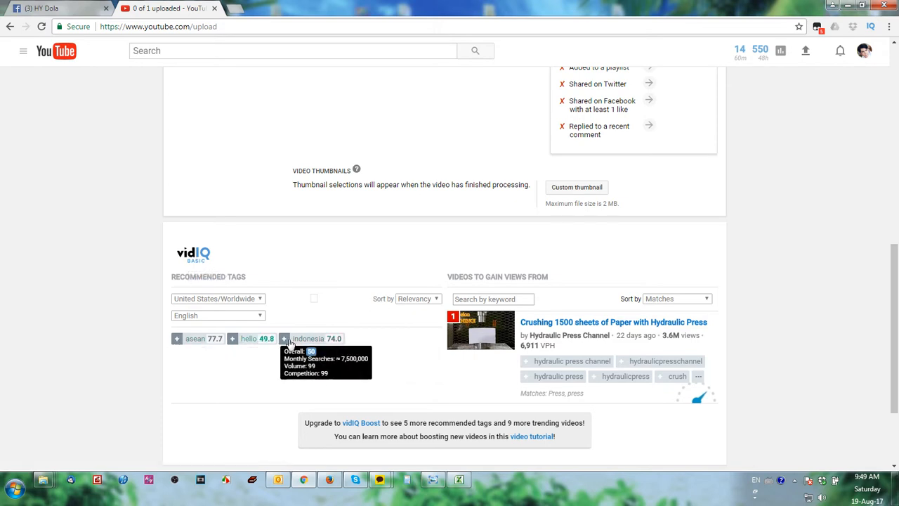
{"action": "scroll", "scroll_direction": "up", "scroll_amount": 3}
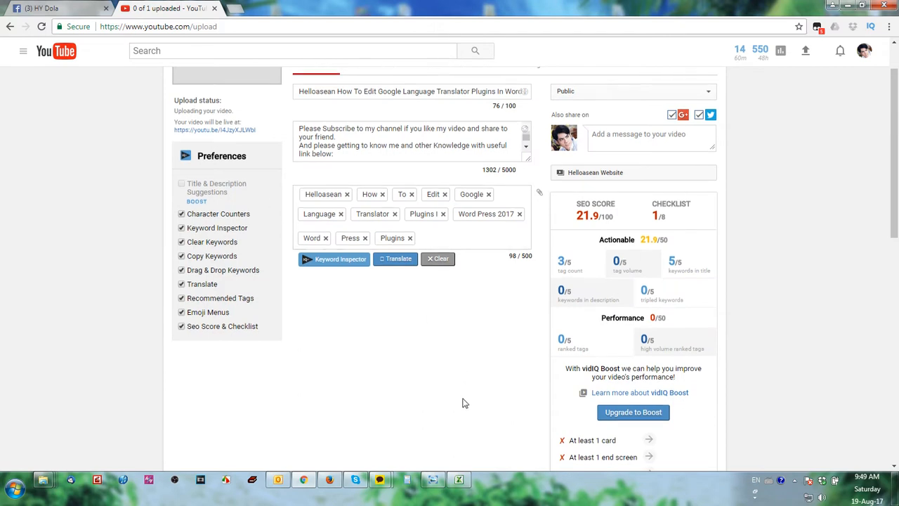
{"action": "scroll", "scroll_direction": "down", "scroll_amount": 3}
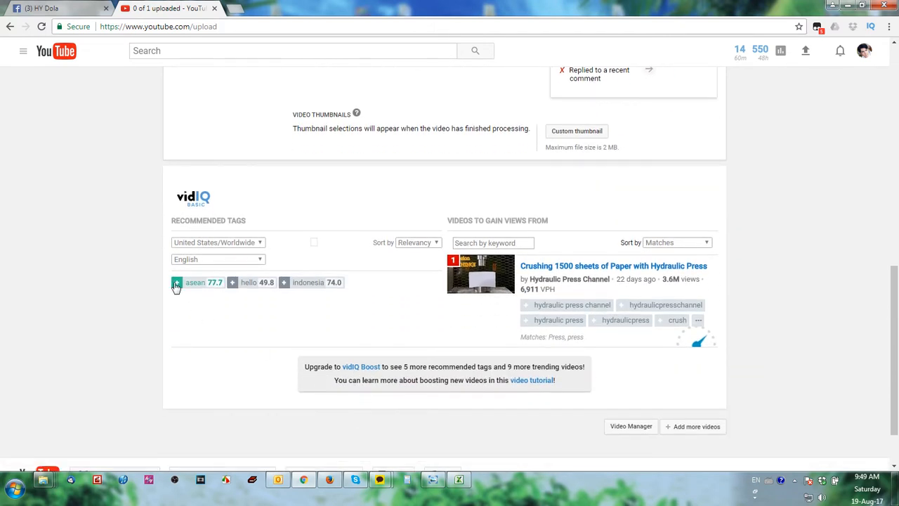
{"action": "mouse_move", "coordinate": [204, 282]}
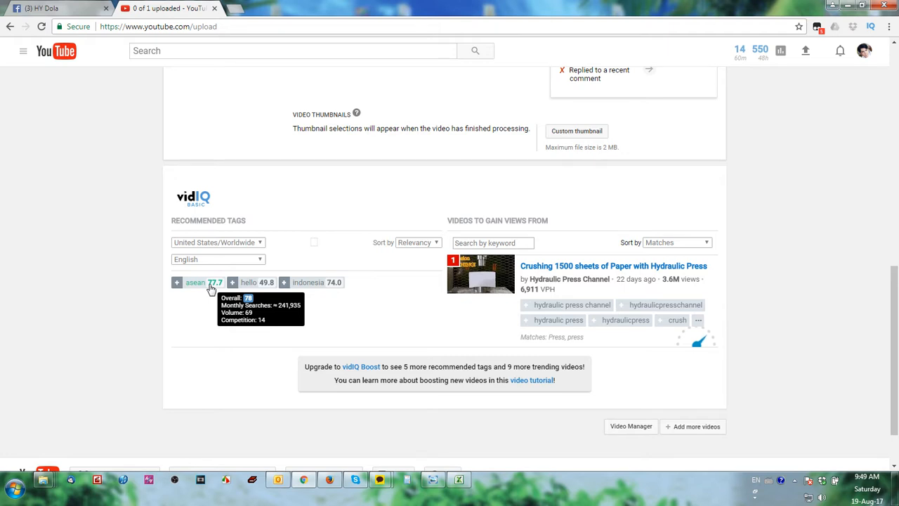
{"action": "left_click", "coordinate": [177, 282]}
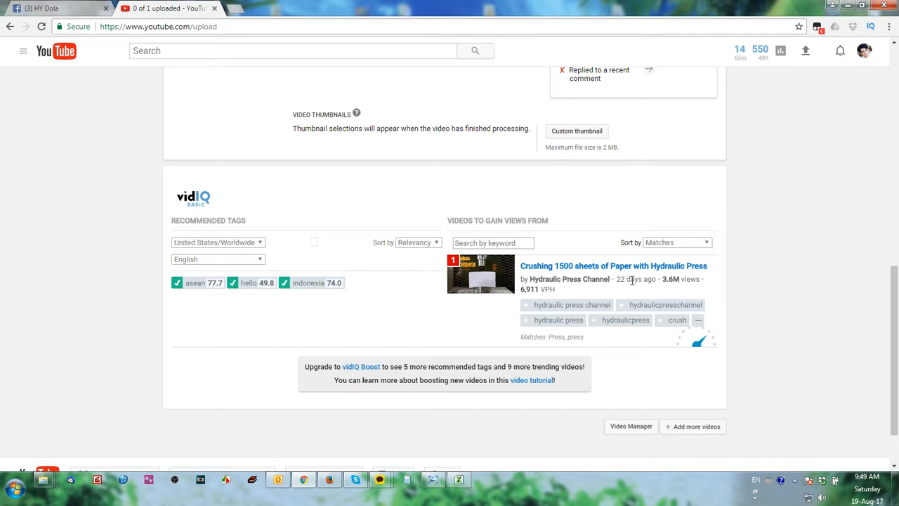
{"action": "mouse_move", "coordinate": [671, 280]}
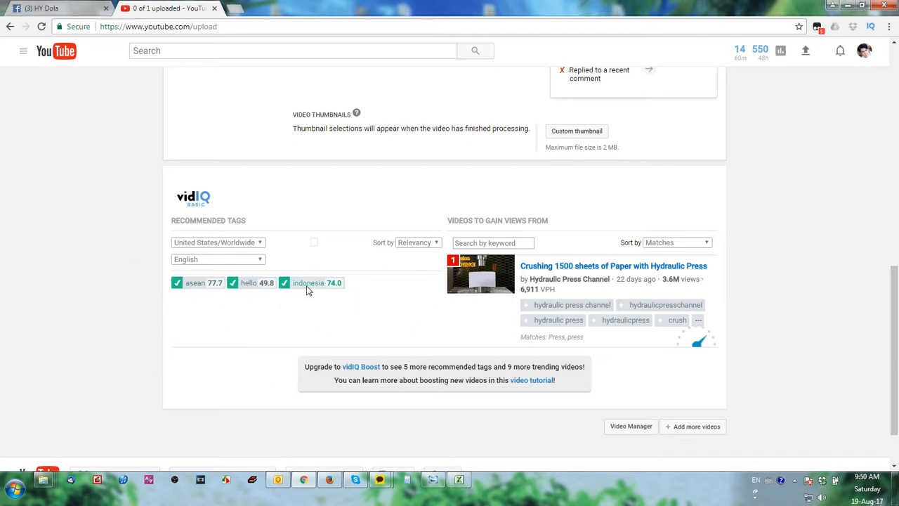
{"action": "mouse_move", "coordinate": [378, 291]}
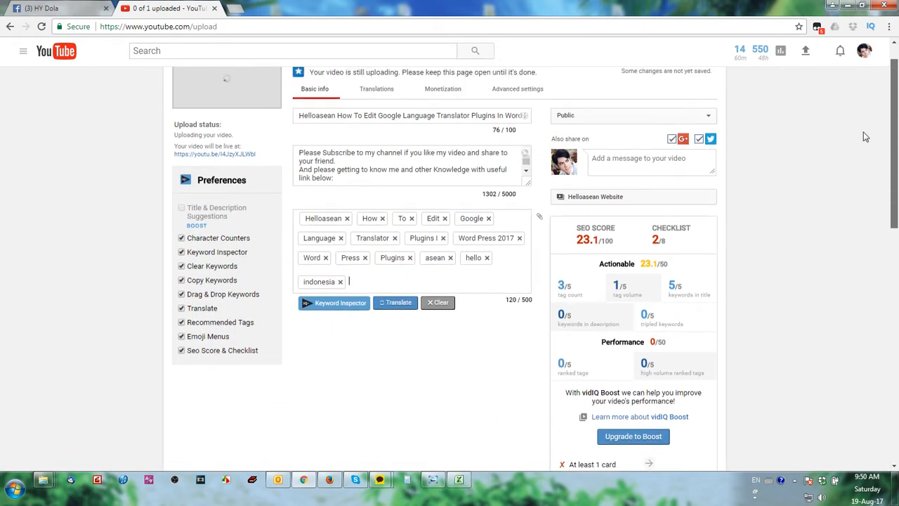
{"action": "scroll", "scroll_direction": "down", "scroll_amount": 3}
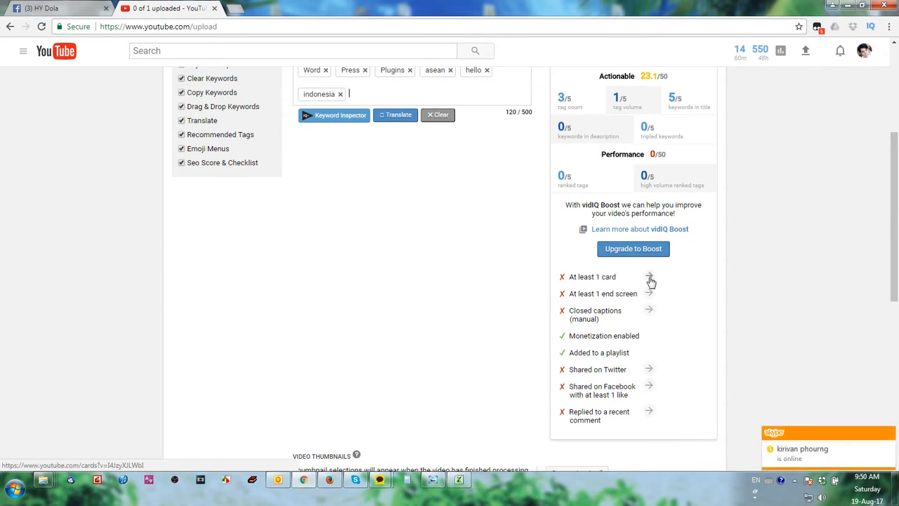
{"action": "left_click", "coordinate": [649, 277]}
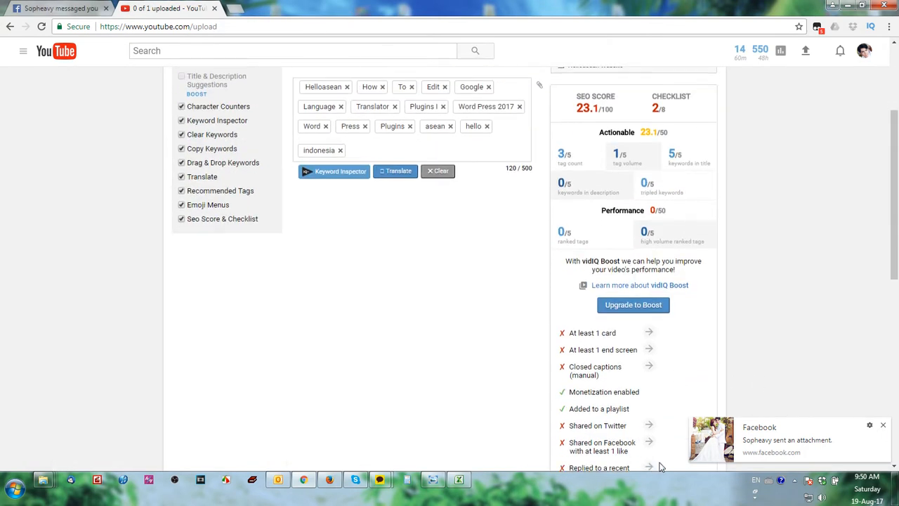
{"action": "scroll", "scroll_direction": "down", "scroll_amount": 3}
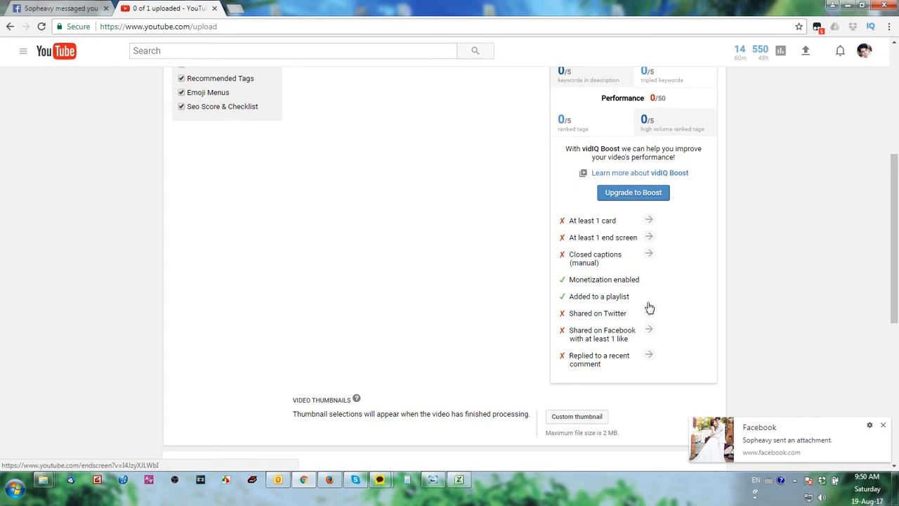
{"action": "mouse_move", "coordinate": [685, 209]}
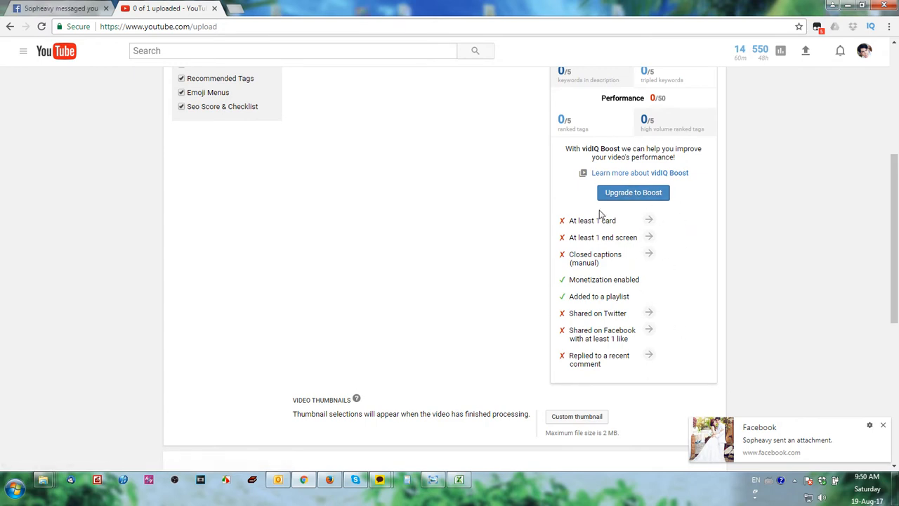
{"action": "mouse_move", "coordinate": [714, 402]}
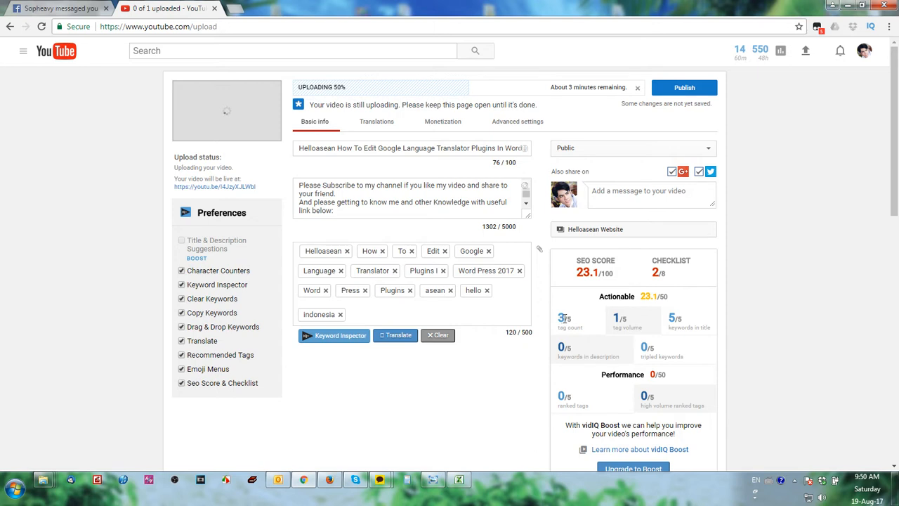
Add the tags website, edit, change, high and weight, lifting the SEO score to 28.2
{"action": "scroll", "scroll_direction": "down", "scroll_amount": 3}
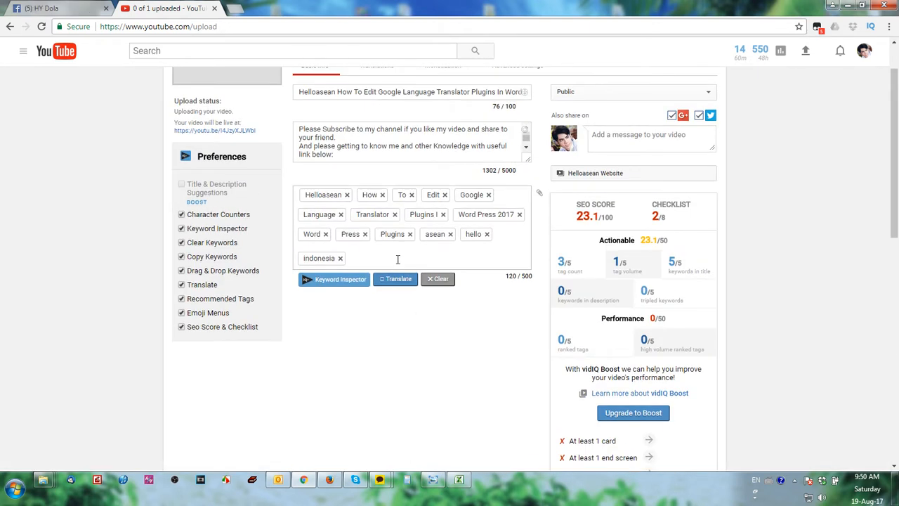
{"action": "type", "text": "web"}
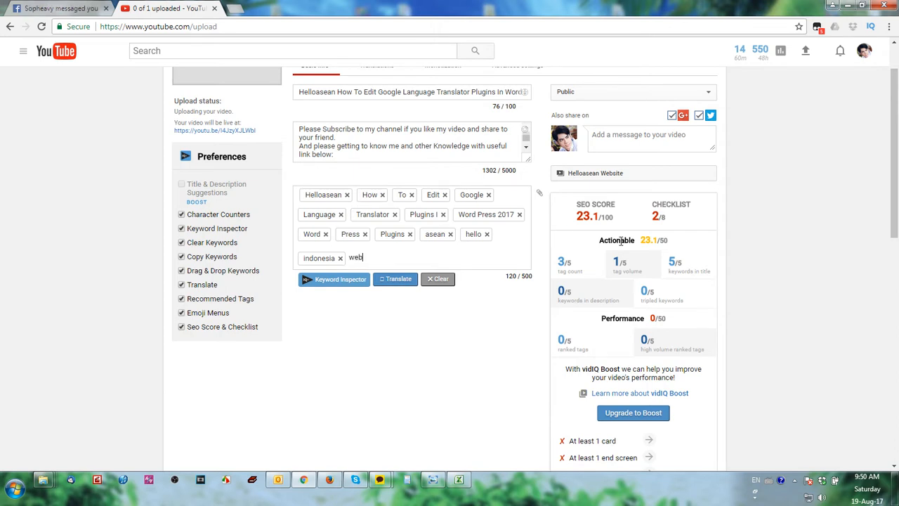
{"action": "type", "text": "site"}
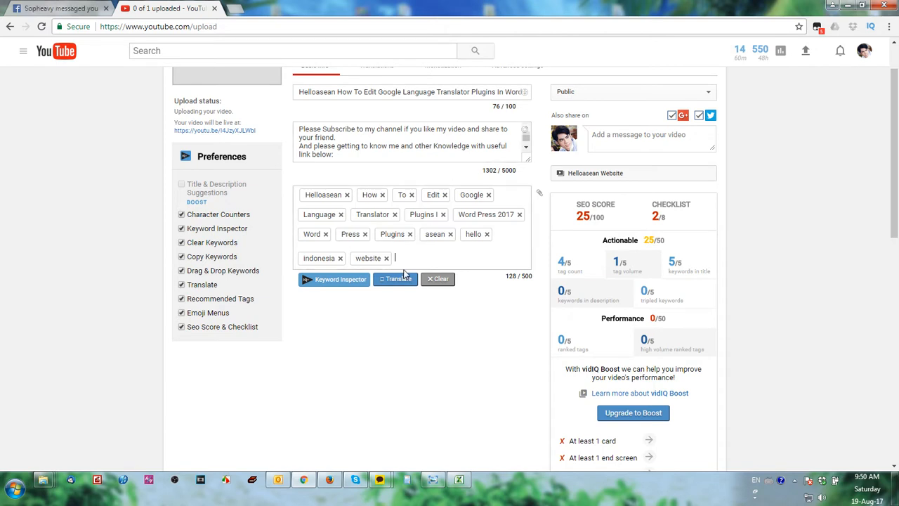
{"action": "mouse_move", "coordinate": [455, 190]}
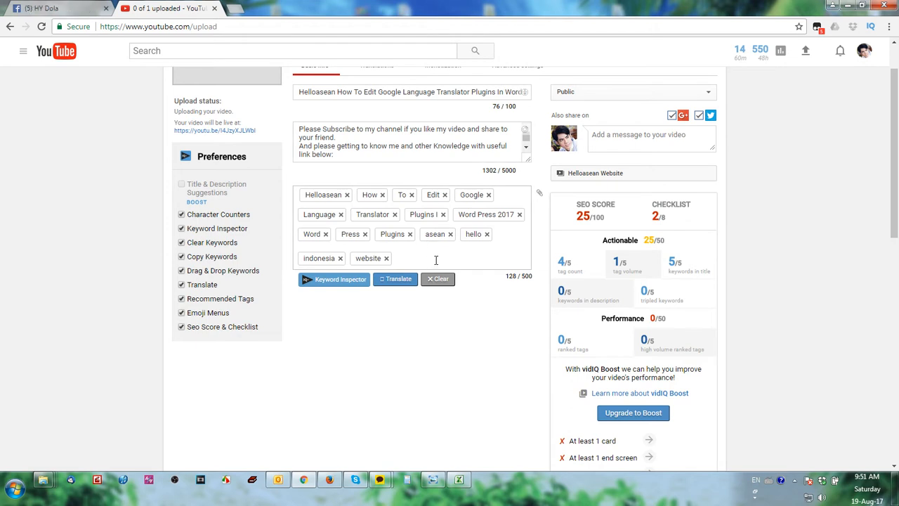
{"action": "type", "text": "edit"}
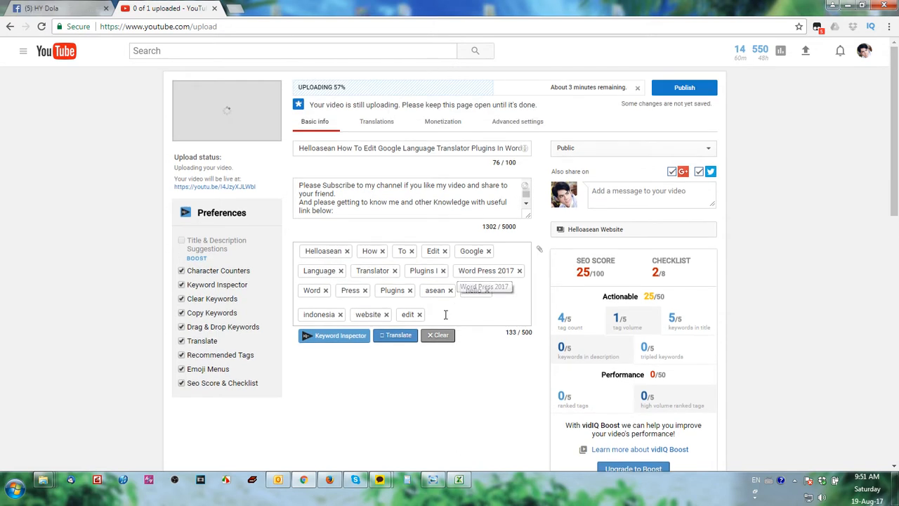
{"action": "type", "text": "chang"}
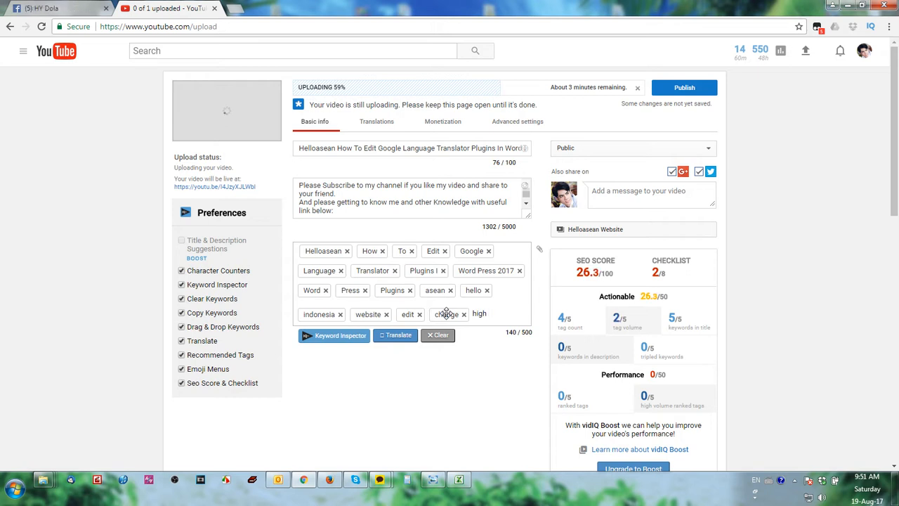
{"action": "type", "text": "we"}
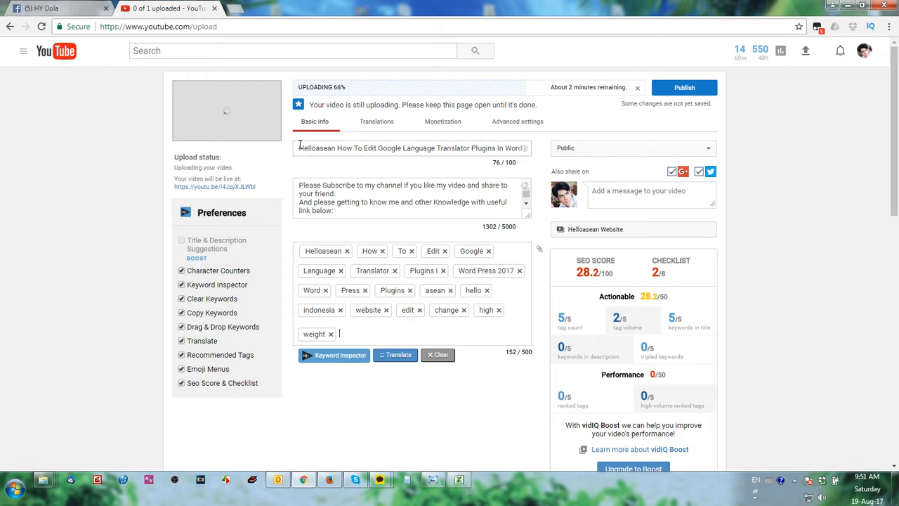
Select the full video title text before switching over to helloasean.com
{"action": "triple_click", "coordinate": [411, 148]}
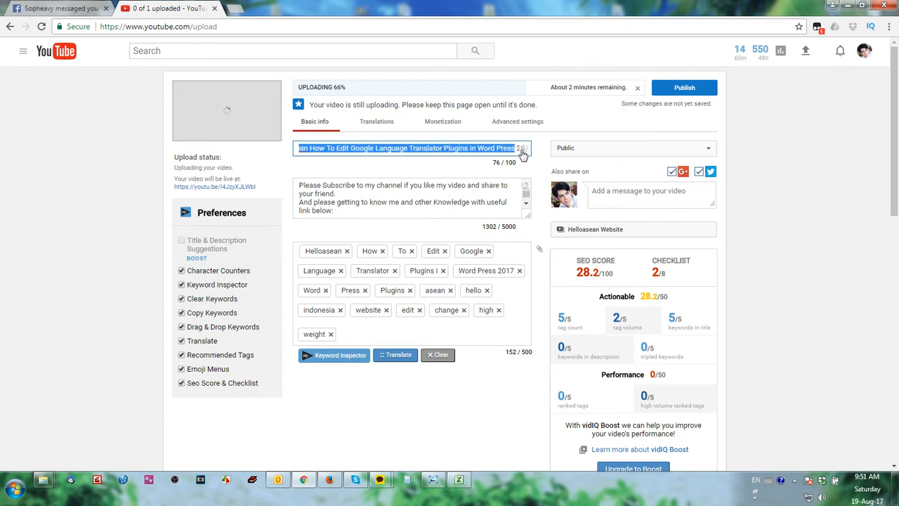
{"action": "left_click", "coordinate": [453, 148]}
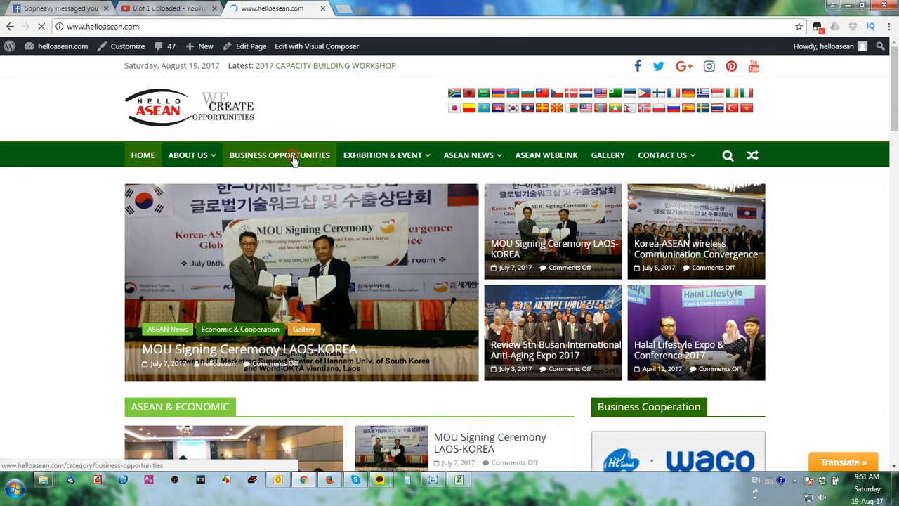
Open Business Opportunities and scroll through the Lotte Confectionery post
{"action": "left_click", "coordinate": [279, 154]}
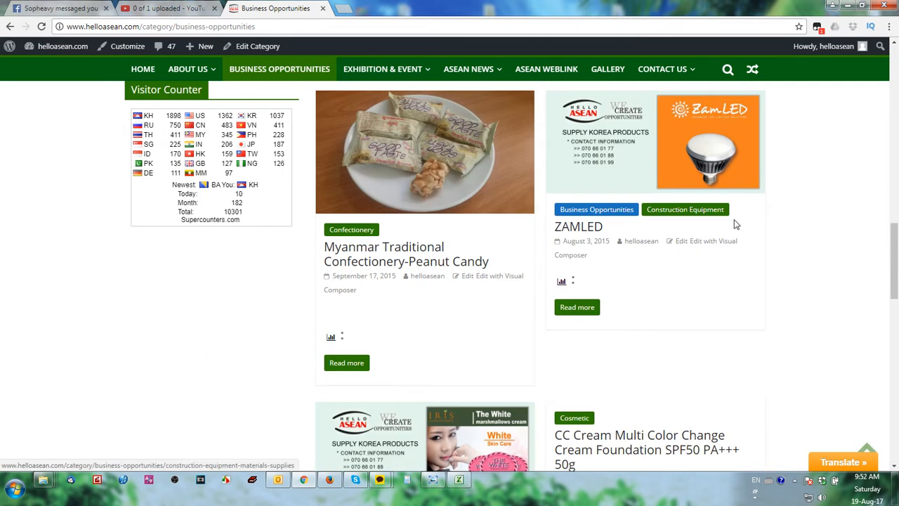
{"action": "scroll", "scroll_direction": "down", "scroll_amount": 3}
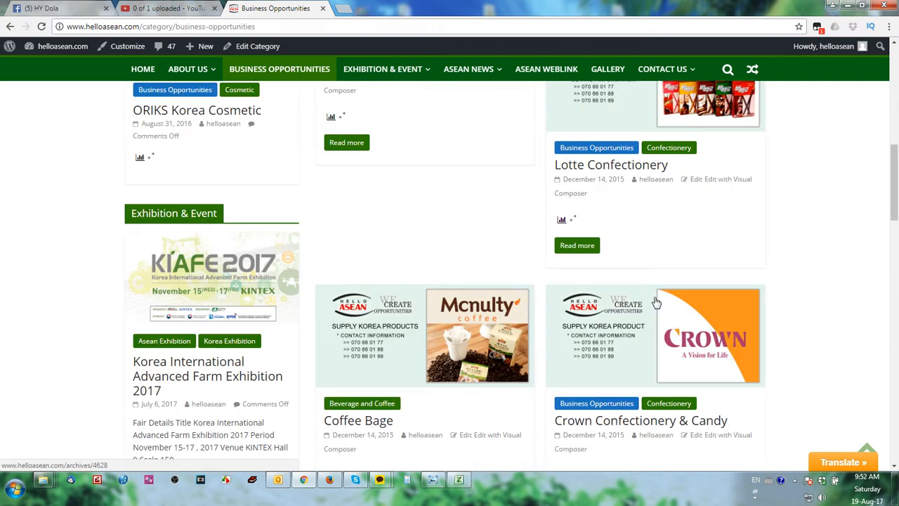
{"action": "scroll", "scroll_direction": "up", "scroll_amount": 3}
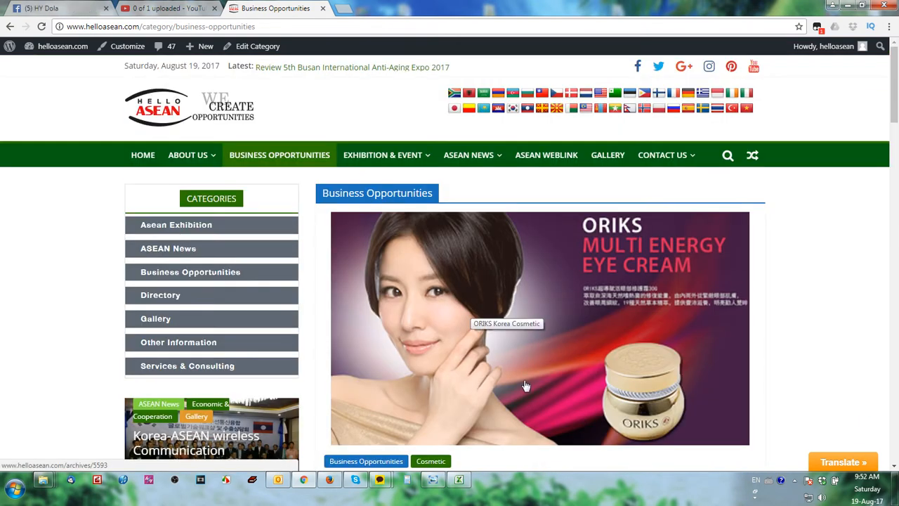
{"action": "scroll", "scroll_direction": "down", "scroll_amount": 3}
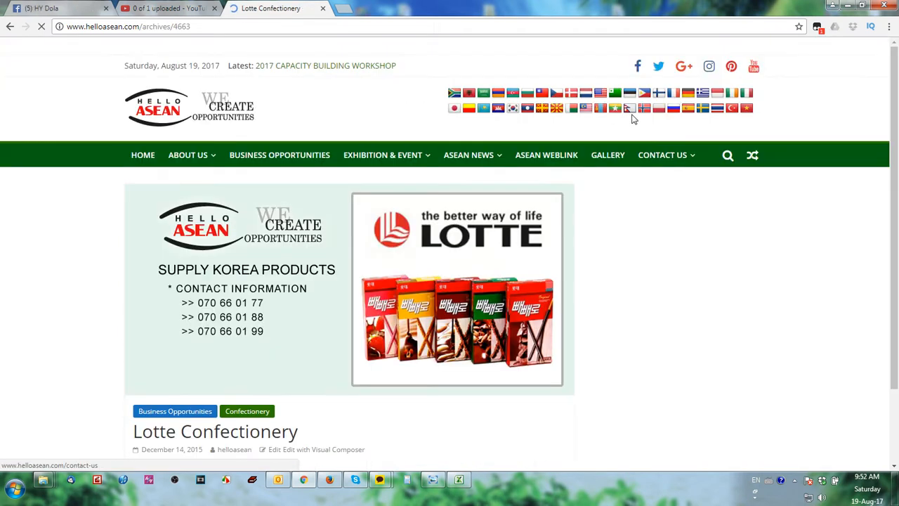
{"action": "scroll", "scroll_direction": "down", "scroll_amount": 3}
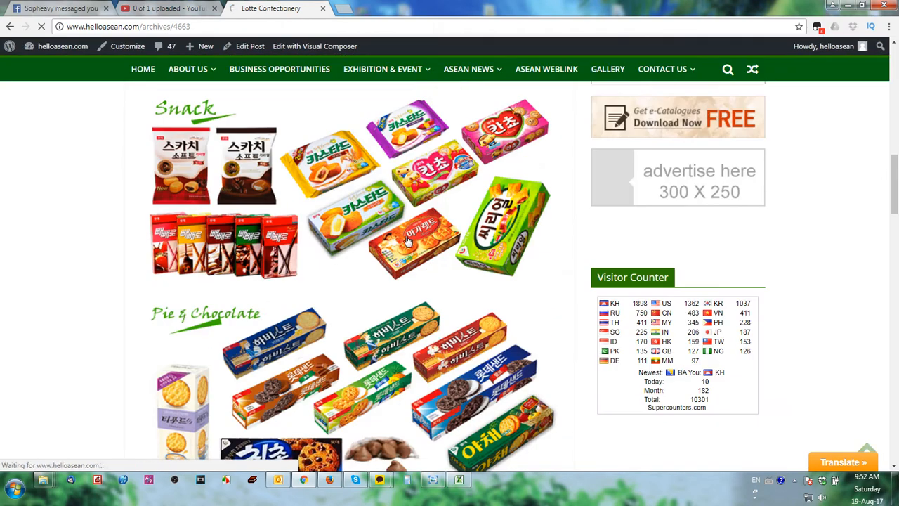
{"action": "scroll", "scroll_direction": "down", "scroll_amount": 3}
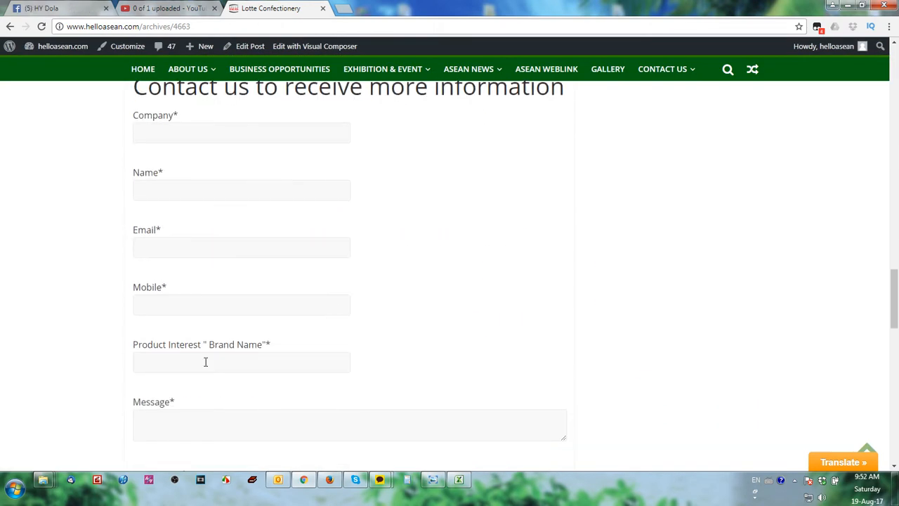
View the post's contact form, then scroll back up to the site menu
{"action": "left_click", "coordinate": [241, 189]}
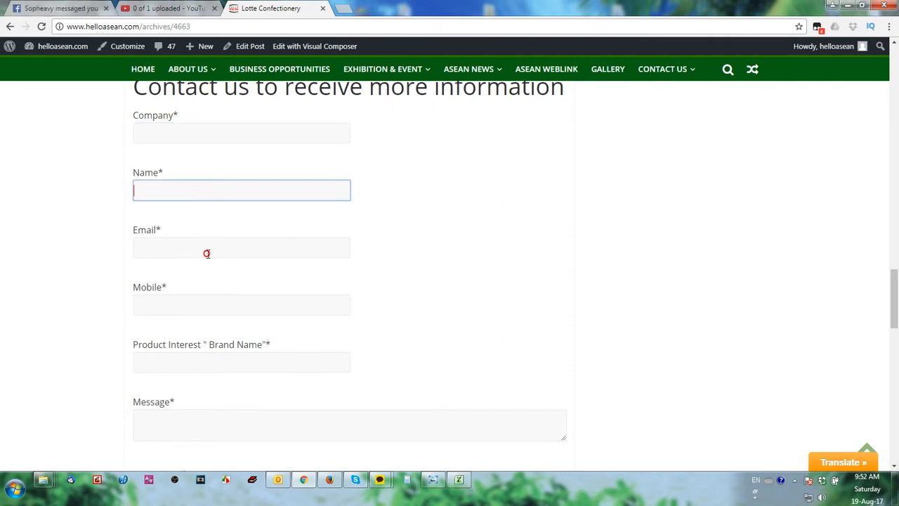
{"action": "scroll", "scroll_direction": "down", "scroll_amount": 3}
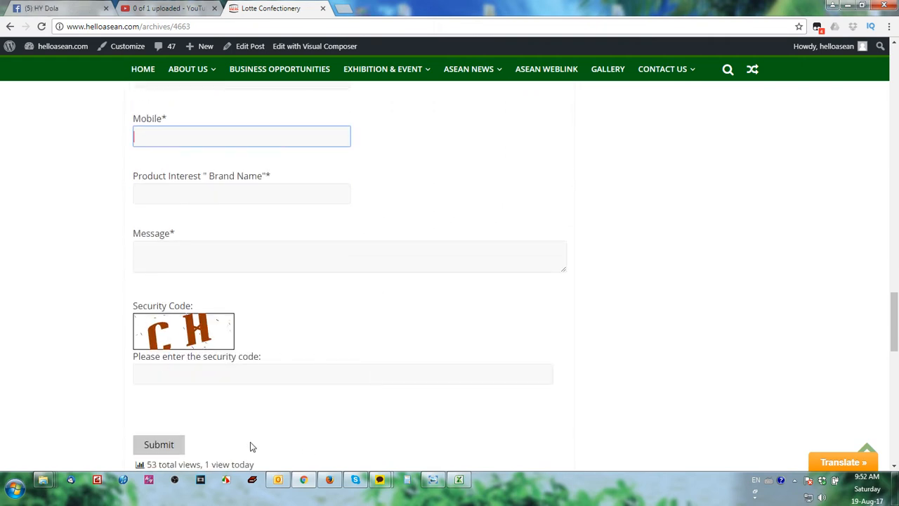
{"action": "scroll", "scroll_direction": "down", "scroll_amount": 3}
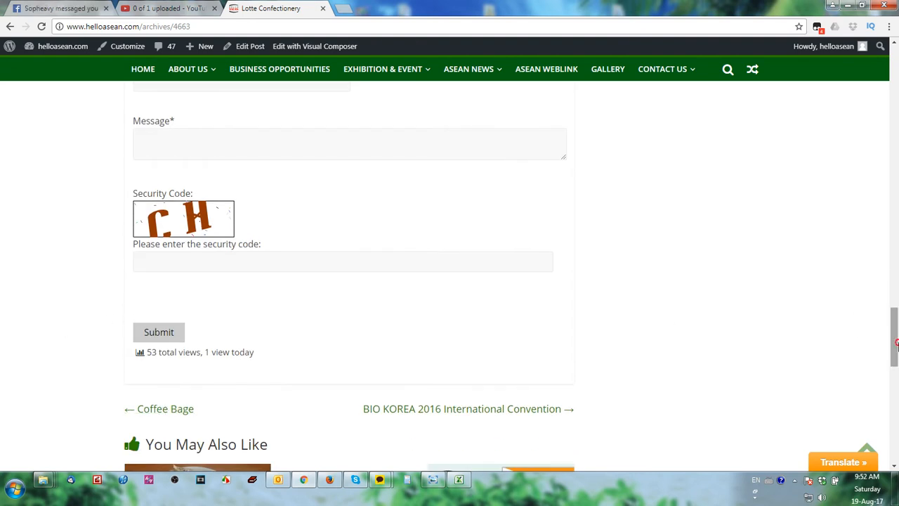
{"action": "scroll", "scroll_direction": "up", "scroll_amount": 3}
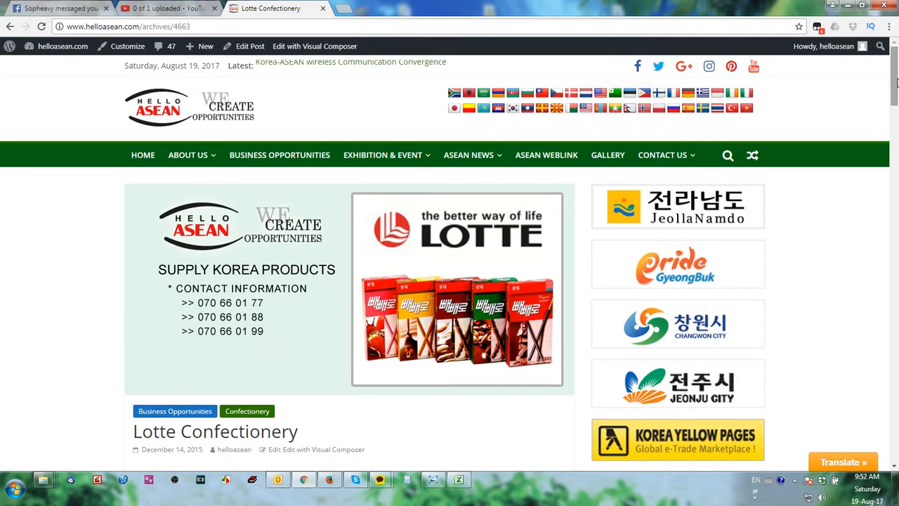
{"action": "left_click", "coordinate": [662, 154]}
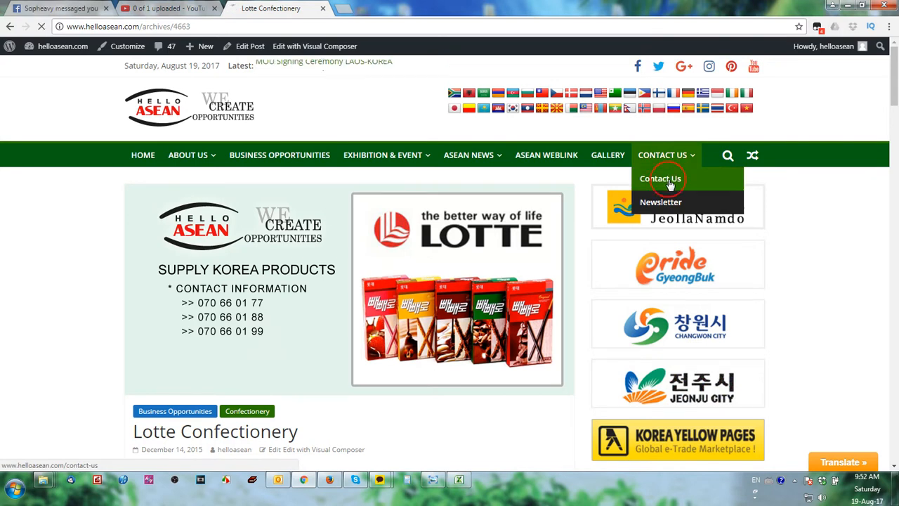
View the Contact Us page, then open and browse the Newsletter Subscribe Form
{"action": "left_click", "coordinate": [660, 179]}
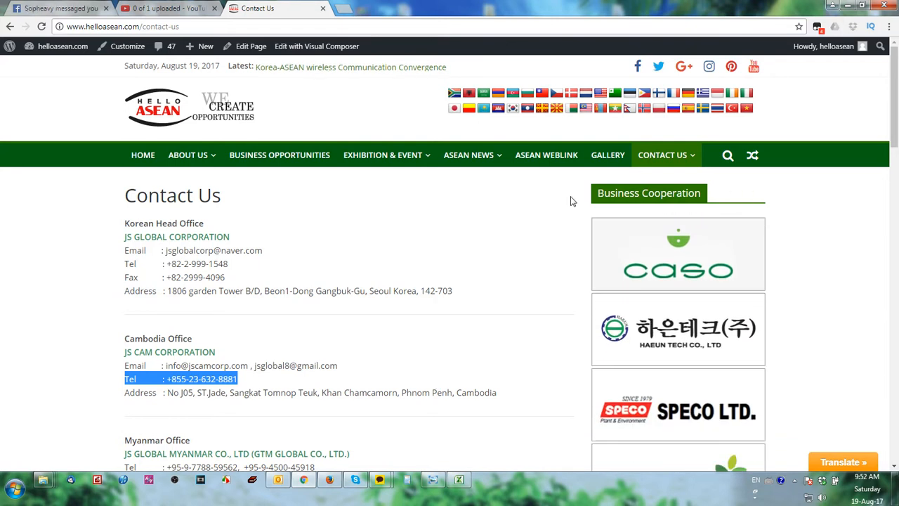
{"action": "left_click", "coordinate": [662, 154]}
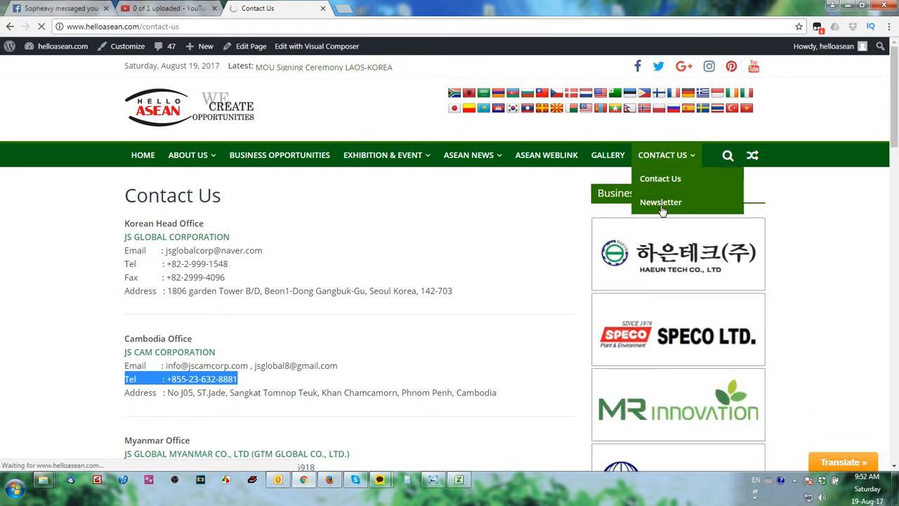
{"action": "left_click", "coordinate": [660, 201]}
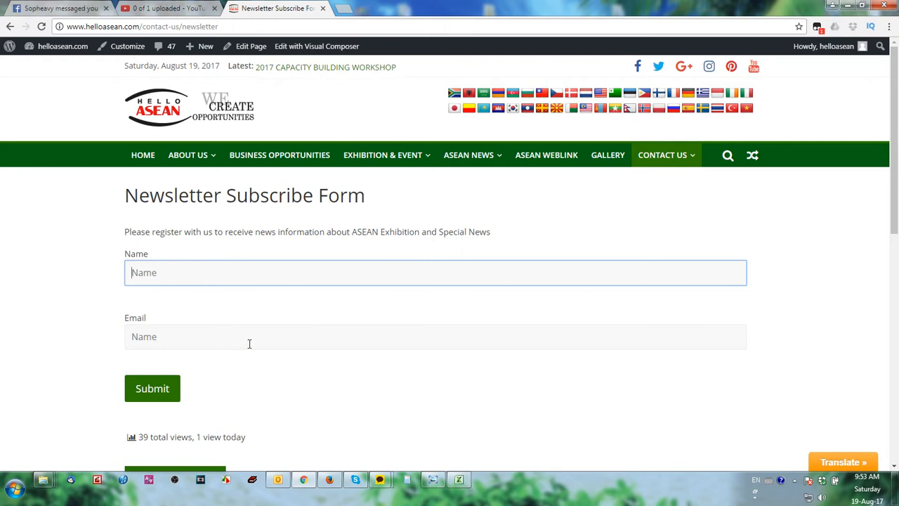
{"action": "scroll", "scroll_direction": "down", "scroll_amount": 3}
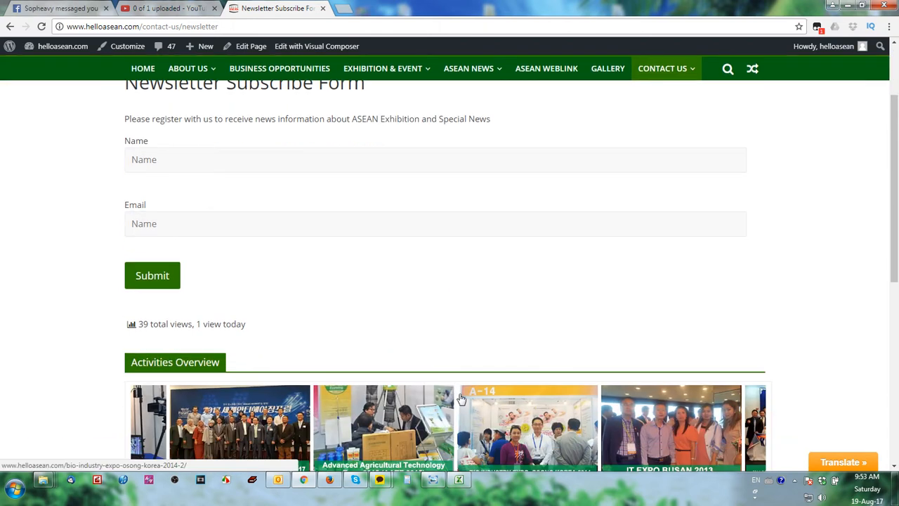
{"action": "scroll", "scroll_direction": "down", "scroll_amount": 3}
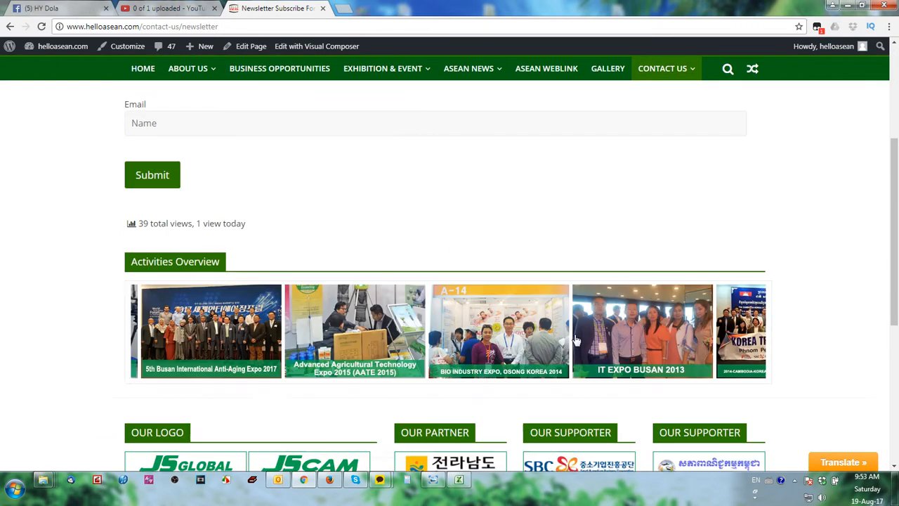
{"action": "scroll", "scroll_direction": "down", "scroll_amount": 3}
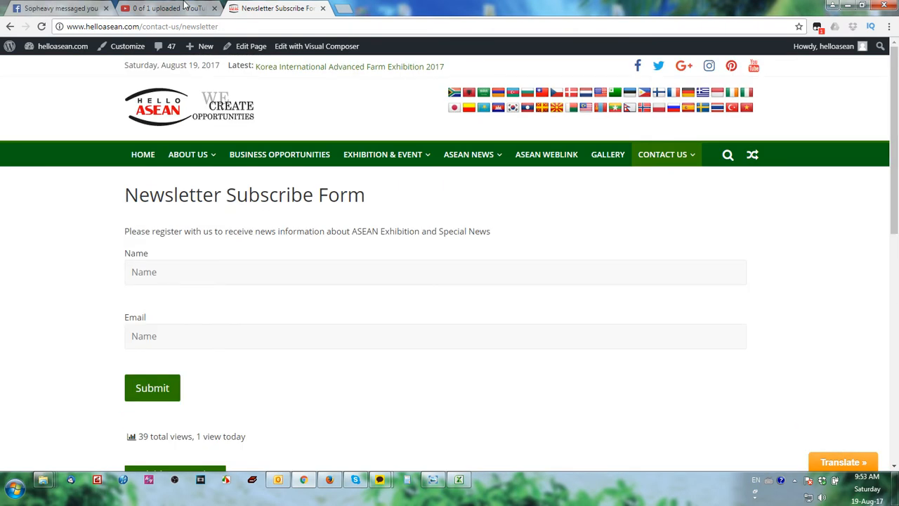
Return to the YouTube upload tab, glance at helloasean.com, and come back
{"action": "left_click", "coordinate": [169, 8]}
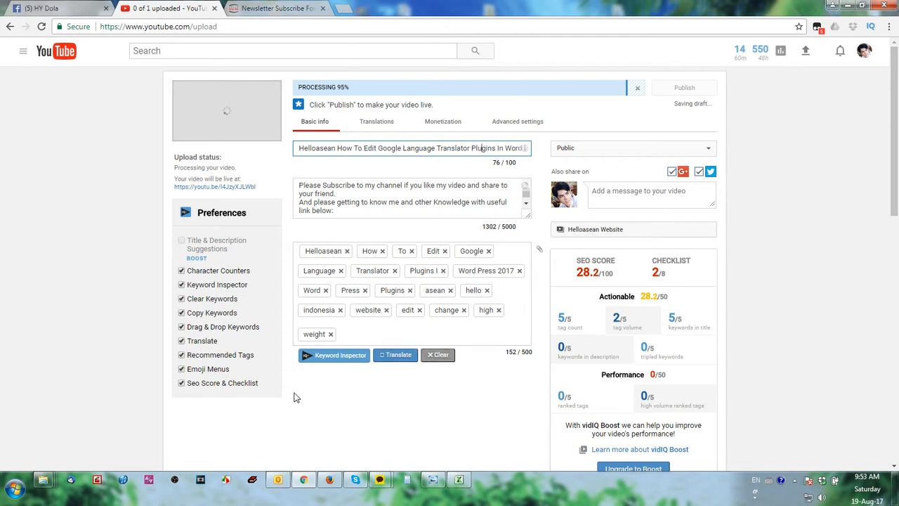
{"action": "mouse_move", "coordinate": [816, 215]}
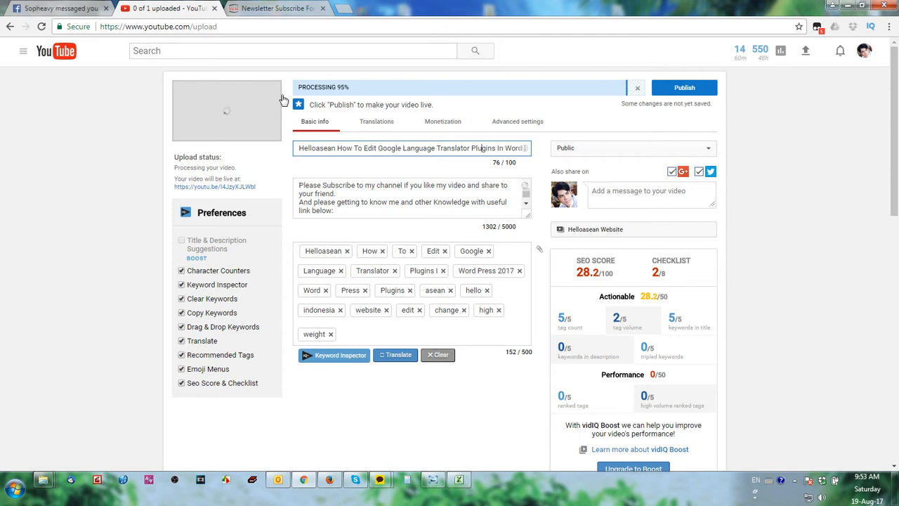
{"action": "left_click", "coordinate": [274, 8]}
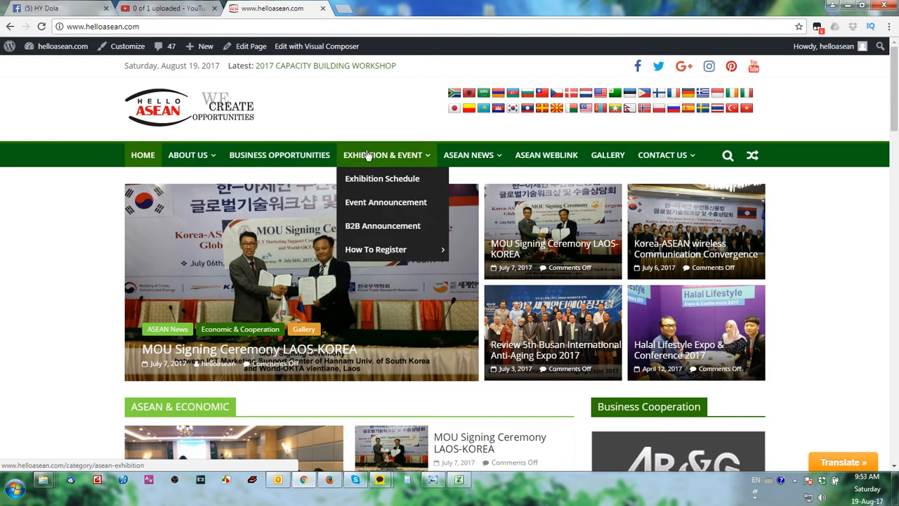
{"action": "left_click", "coordinate": [169, 7]}
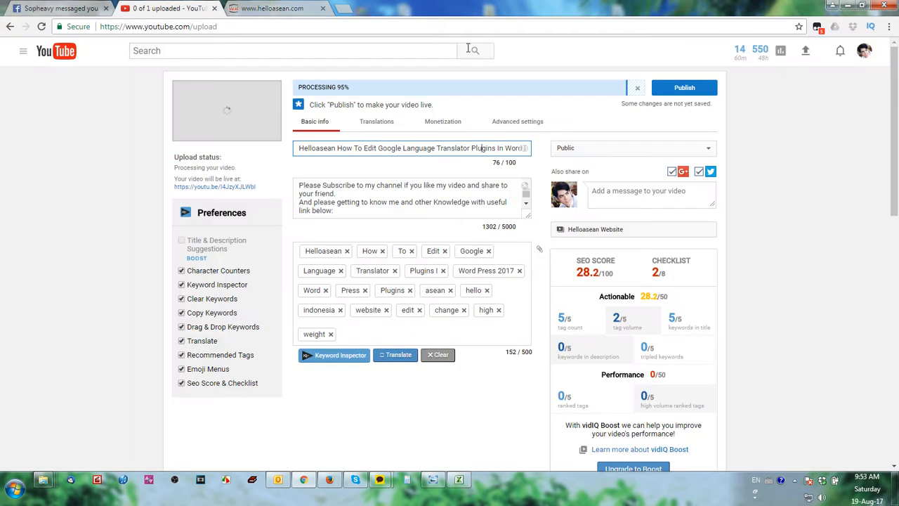
{"action": "mouse_move", "coordinate": [307, 87]}
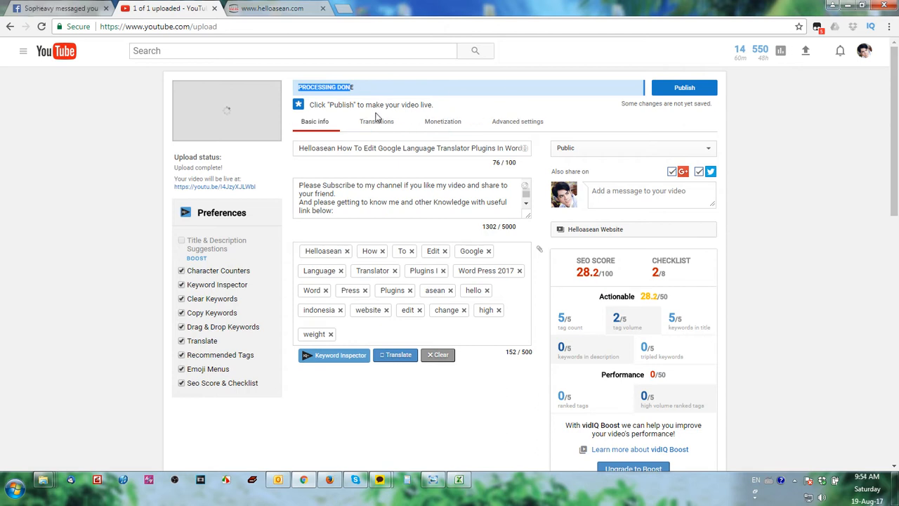
Check the Translate into languages, then toggle monetization with ads off and back on
{"action": "left_click", "coordinate": [376, 121]}
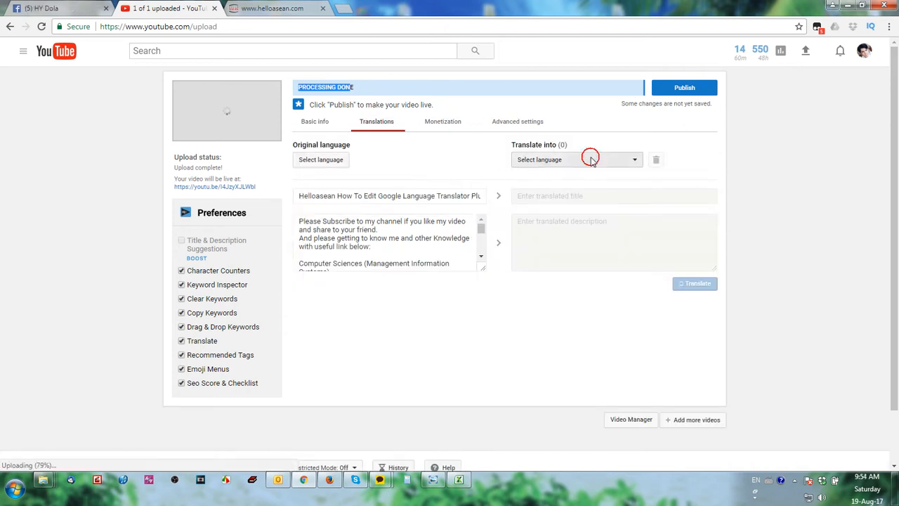
{"action": "left_click", "coordinate": [576, 160]}
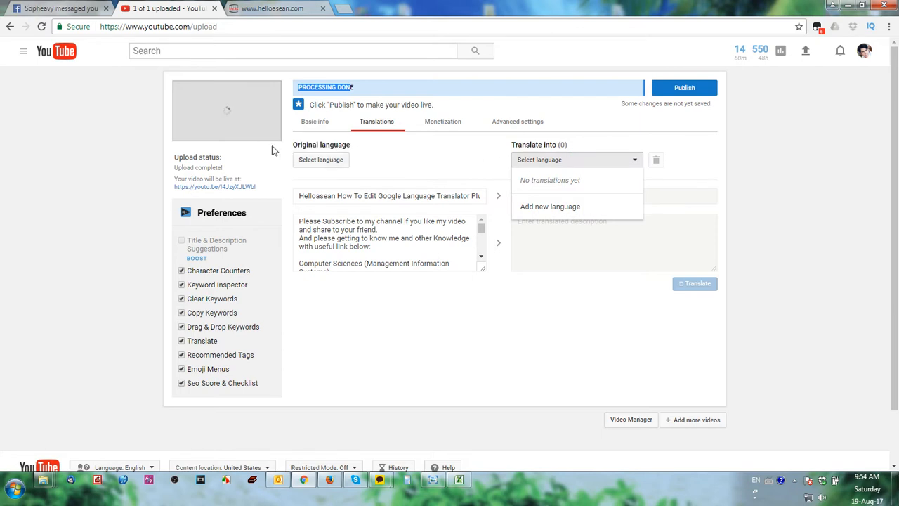
{"action": "left_click", "coordinate": [442, 120]}
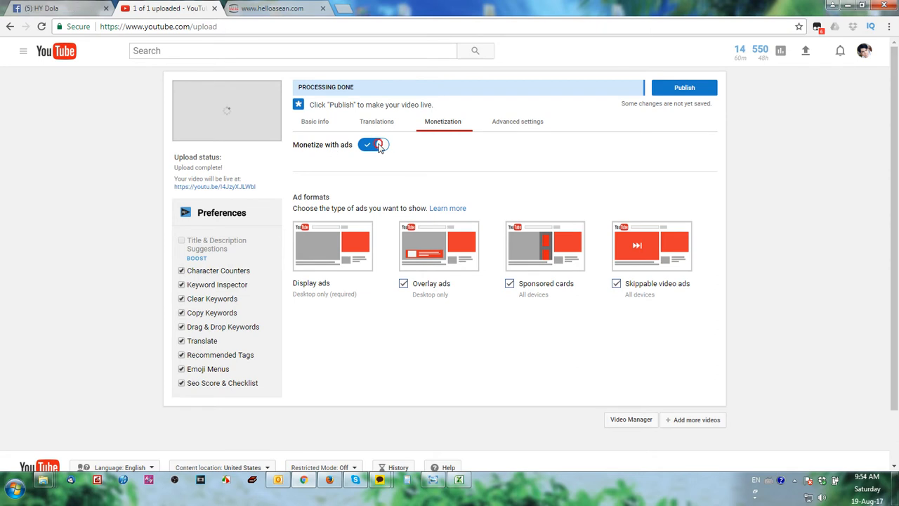
{"action": "left_click", "coordinate": [373, 144]}
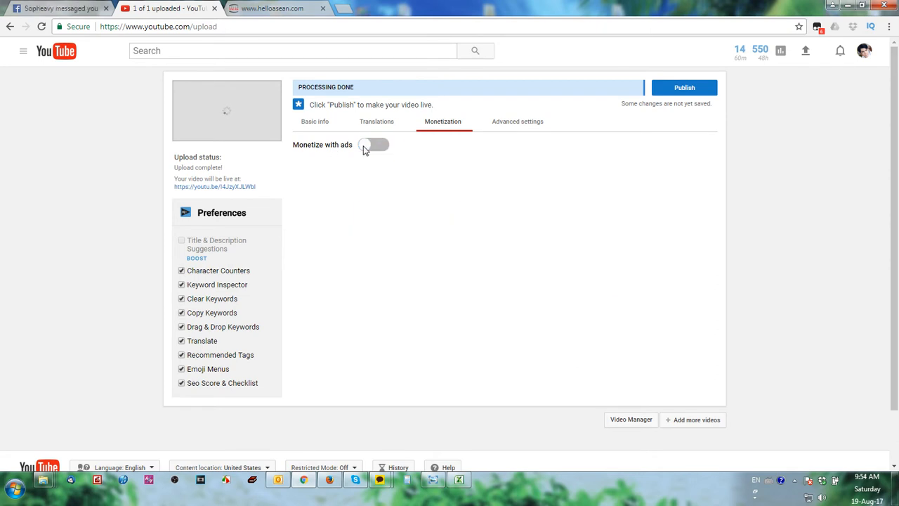
{"action": "left_click", "coordinate": [372, 145]}
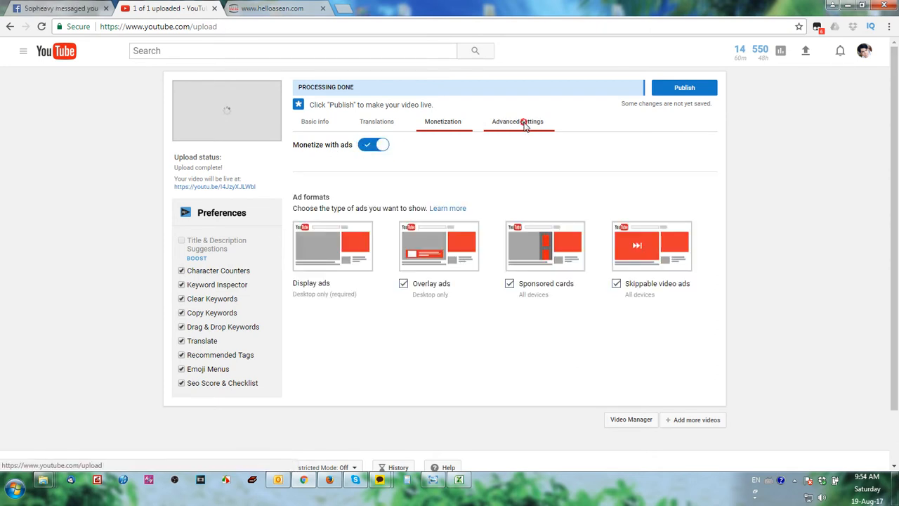
Review advanced settings keeping the category as Education, then return to Basic info
{"action": "left_click", "coordinate": [518, 121]}
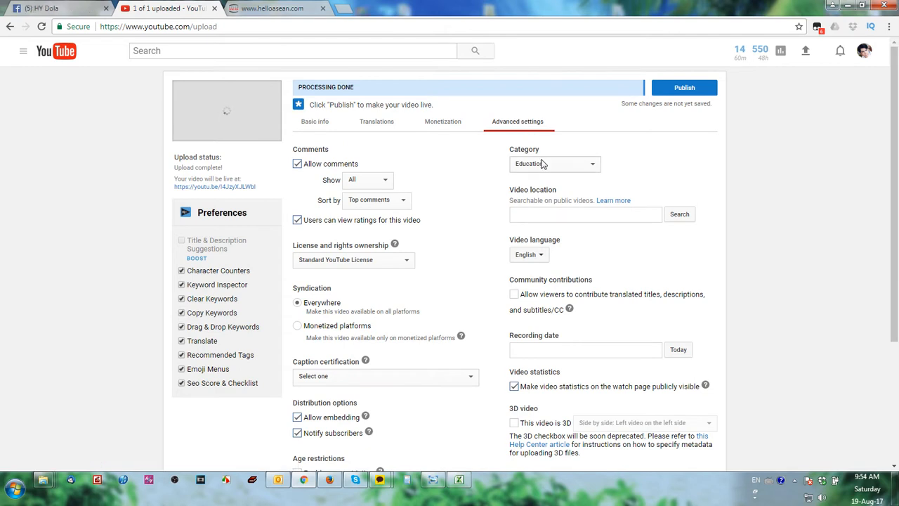
{"action": "left_click", "coordinate": [555, 163]}
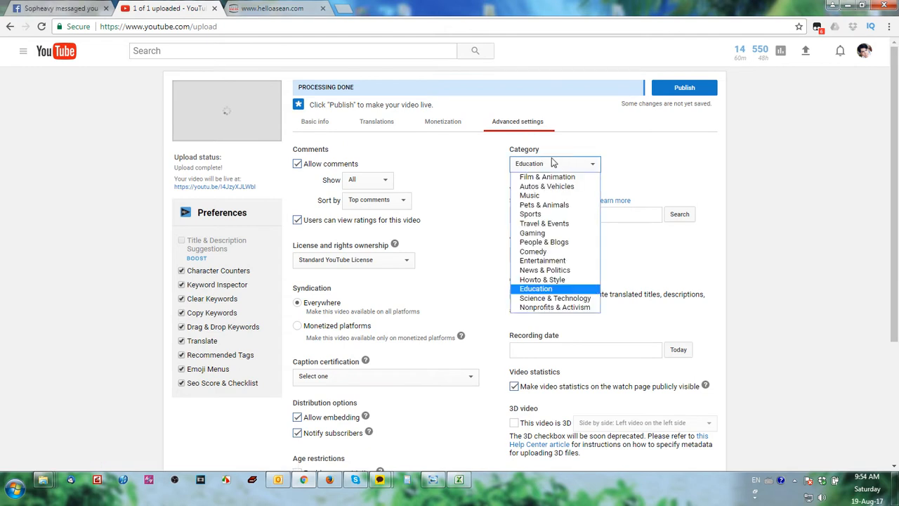
{"action": "mouse_move", "coordinate": [529, 195]}
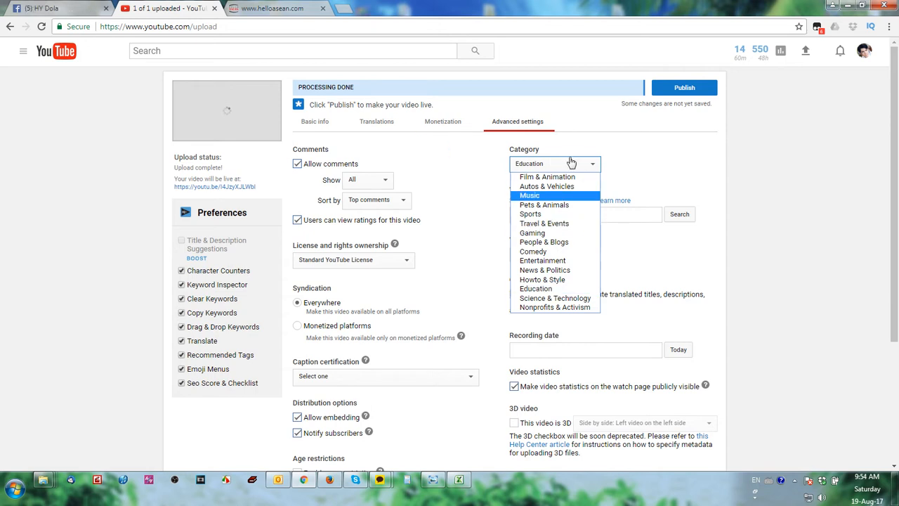
{"action": "left_click", "coordinate": [554, 163]}
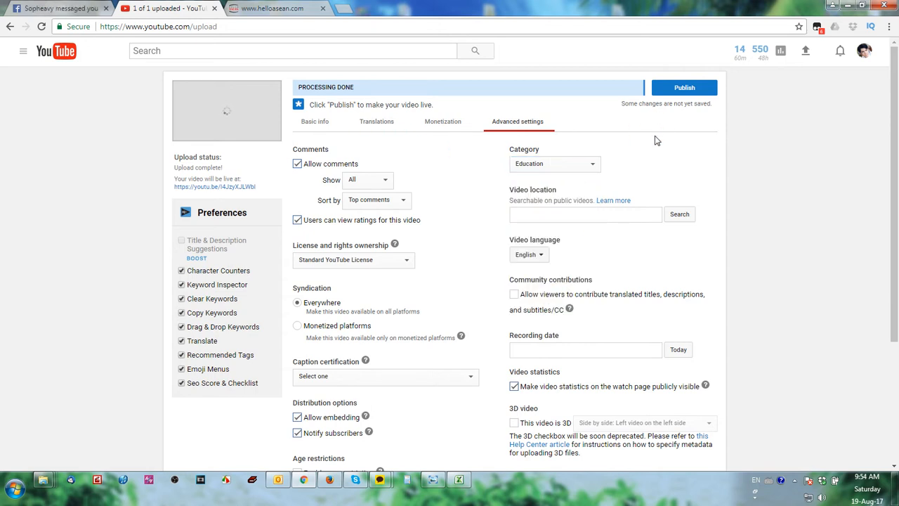
{"action": "scroll", "scroll_direction": "down", "scroll_amount": 3}
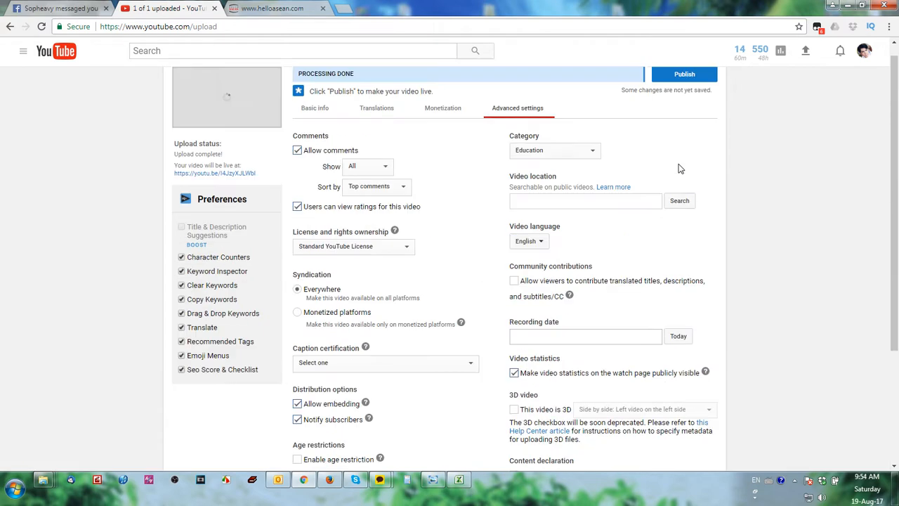
{"action": "left_click", "coordinate": [314, 121]}
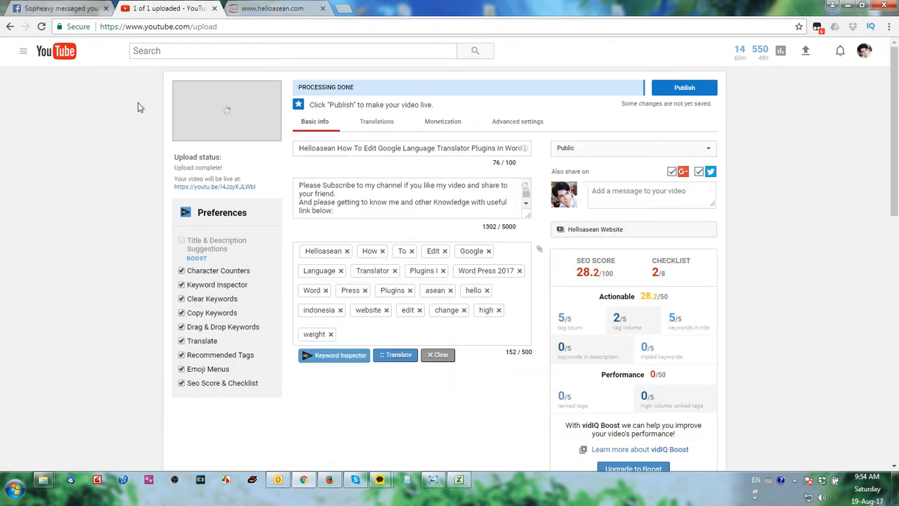
{"action": "mouse_move", "coordinate": [532, 246]}
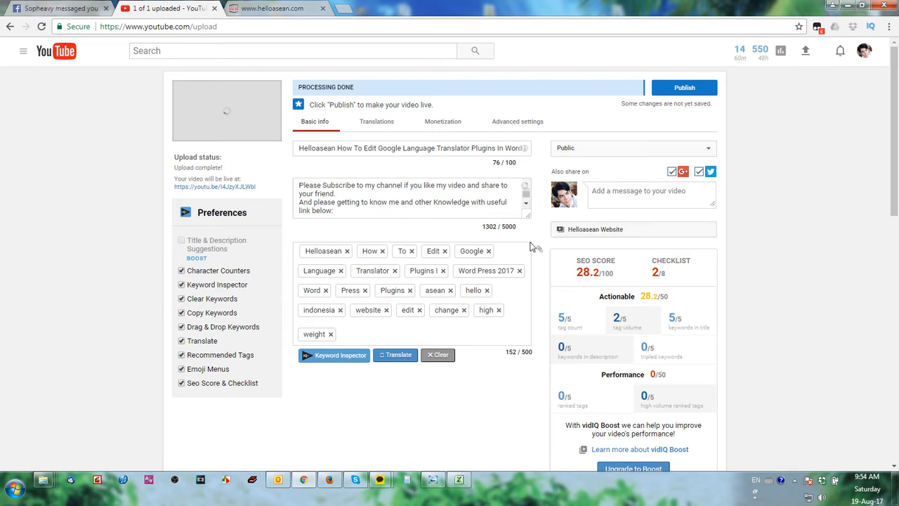
Scroll through the Basic info page while the thumbnail loads before publishing
{"action": "scroll", "scroll_direction": "down", "scroll_amount": 3}
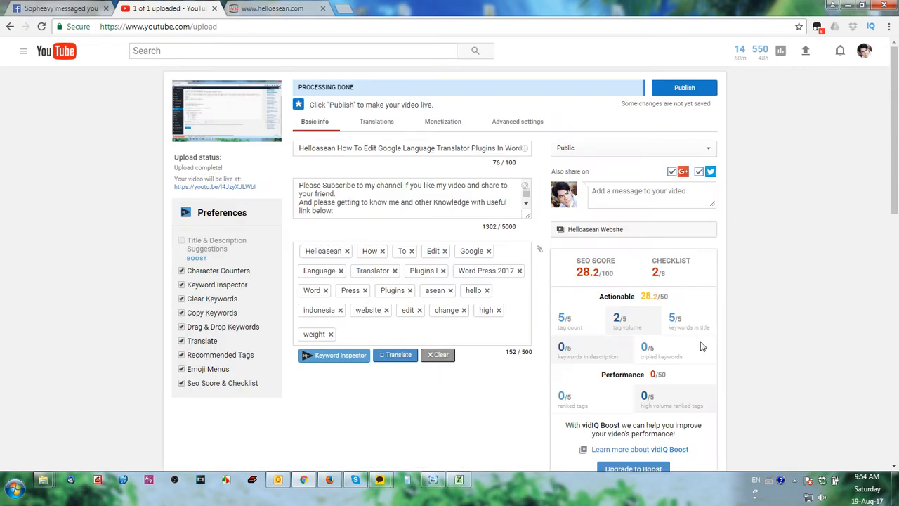
{"action": "scroll", "scroll_direction": "down", "scroll_amount": 3}
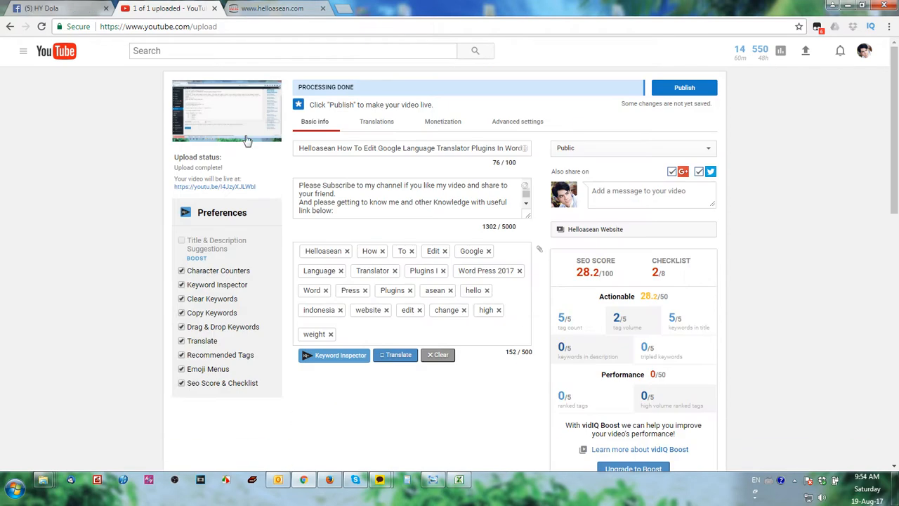
{"action": "scroll", "scroll_direction": "down", "scroll_amount": 3}
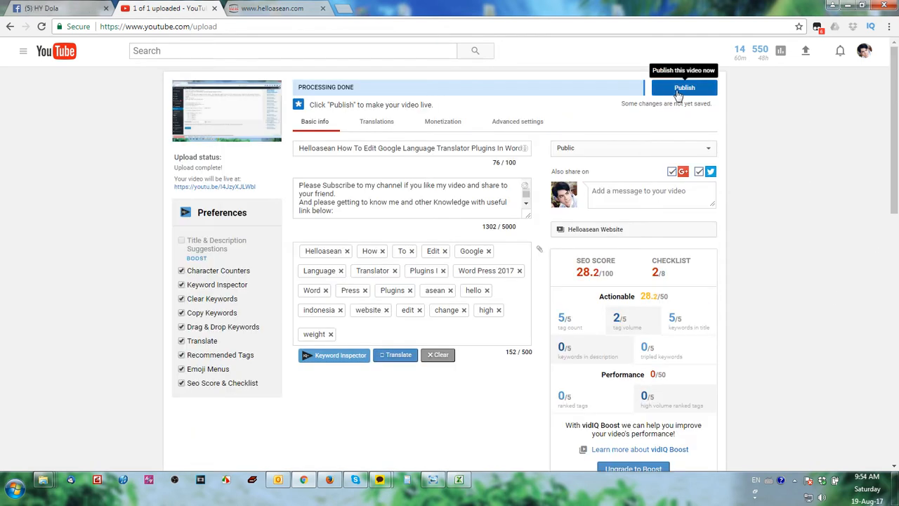
{"action": "scroll", "scroll_direction": "down", "scroll_amount": 3}
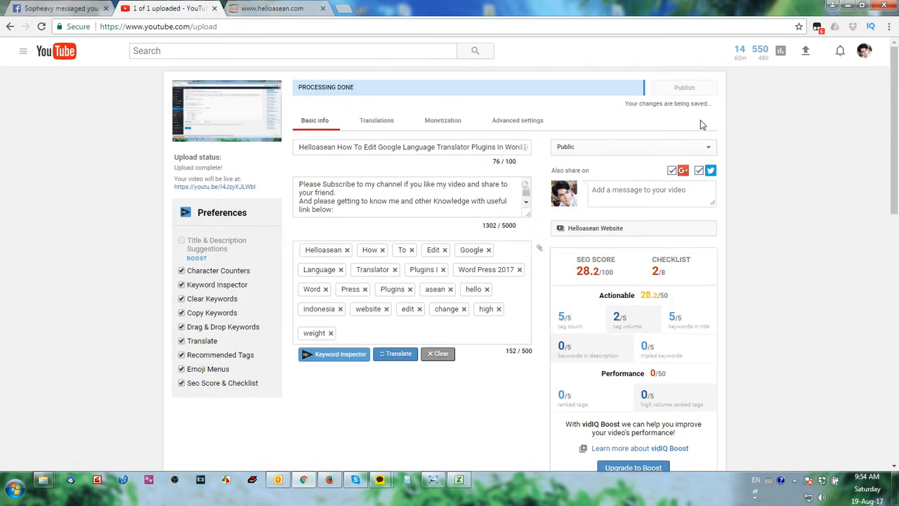
Finish with Done and open the vidIQ 'At least 1 card' checklist item
{"action": "left_click", "coordinate": [683, 87]}
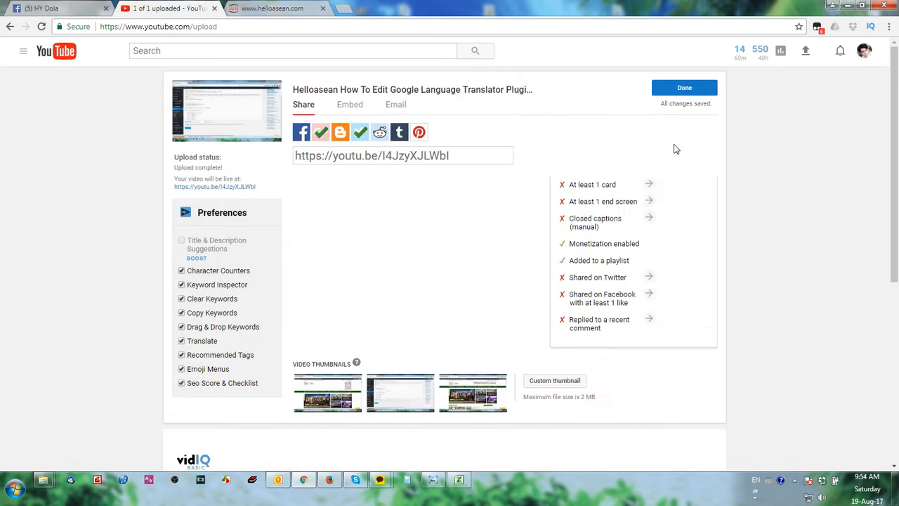
{"action": "left_click", "coordinate": [684, 87]}
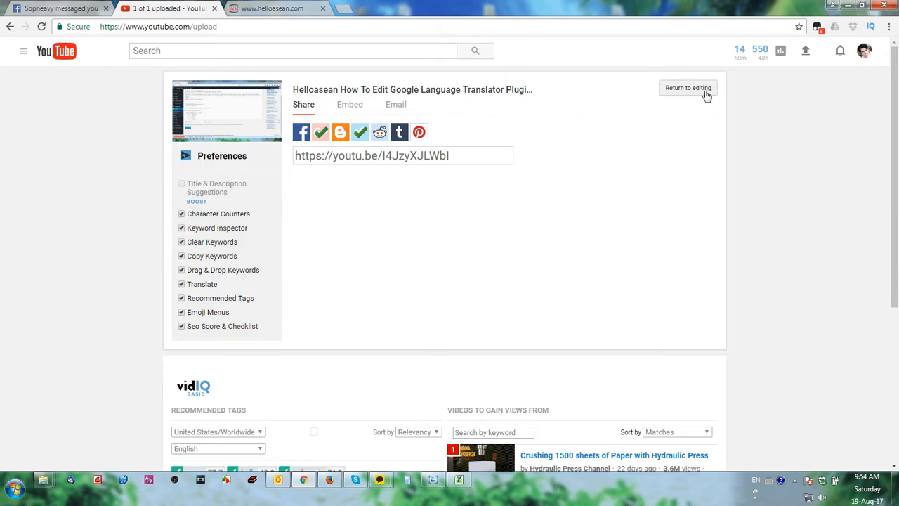
{"action": "scroll", "scroll_direction": "down", "scroll_amount": 3}
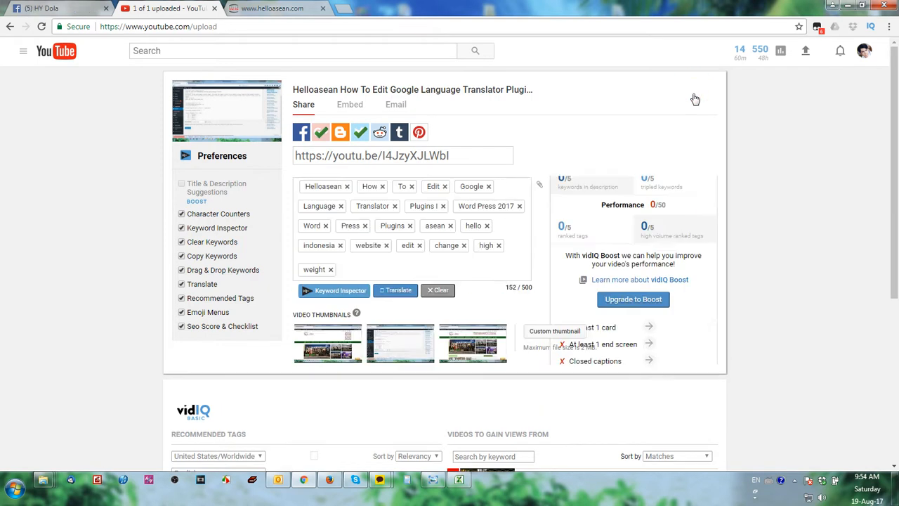
{"action": "scroll", "scroll_direction": "down", "scroll_amount": 3}
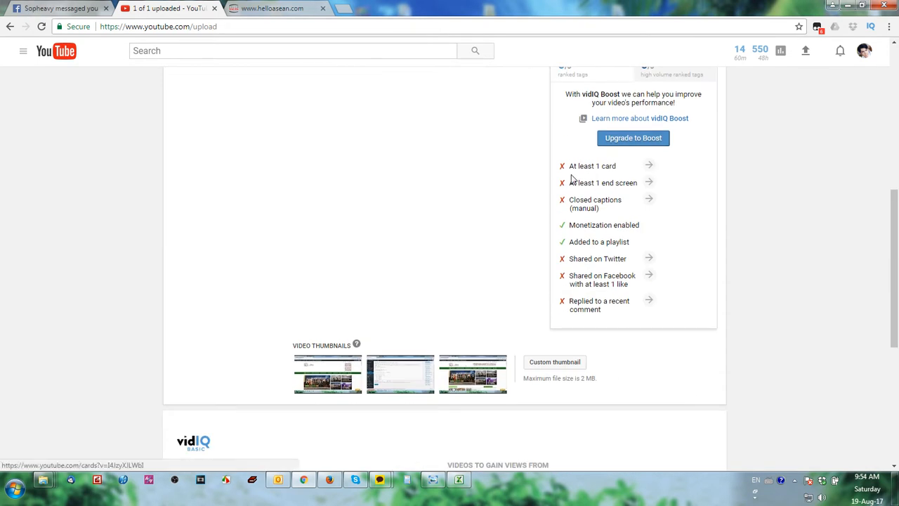
{"action": "left_click", "coordinate": [647, 166]}
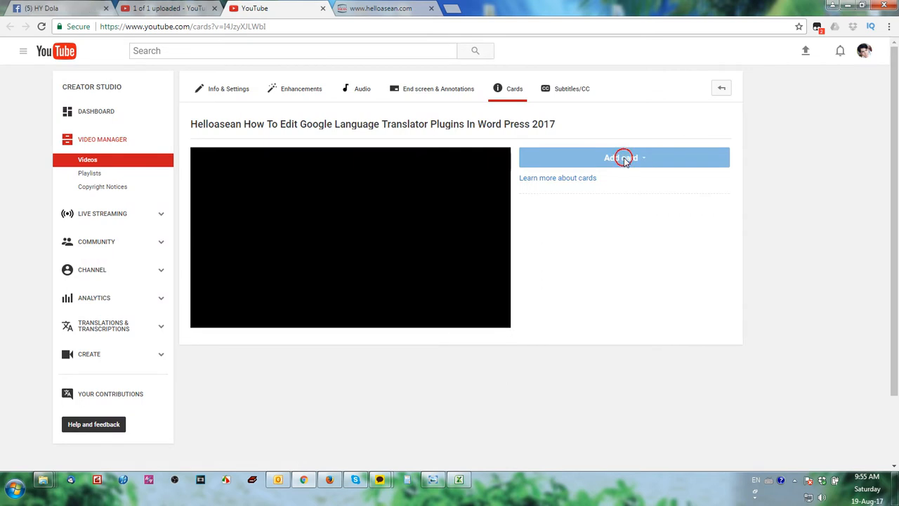
Add a video card promoting the 'Wordpress How To Upload Vertical Slide' video
{"action": "left_click", "coordinate": [624, 158]}
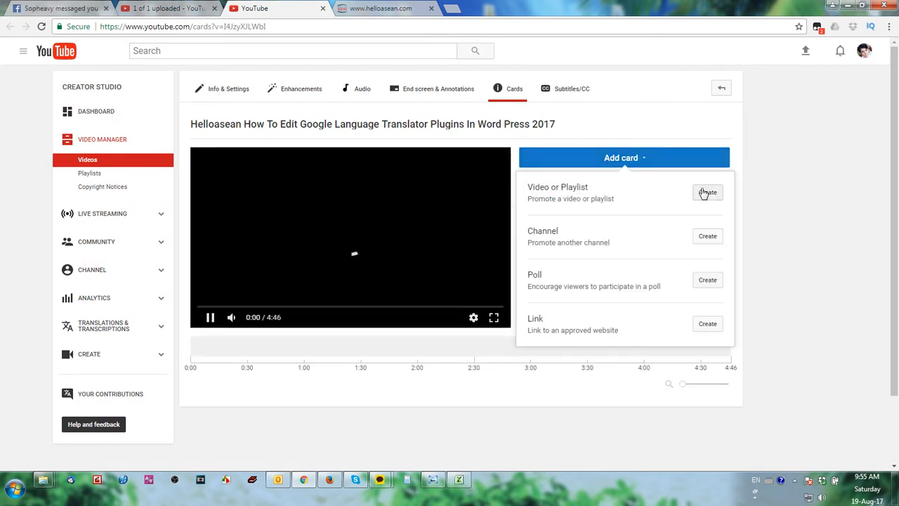
{"action": "left_click", "coordinate": [708, 192]}
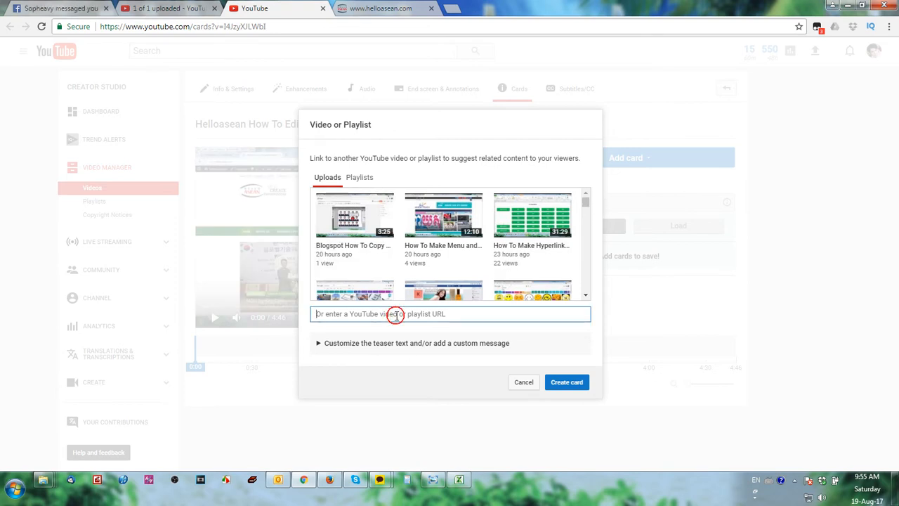
{"action": "type", "text": "wordpress"}
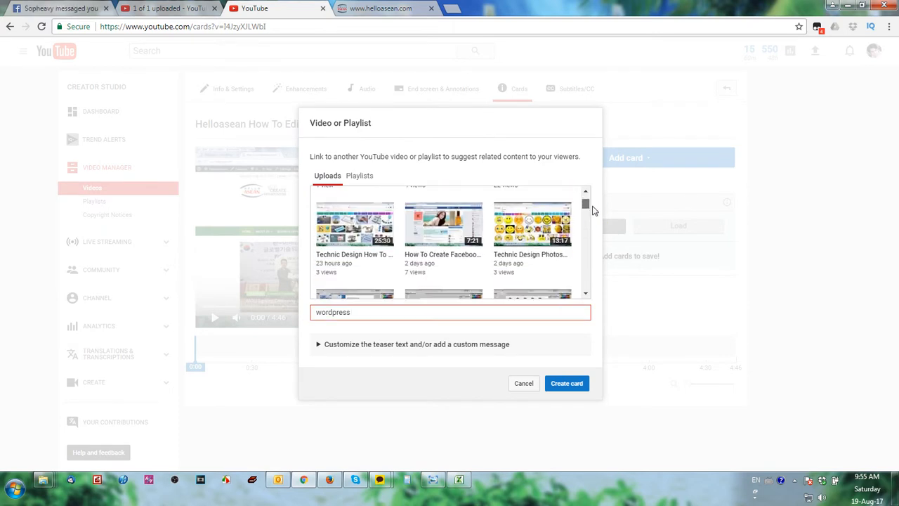
{"action": "scroll", "scroll_direction": "down", "scroll_amount": 3}
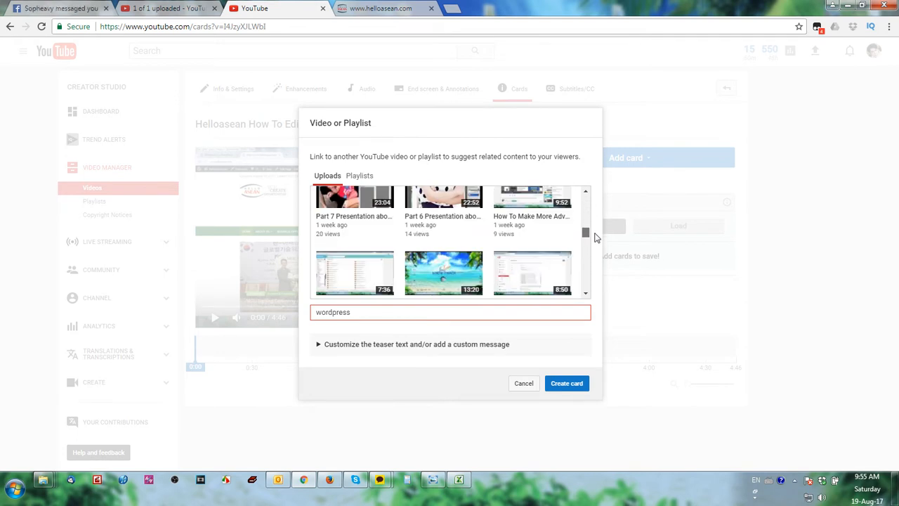
{"action": "scroll", "scroll_direction": "down", "scroll_amount": 3}
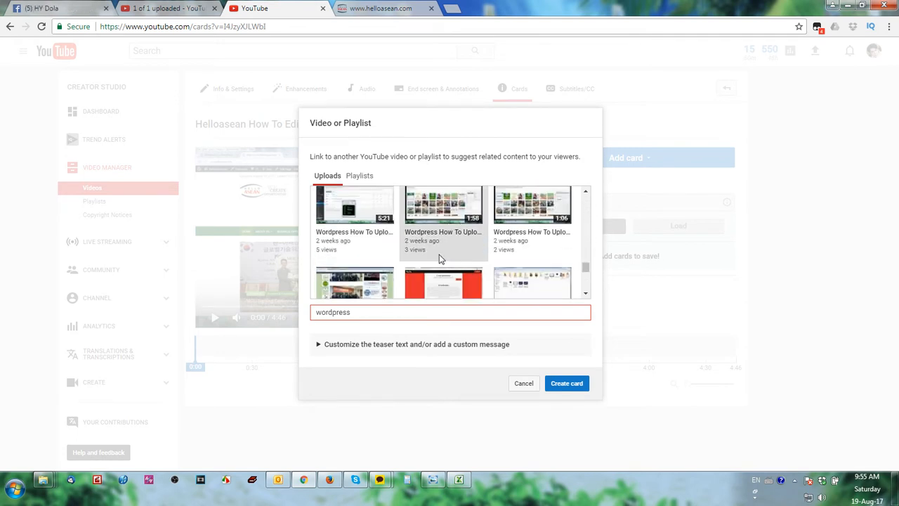
{"action": "left_click", "coordinate": [443, 205]}
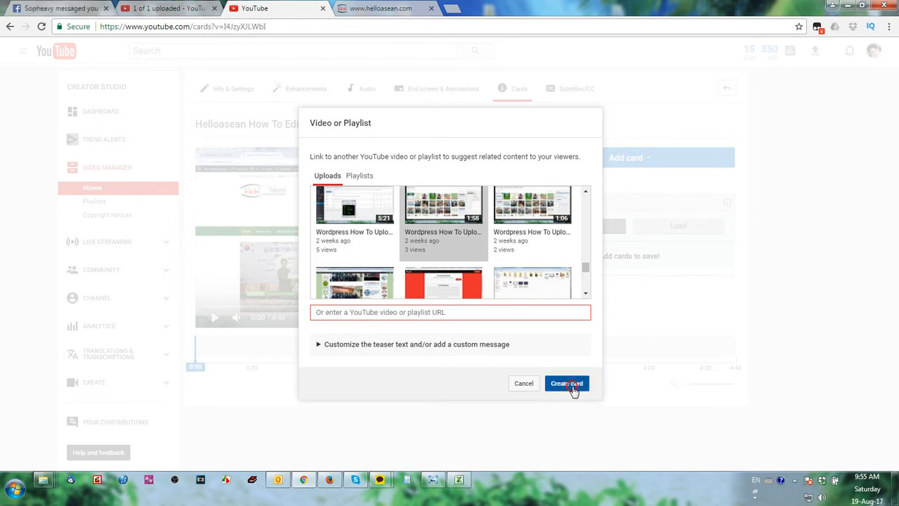
{"action": "left_click", "coordinate": [566, 382]}
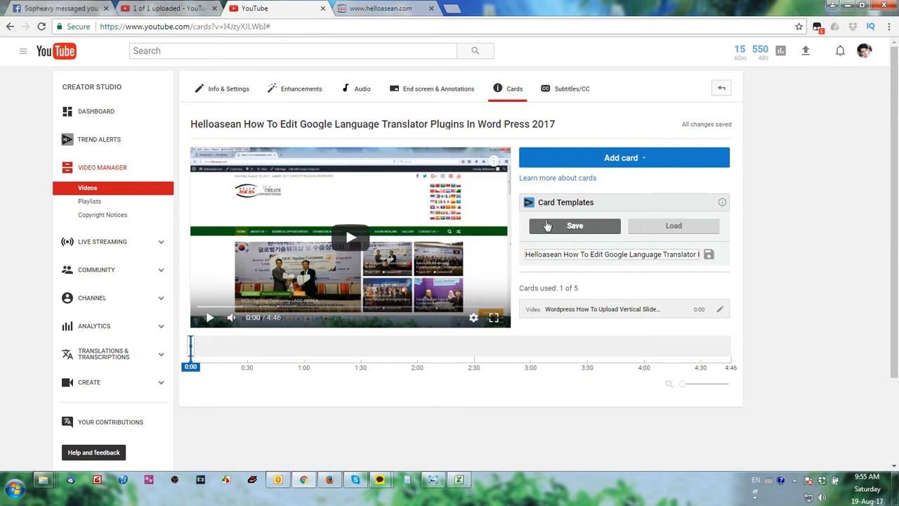
{"action": "mouse_move", "coordinate": [617, 174]}
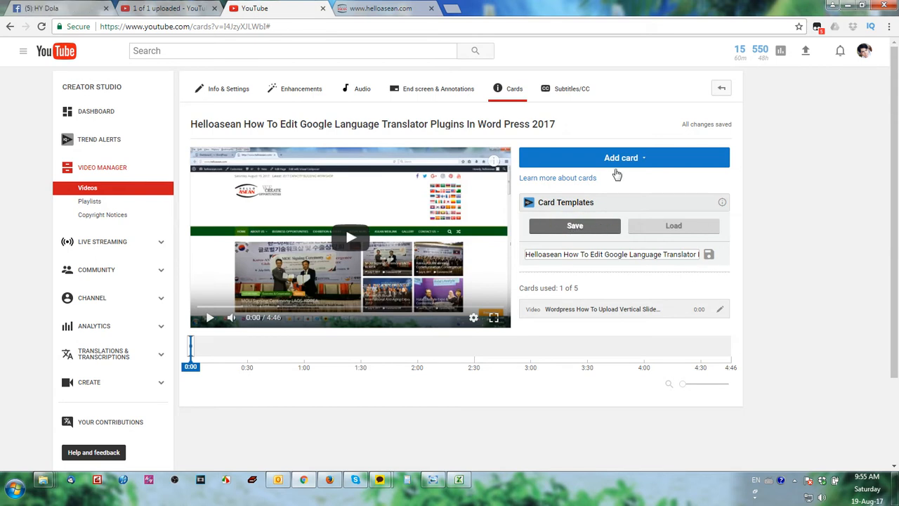
Go to End screen & Annotations and choose the End screen editor
{"action": "left_click", "coordinate": [621, 157]}
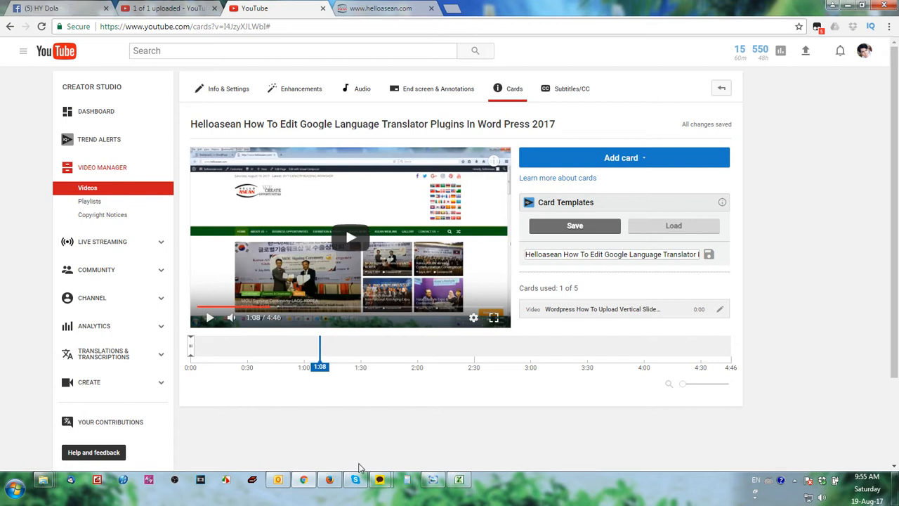
{"action": "left_click", "coordinate": [227, 88]}
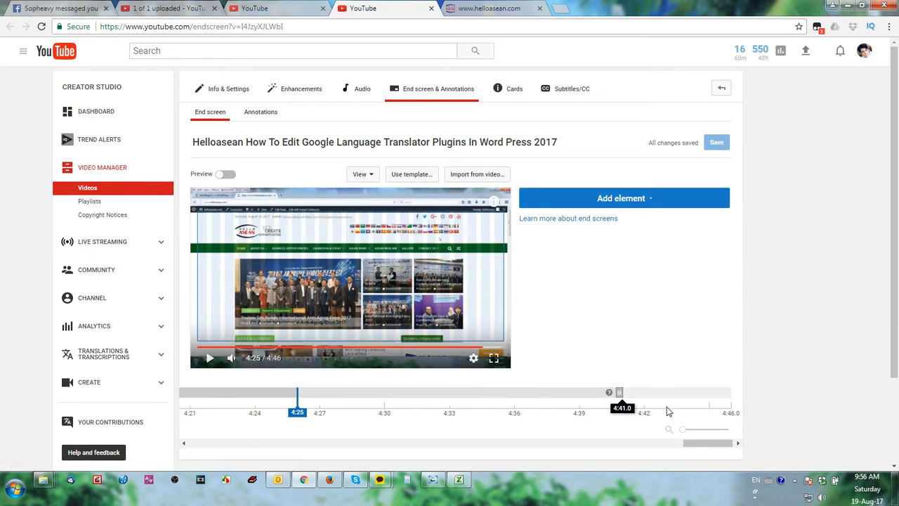
Set the playhead to 4:41 and start a Video or Playlist end screen element
{"action": "left_click_drag", "start_coordinate": [297, 392], "coordinate": [620, 392]}
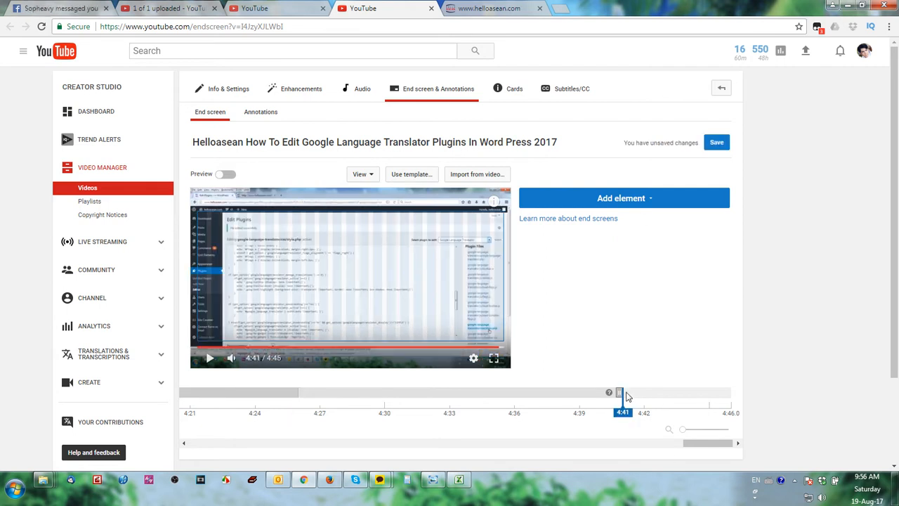
{"action": "left_click_drag", "start_coordinate": [620, 392], "coordinate": [618, 392]}
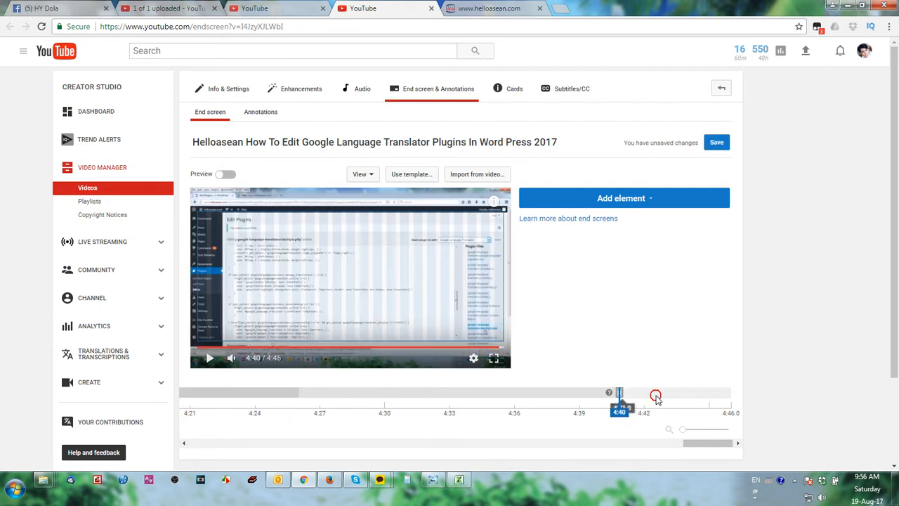
{"action": "left_click", "coordinate": [623, 197]}
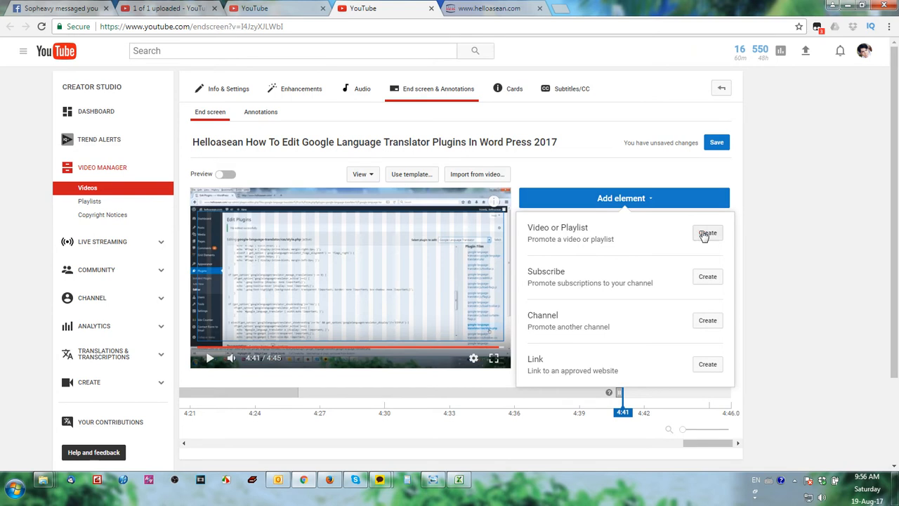
{"action": "left_click", "coordinate": [707, 233]}
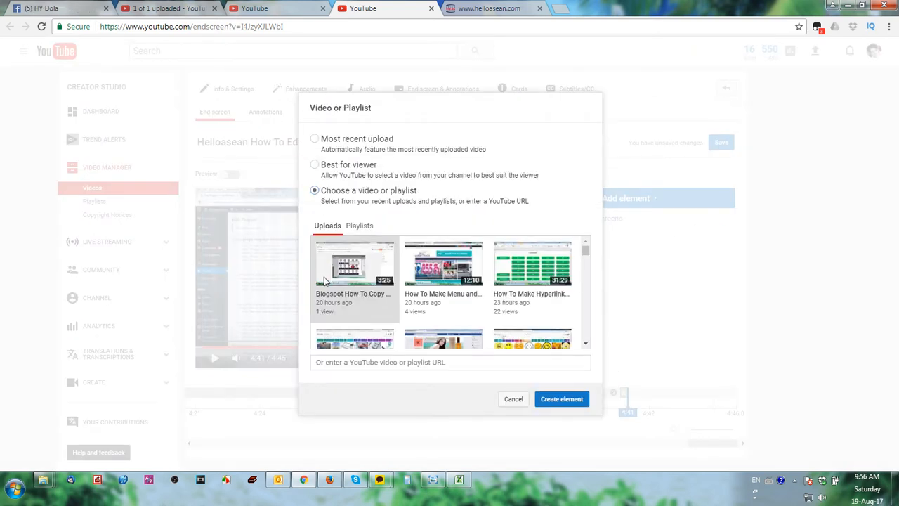
Pick the 'Wordpress How To Edit Footer' video as the element and save
{"action": "left_click", "coordinate": [450, 361]}
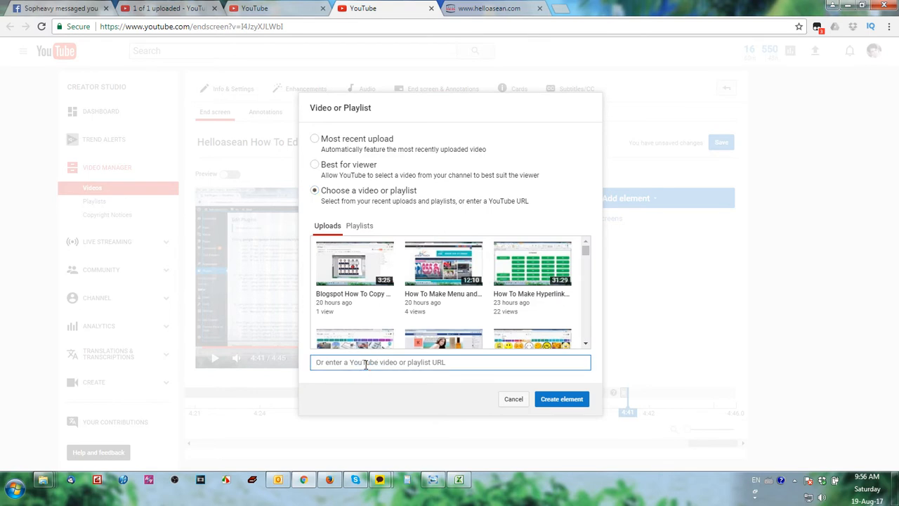
{"action": "type", "text": "wordpress"}
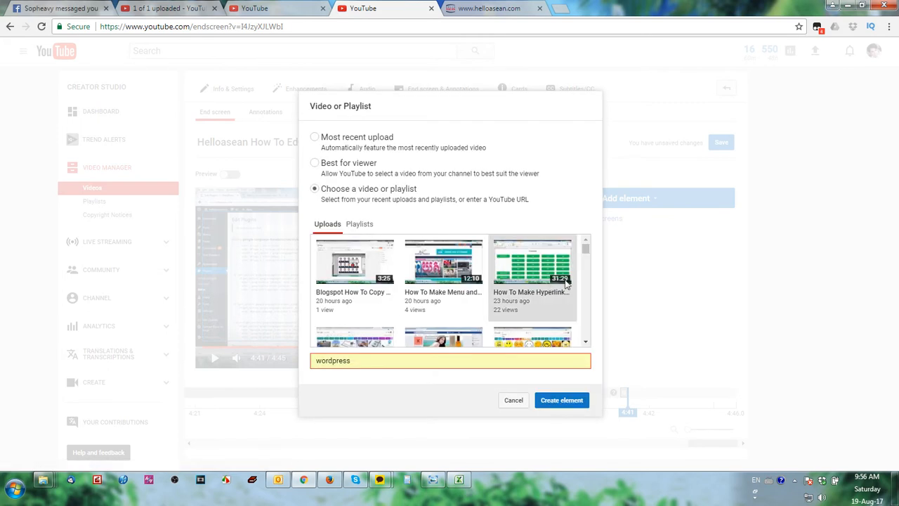
{"action": "scroll", "scroll_direction": "down", "scroll_amount": 3}
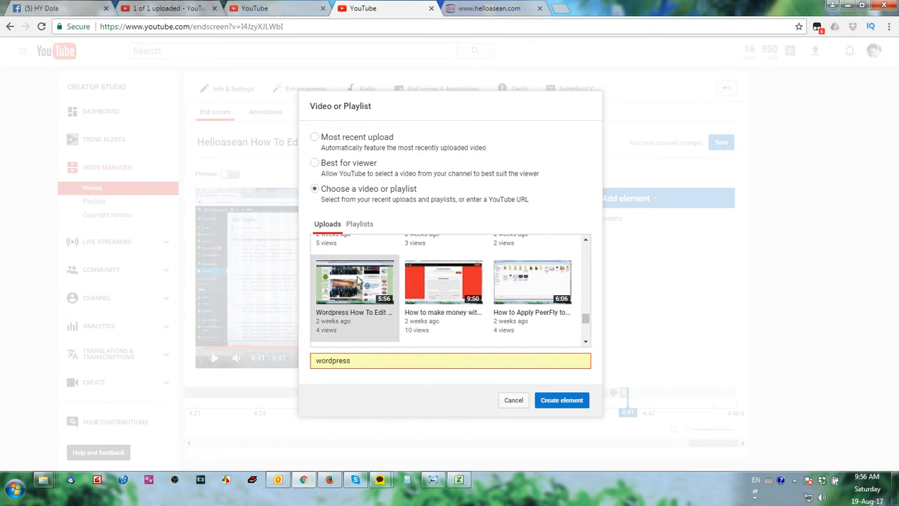
{"action": "left_click", "coordinate": [561, 399]}
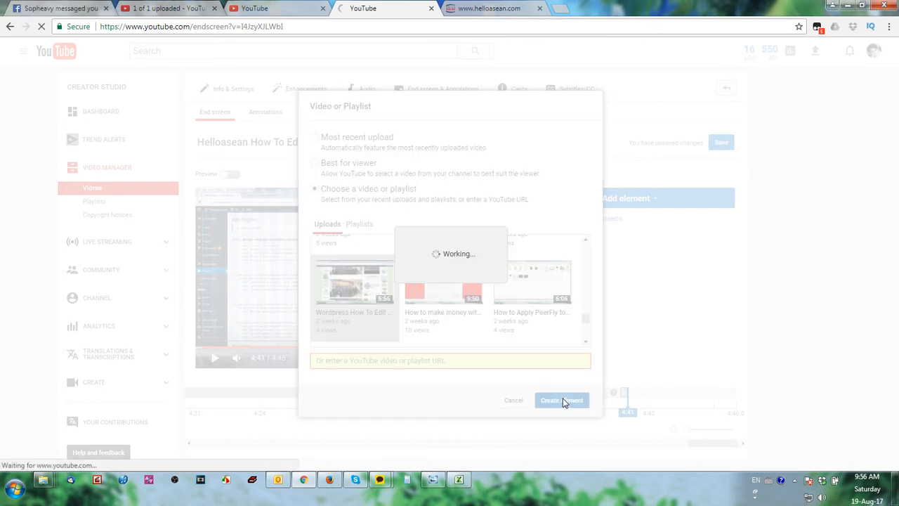
{"action": "left_click", "coordinate": [561, 400]}
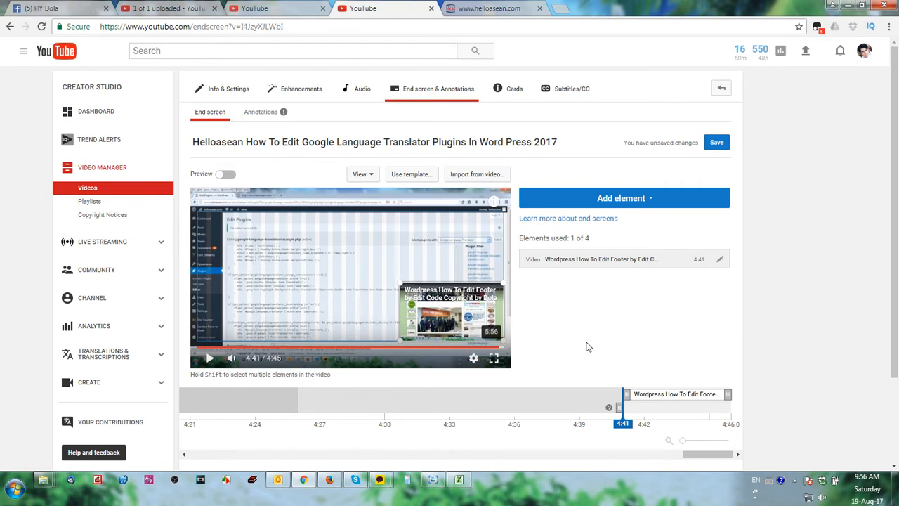
{"action": "left_click", "coordinate": [716, 142]}
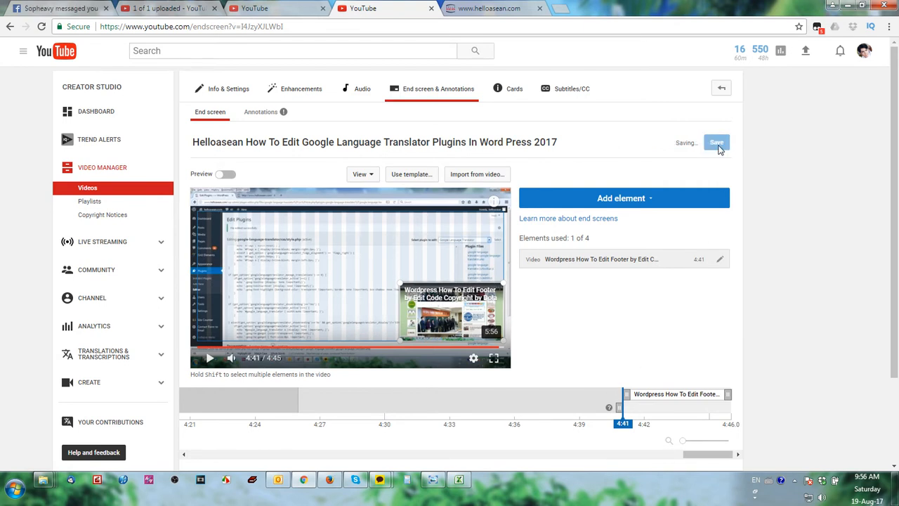
{"action": "left_click", "coordinate": [716, 142]}
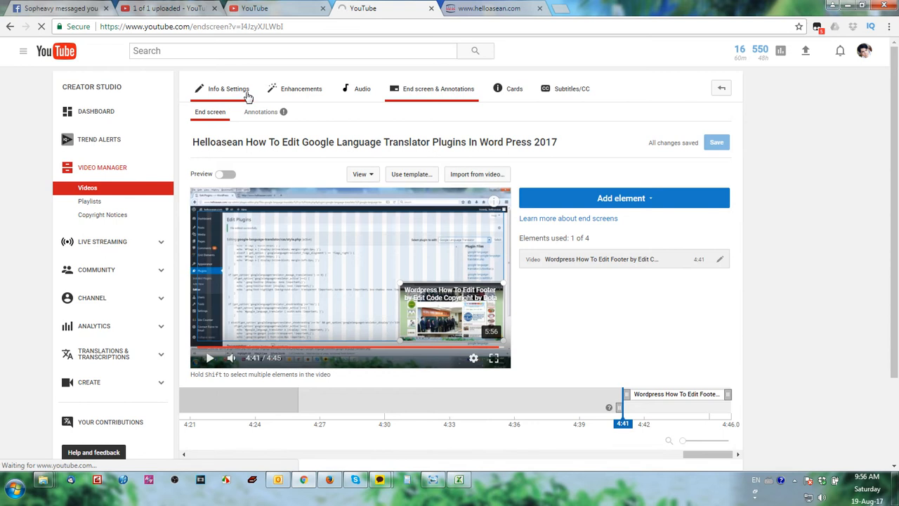
Return to Info & Settings and scroll down toward the Subtitles/CC tab
{"action": "left_click", "coordinate": [229, 89]}
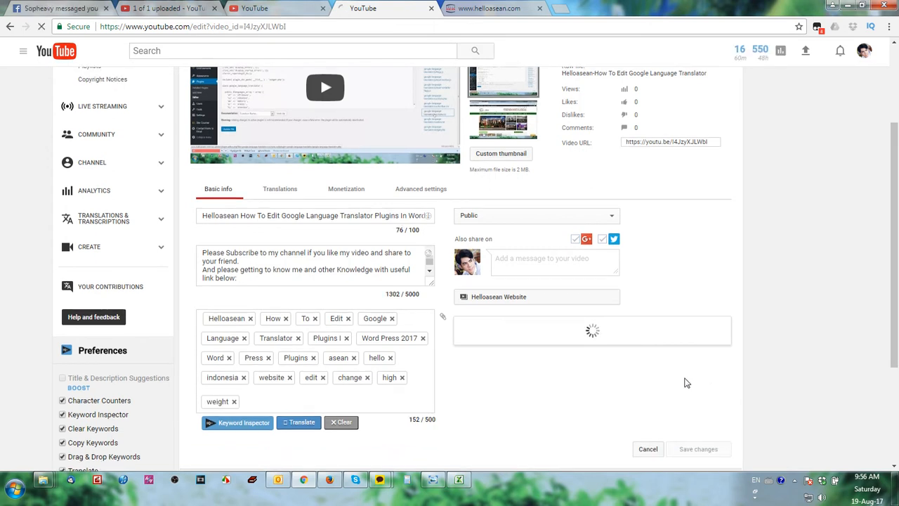
{"action": "scroll", "scroll_direction": "down", "scroll_amount": 3}
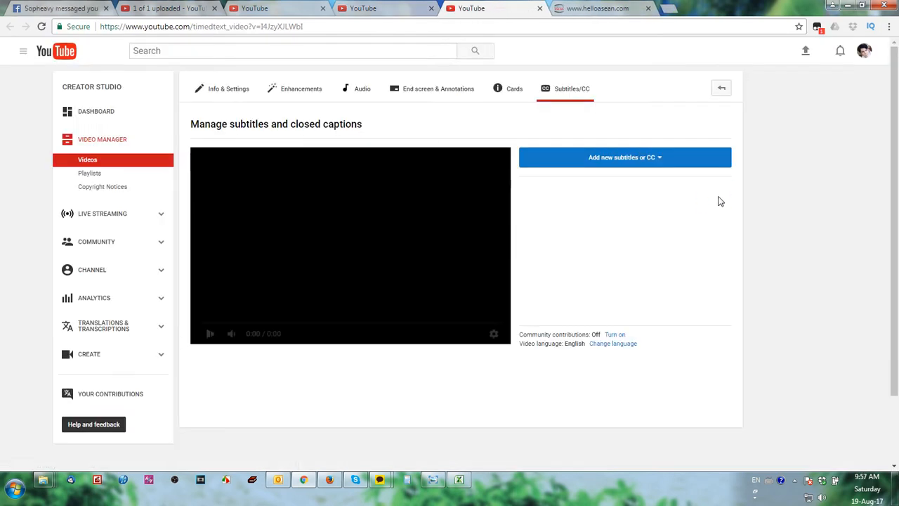
Add new English subtitles using the Transcribe and set timings method
{"action": "left_click", "coordinate": [624, 157]}
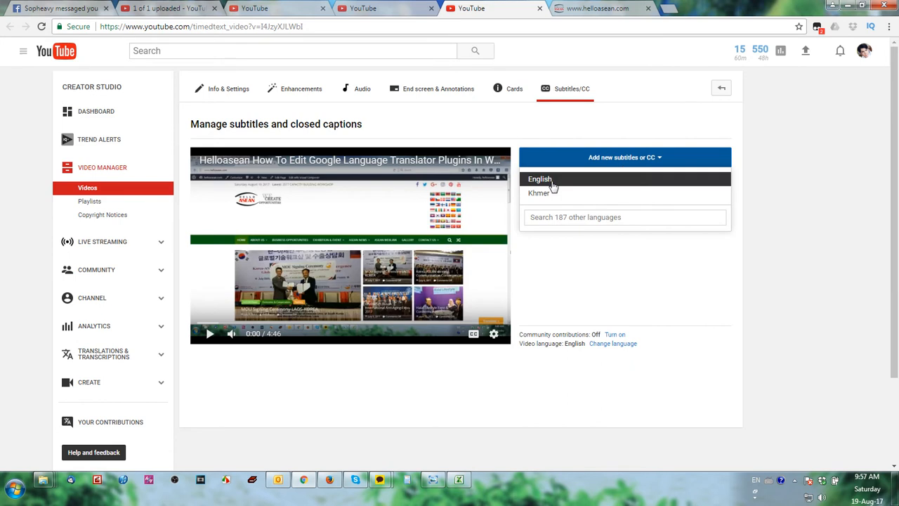
{"action": "left_click", "coordinate": [540, 179]}
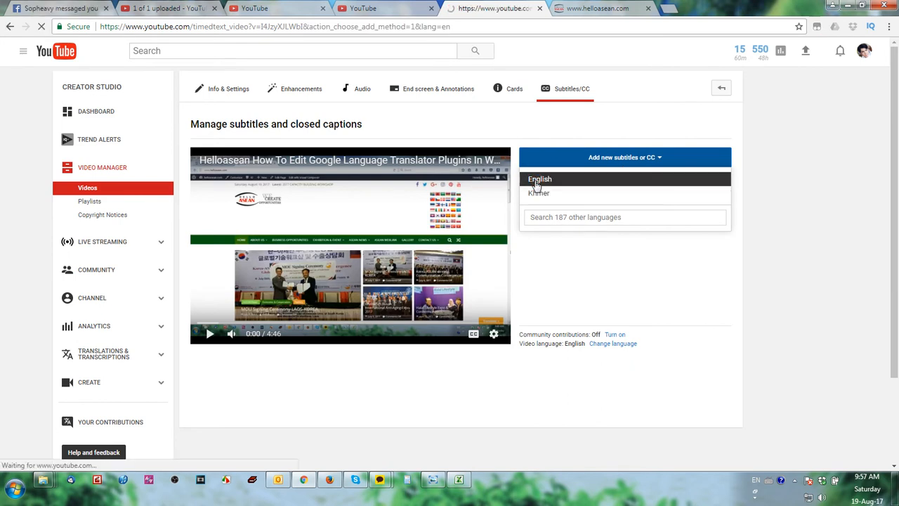
{"action": "left_click", "coordinate": [539, 179]}
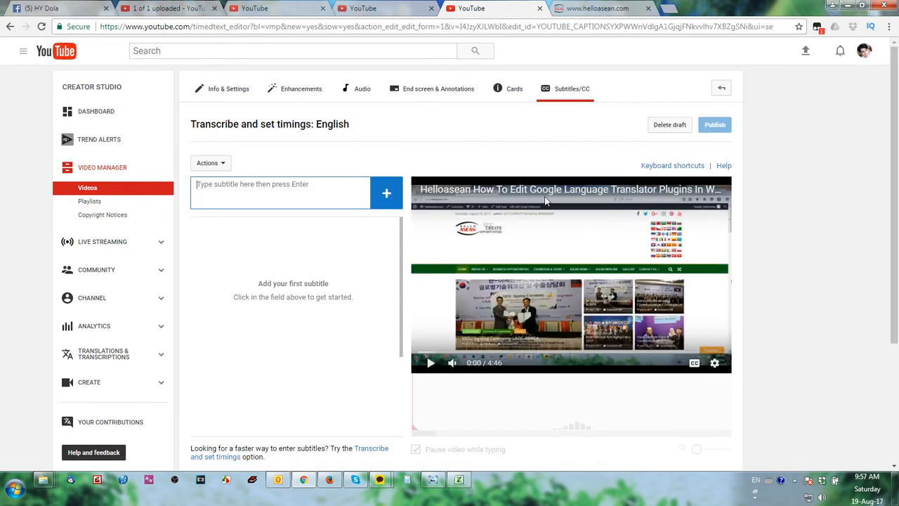
Type and add the first English subtitle line
{"action": "type", "text": "How to Edit P"}
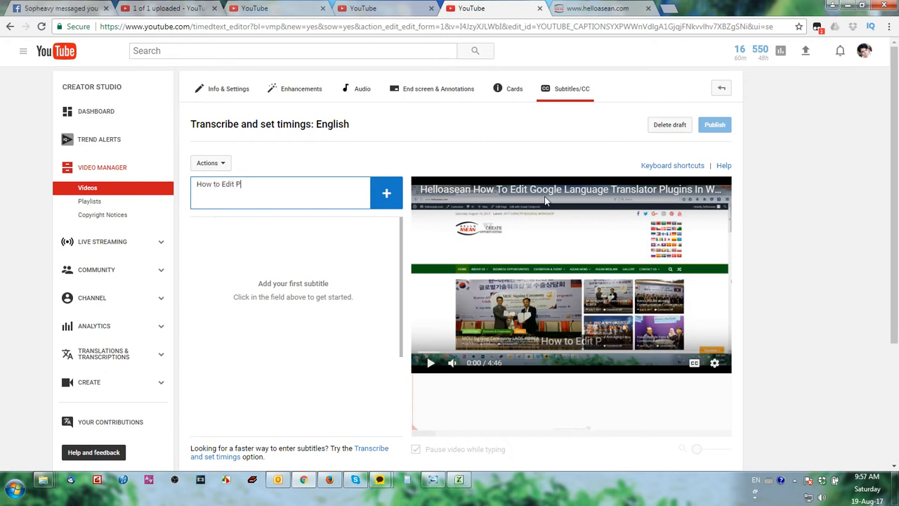
{"action": "left_click", "coordinate": [415, 449]}
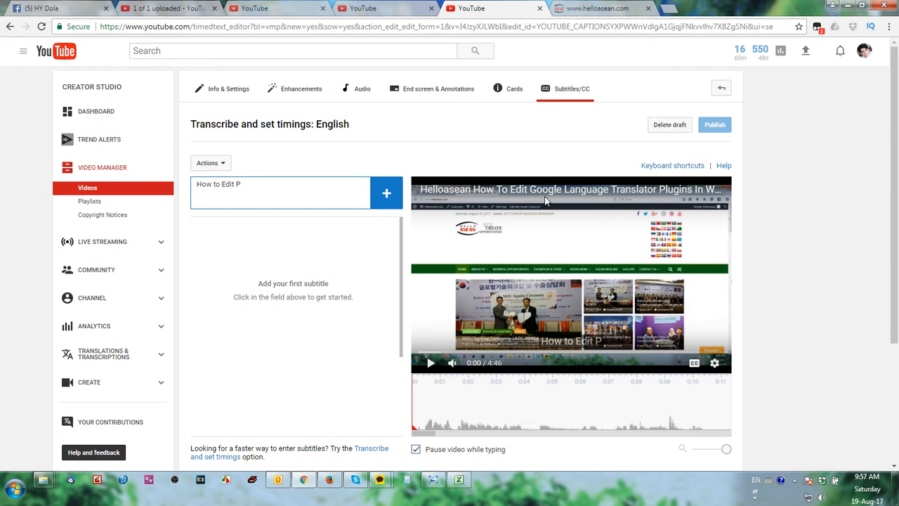
{"action": "type", "text": "lui"}
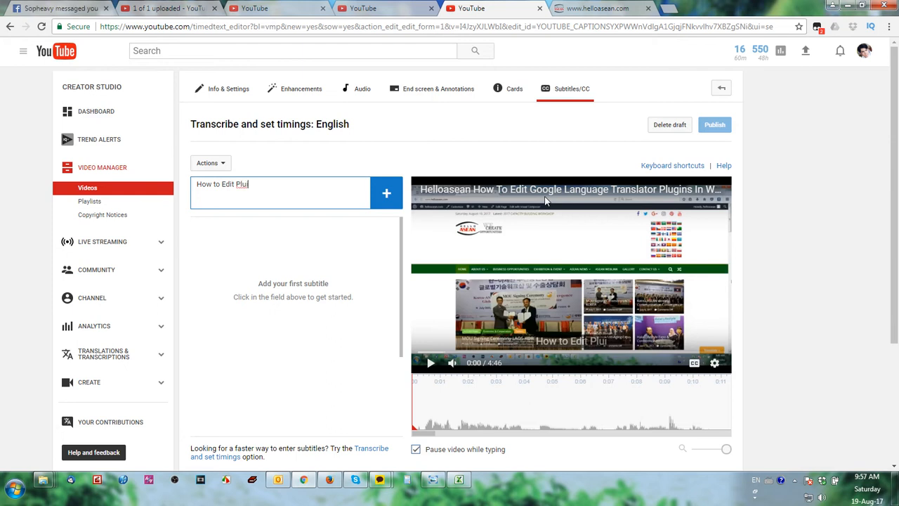
{"action": "type", "text": "s"}
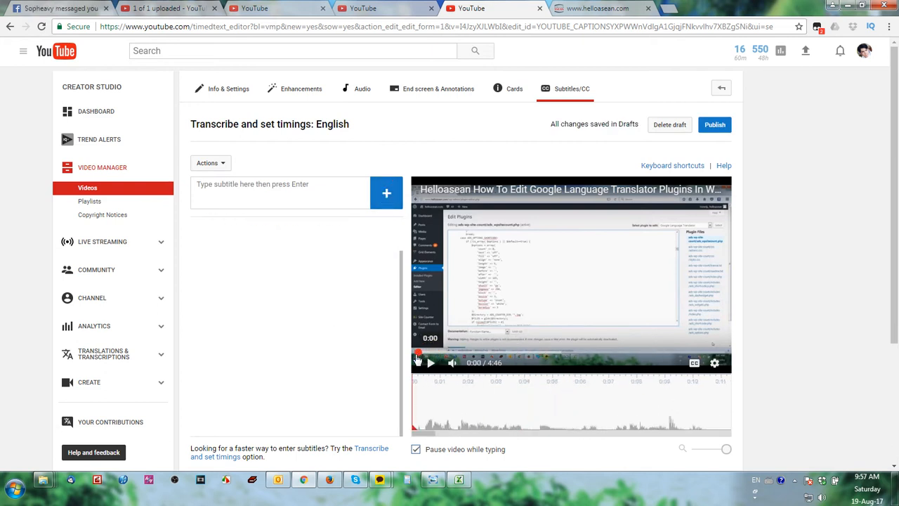
Add the line 'How to Edit Wight and High In Google Translate Plugins' and publish
{"action": "type", "text": "H"}
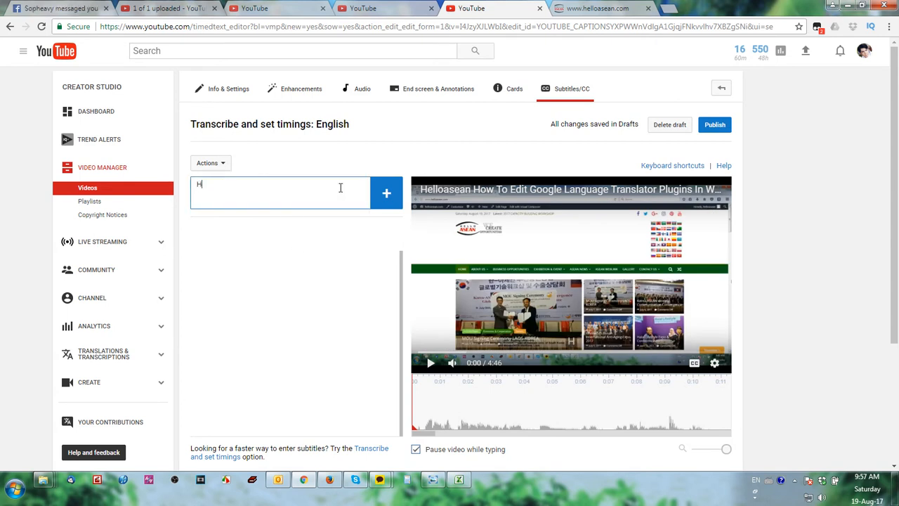
{"action": "type", "text": "How to Edit"}
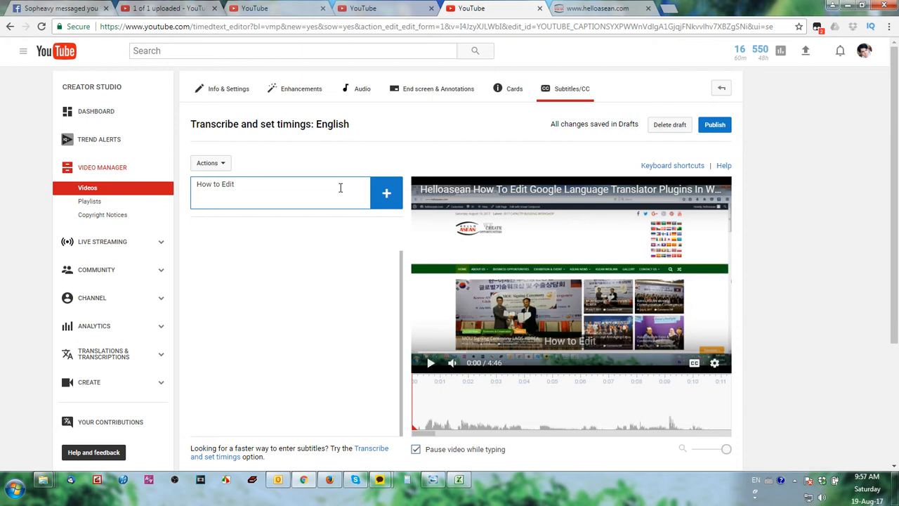
{"action": "type", "text": "Wight and High"}
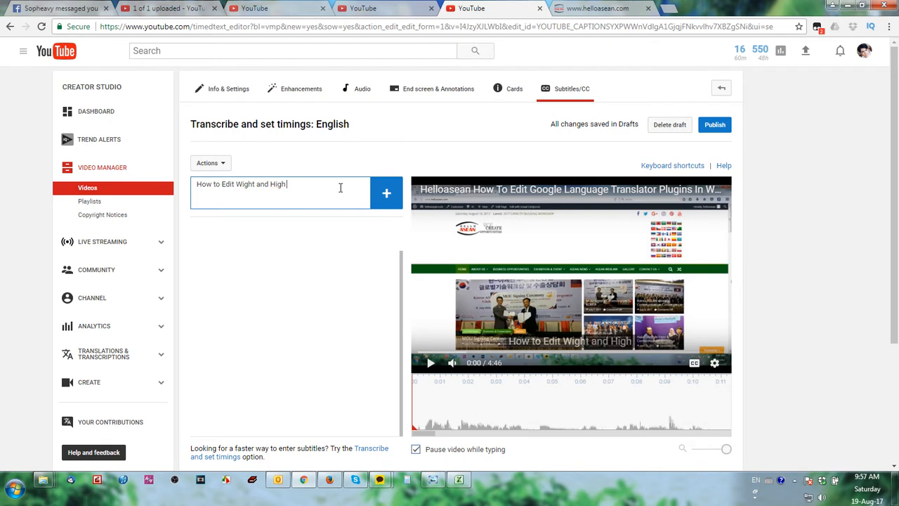
{"action": "type", "text": "In Google"}
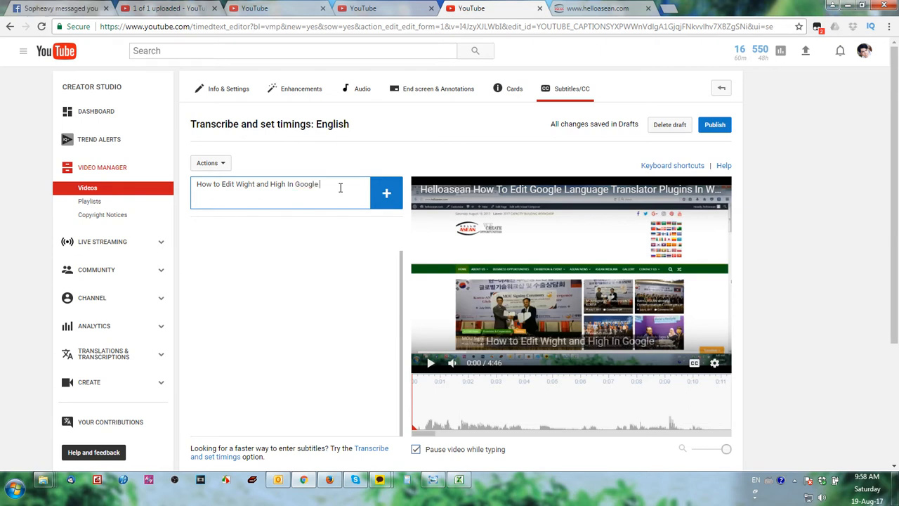
{"action": "type", "text": "Translate"}
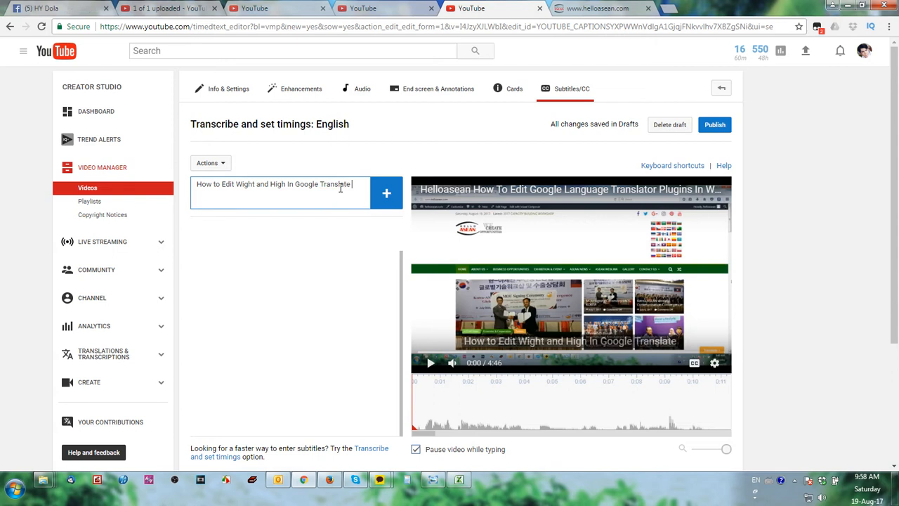
{"action": "type", "text": "Pl"}
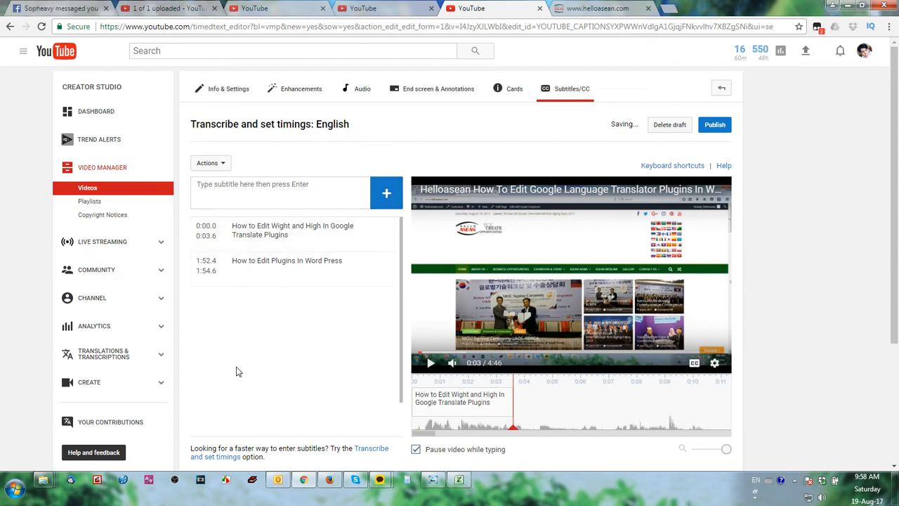
{"action": "mouse_move", "coordinate": [455, 387]}
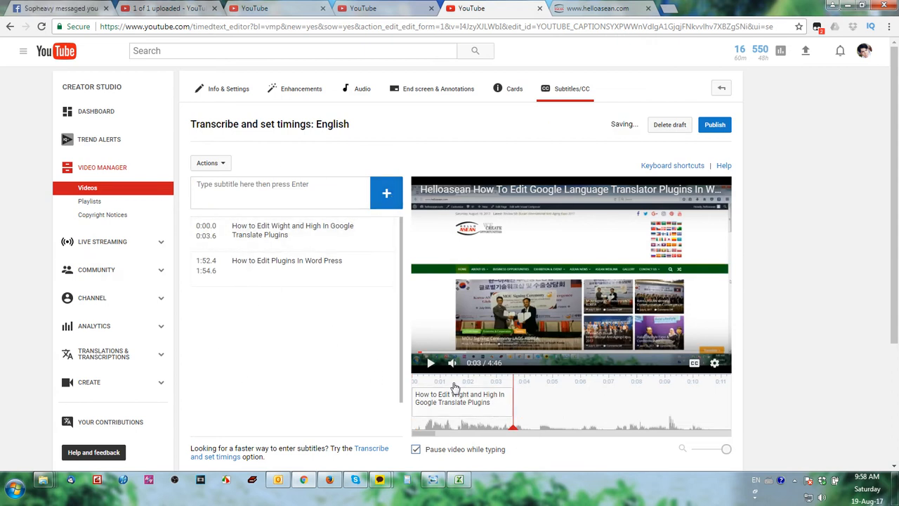
{"action": "left_click", "coordinate": [714, 124]}
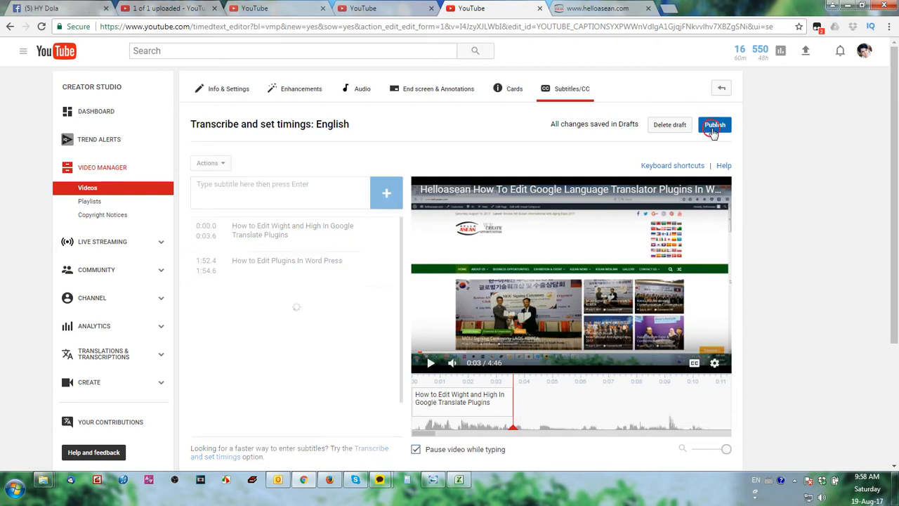
Return to Info & Settings and scroll the vidIQ checklist showing one card and one end screen
{"action": "left_click", "coordinate": [714, 124]}
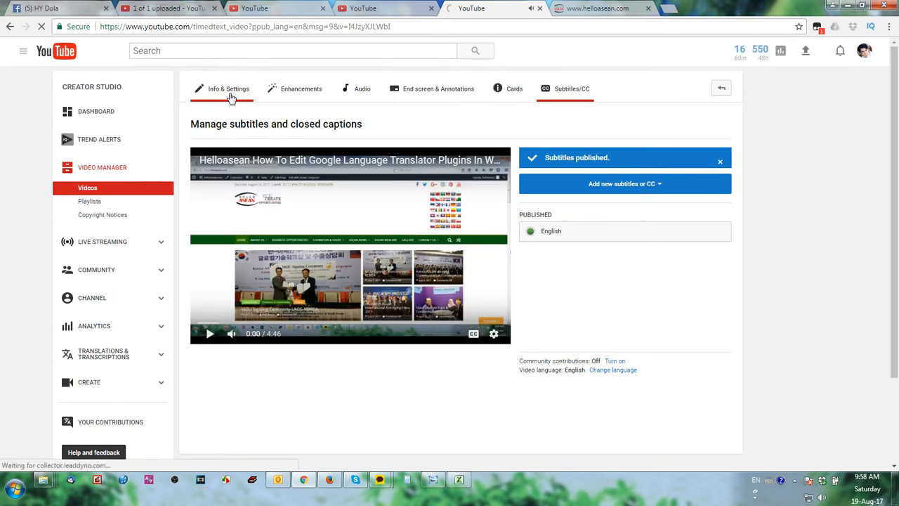
{"action": "left_click", "coordinate": [228, 88]}
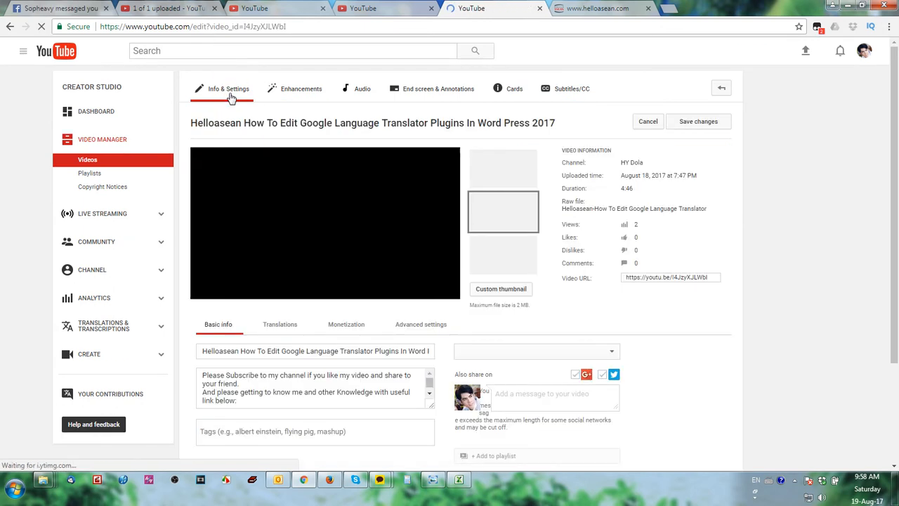
{"action": "scroll", "scroll_direction": "down", "scroll_amount": 3}
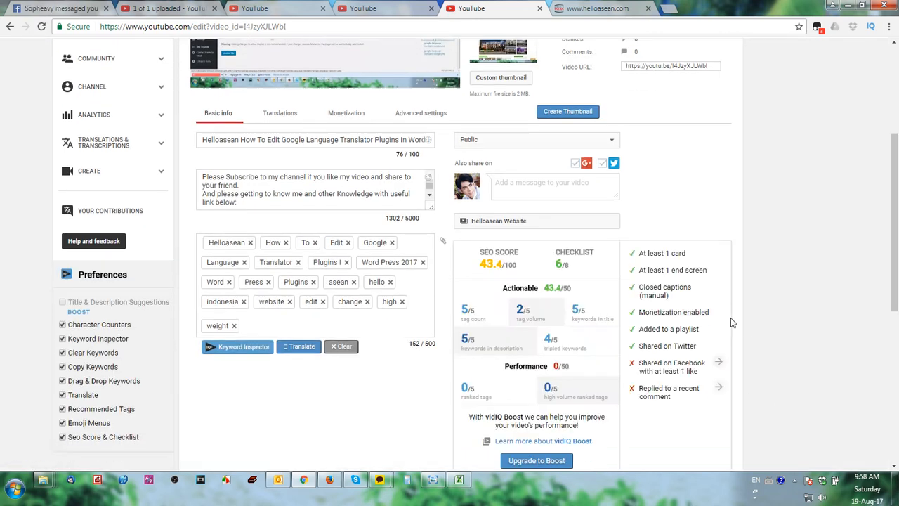
{"action": "scroll", "scroll_direction": "down", "scroll_amount": 3}
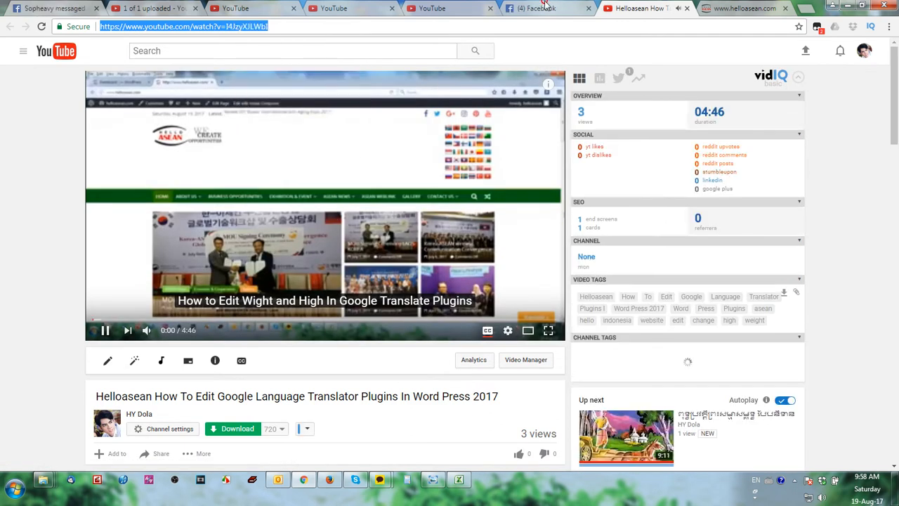
Write the Facebook post 'GOOD MORNING!!! PLEASE LIKE MY VIDEO ABOUT WBE KNOWLEABG'
{"action": "left_click", "coordinate": [548, 9]}
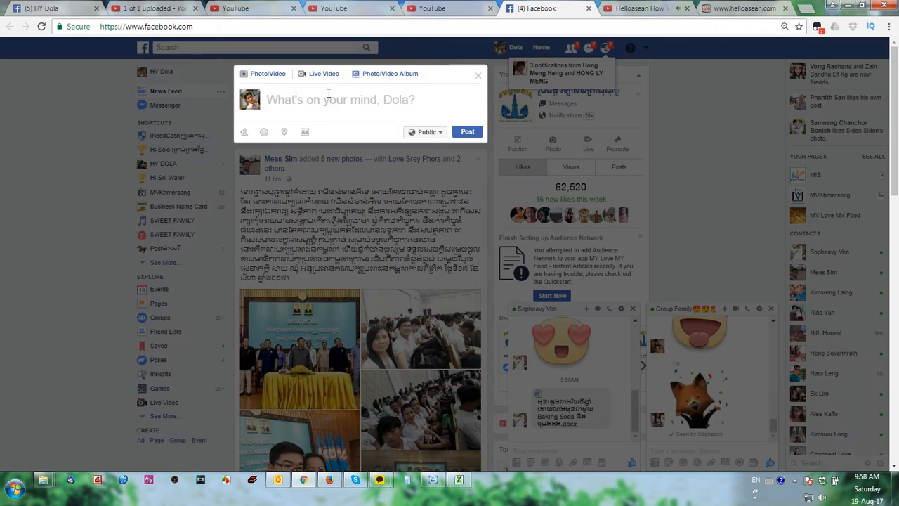
{"action": "type", "text": "GOOD MO"}
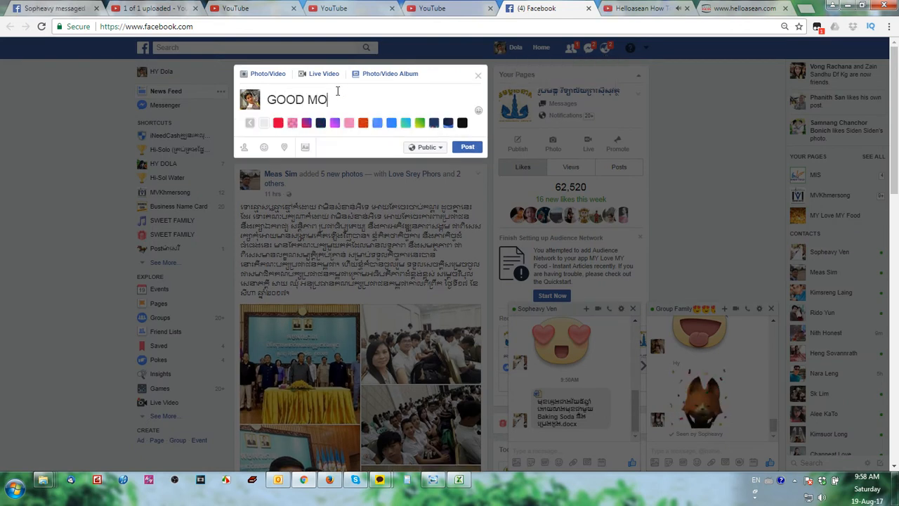
{"action": "type", "text": "RN"}
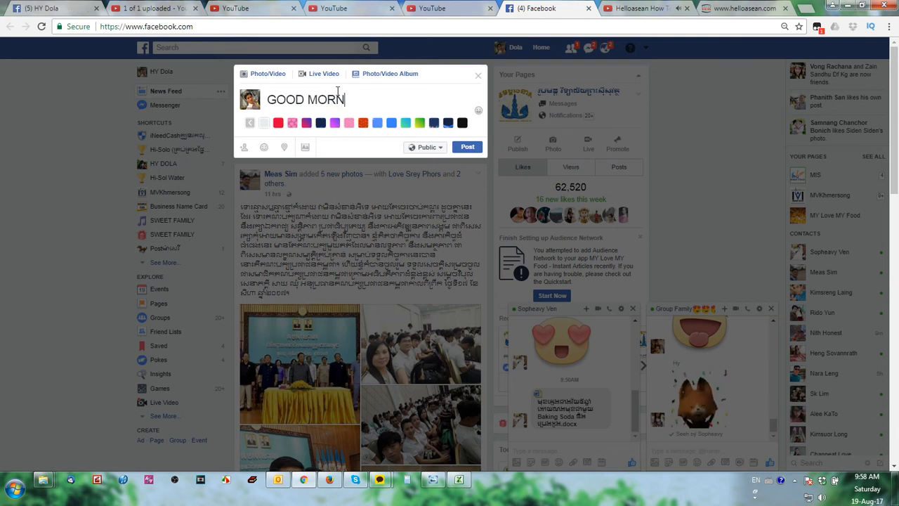
{"action": "type", "text": "ING"}
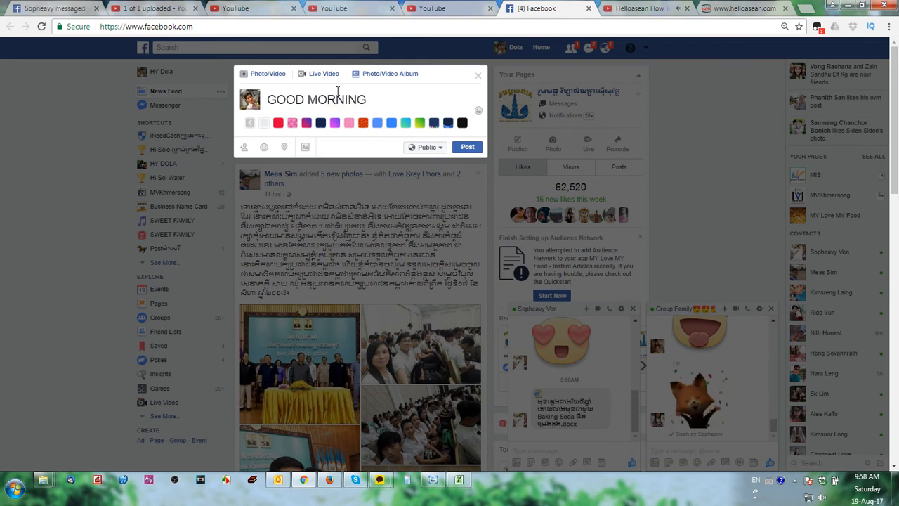
{"action": "type", "text": "!!!"}
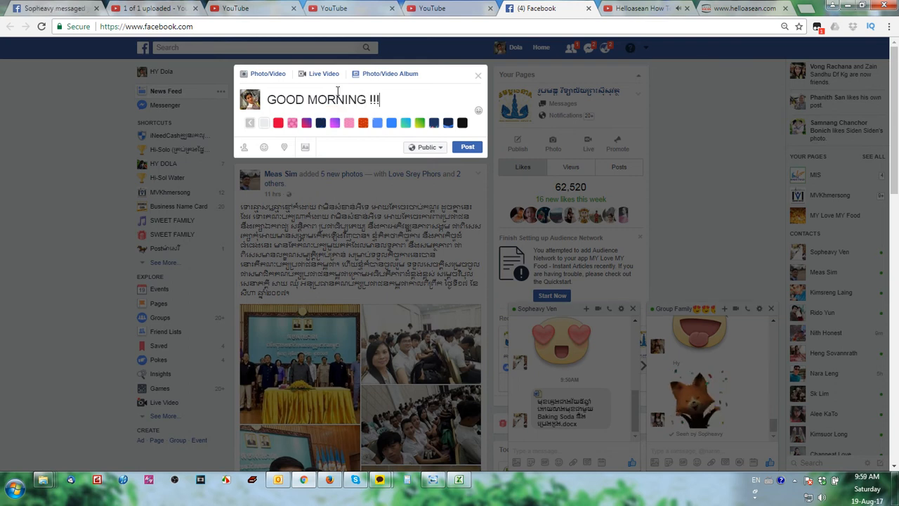
{"action": "type", "text": "PLEASE LI"}
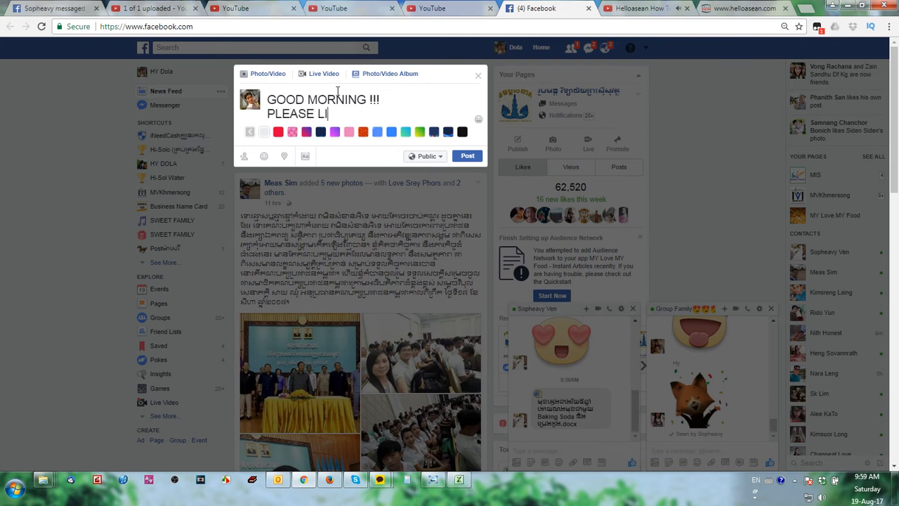
{"action": "type", "text": "KE MY V"}
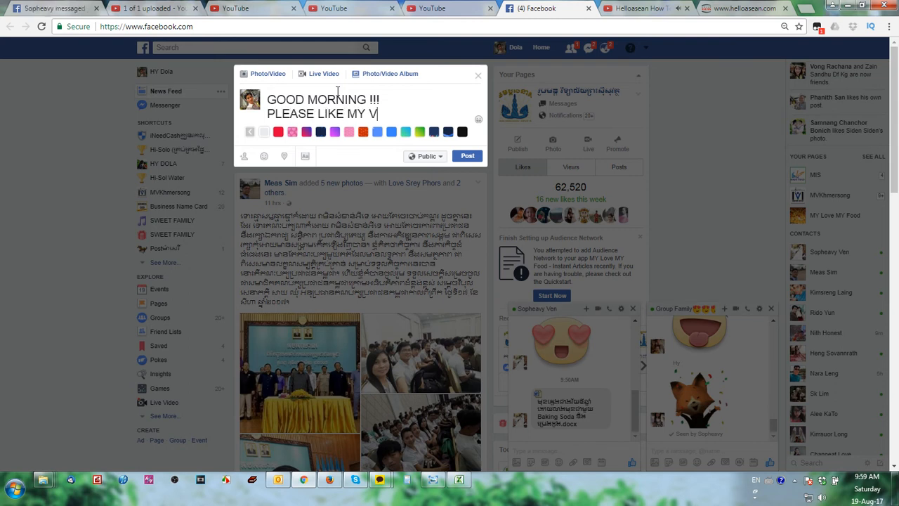
{"action": "type", "text": "IDEO"}
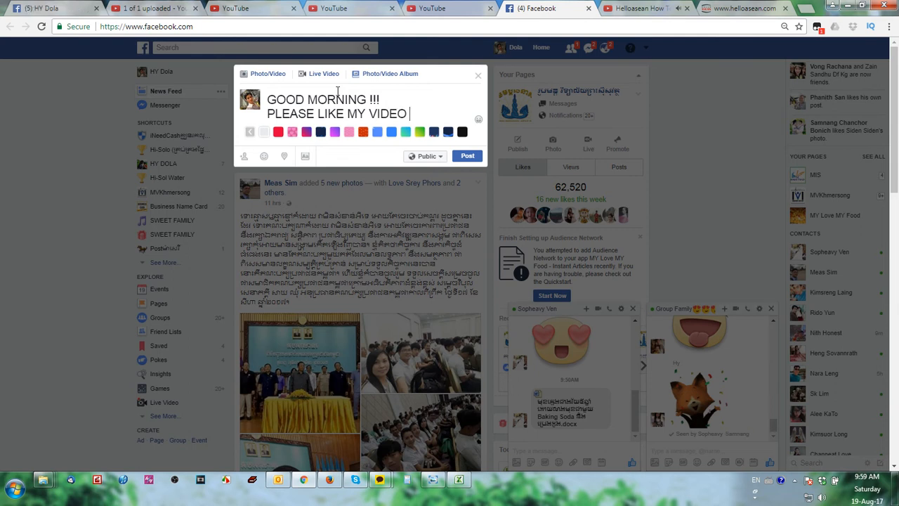
{"action": "type", "text": "ABOUT"}
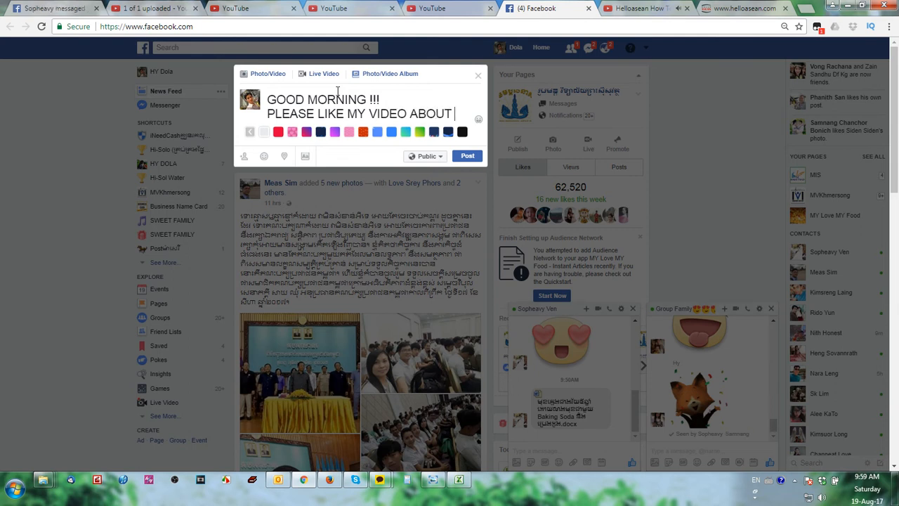
{"action": "type", "text": "WBEIST E"}
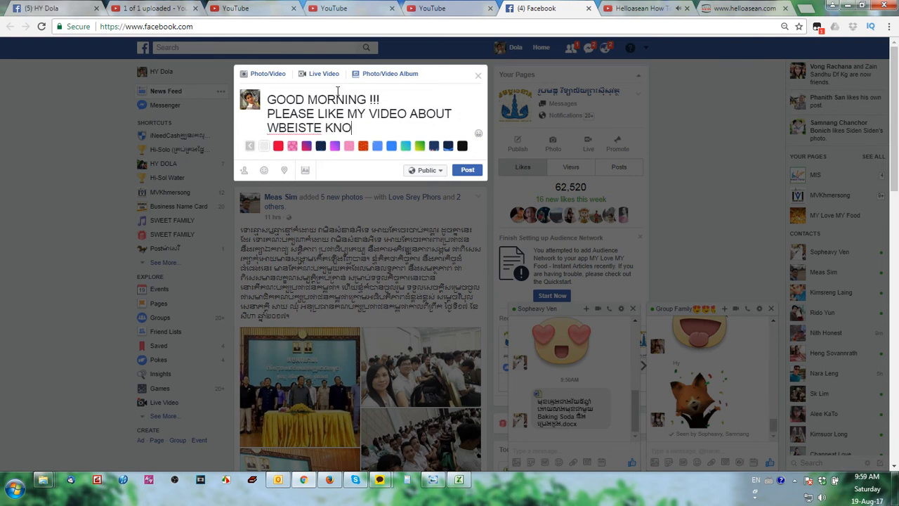
{"action": "type", "text": "WLEABG"}
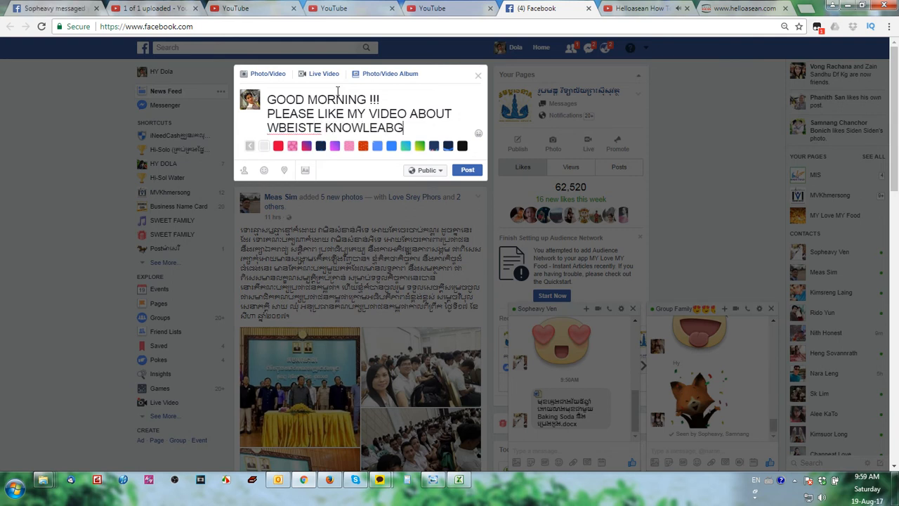
{"action": "right_click", "coordinate": [293, 127]}
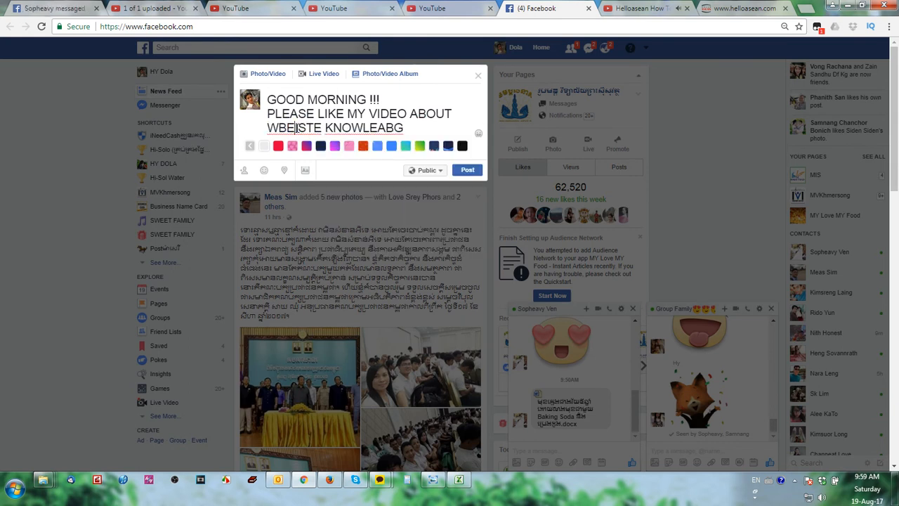
{"action": "double_click", "coordinate": [305, 127]}
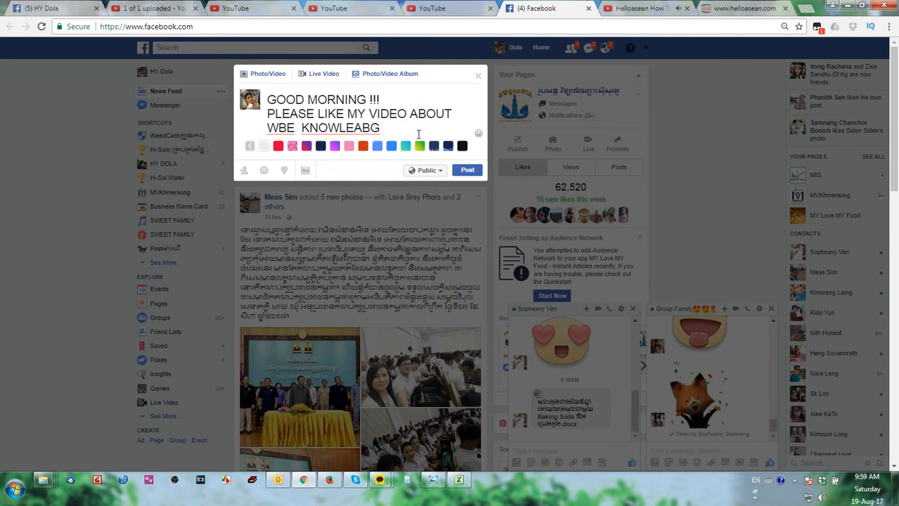
{"action": "type", "text": "https://www.youtube.com/watch?v=I4JzyXJLWbI"}
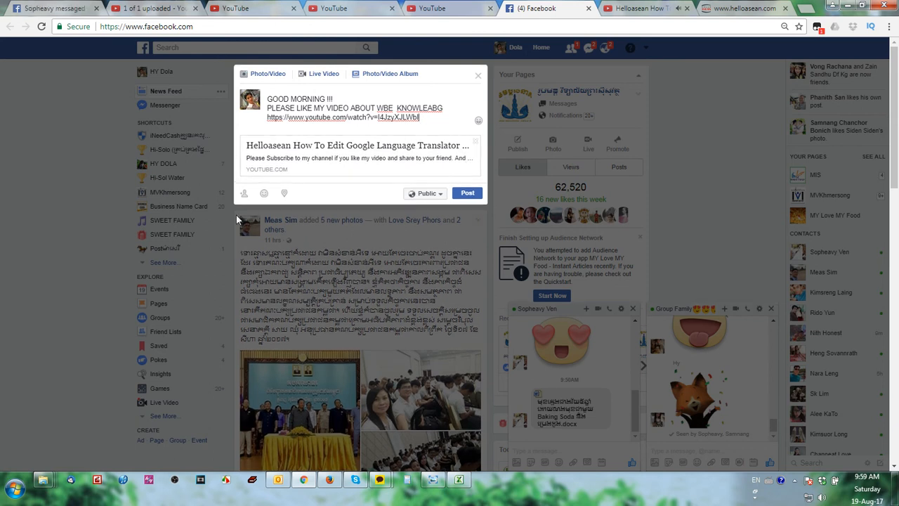
Tag the top suggested friend found by typing 'y', then publish the post
{"action": "left_click", "coordinate": [244, 193]}
{"action": "type", "text": "u"}
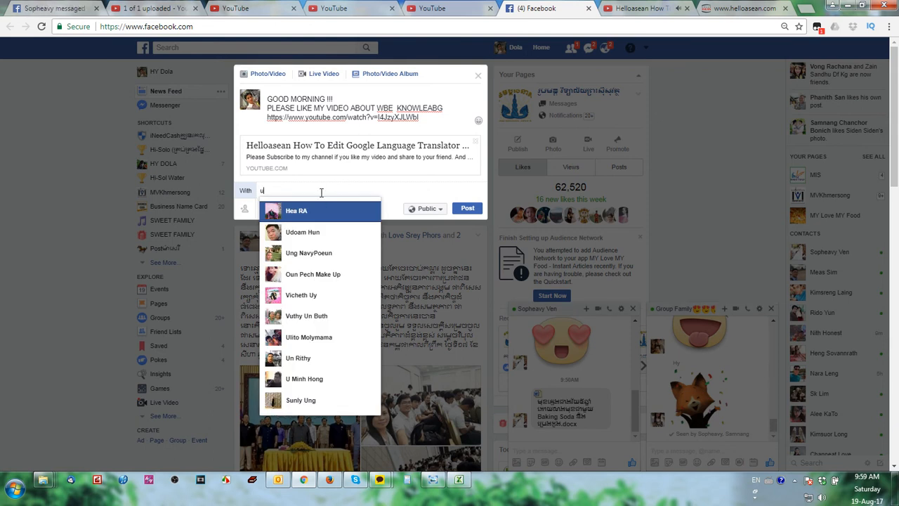
{"action": "type", "text": "y"}
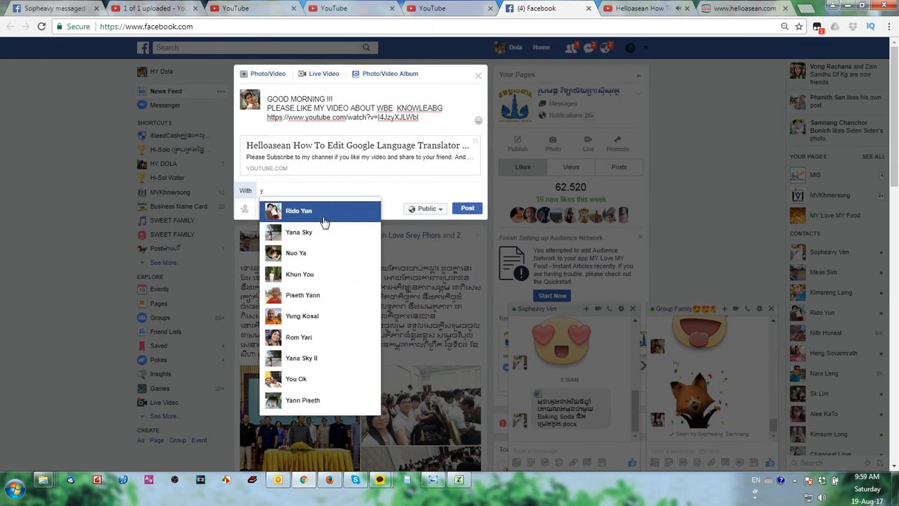
{"action": "left_click", "coordinate": [298, 211]}
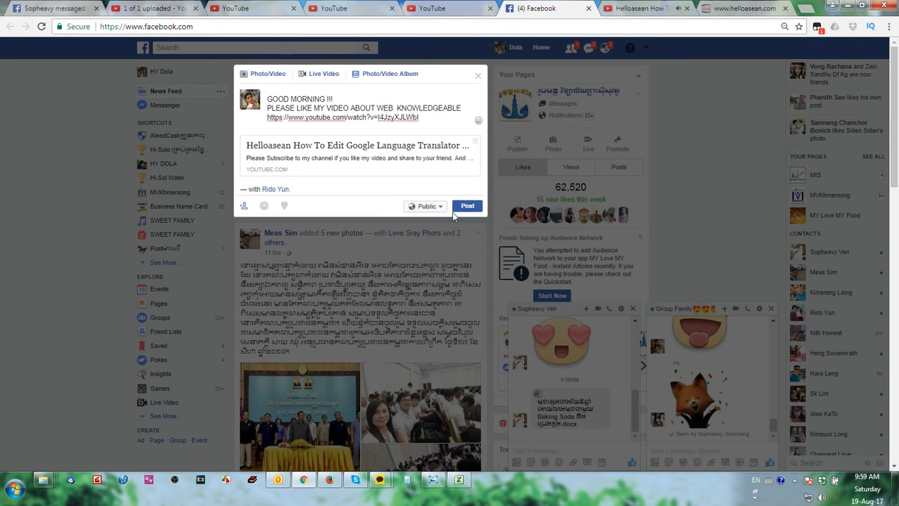
{"action": "left_click", "coordinate": [467, 206]}
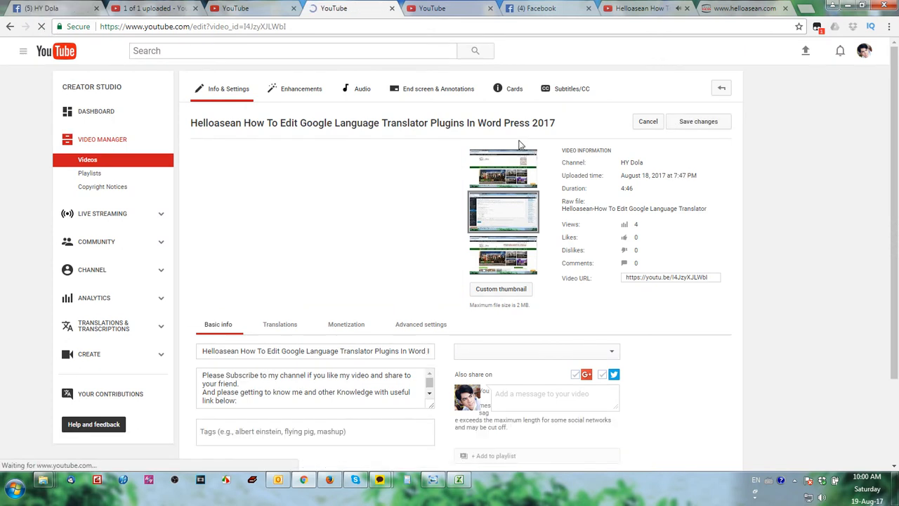
Scroll through the vidIQ checklist, still at 6 of 8, and the recommended tags
{"action": "scroll", "scroll_direction": "down", "scroll_amount": 3}
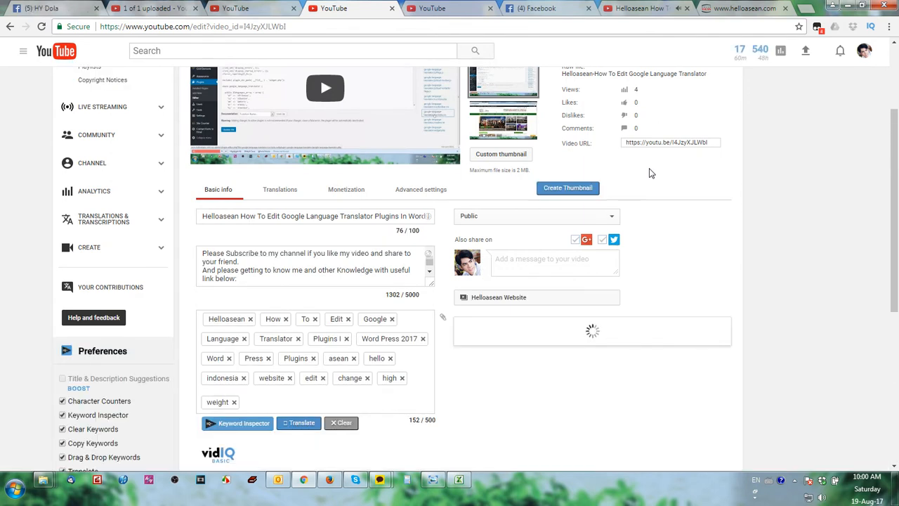
{"action": "scroll", "scroll_direction": "down", "scroll_amount": 3}
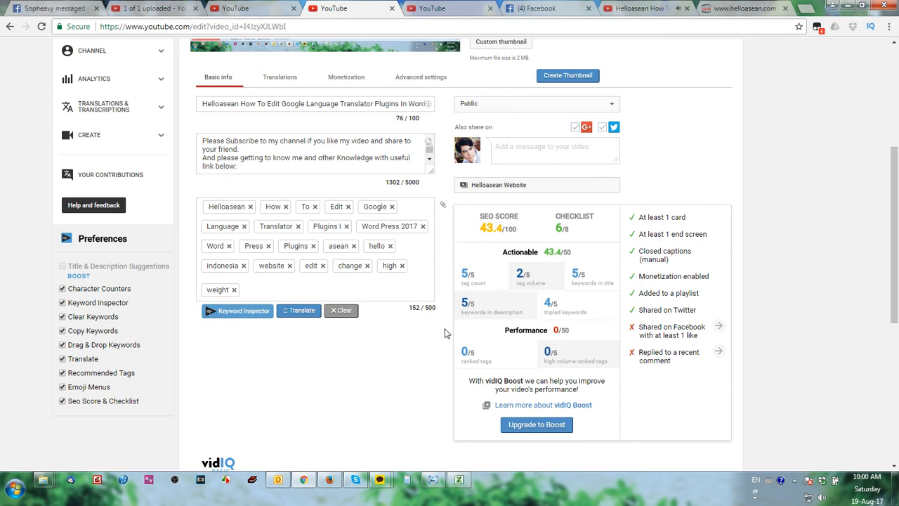
{"action": "scroll", "scroll_direction": "down", "scroll_amount": 3}
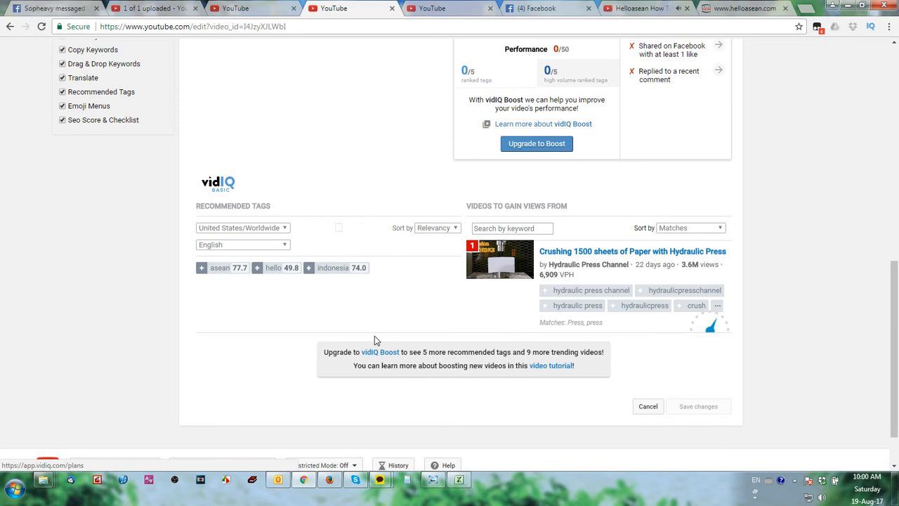
{"action": "scroll", "scroll_direction": "up", "scroll_amount": 3}
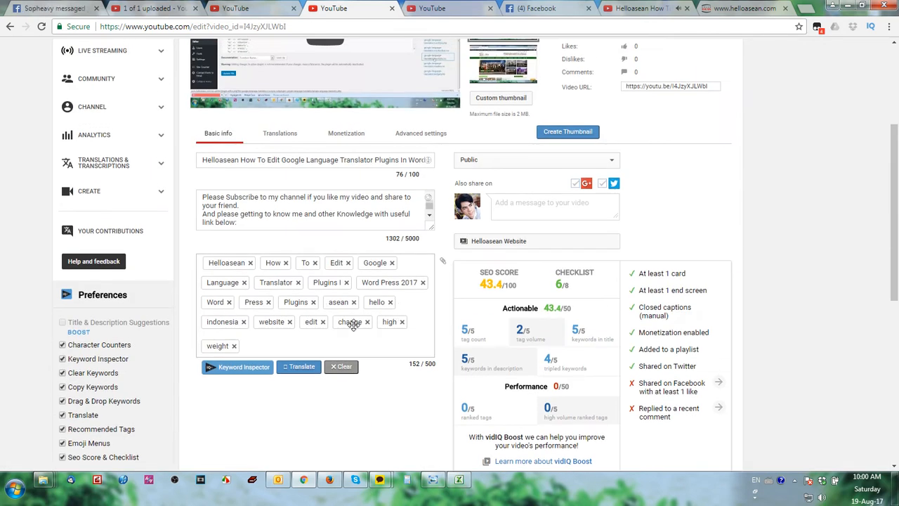
{"action": "scroll", "scroll_direction": "down", "scroll_amount": 3}
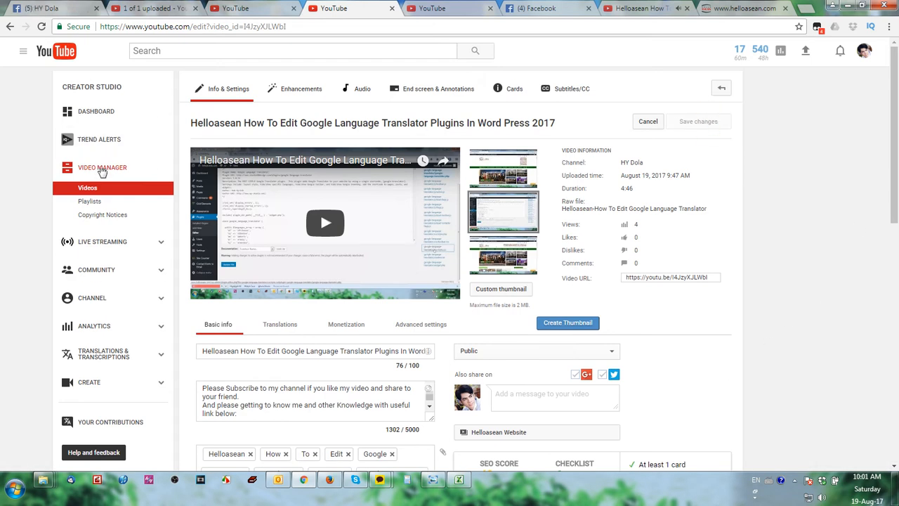
Open Video Manager's Videos list, visit the channel page, then return to the Videos list
{"action": "left_click", "coordinate": [87, 188]}
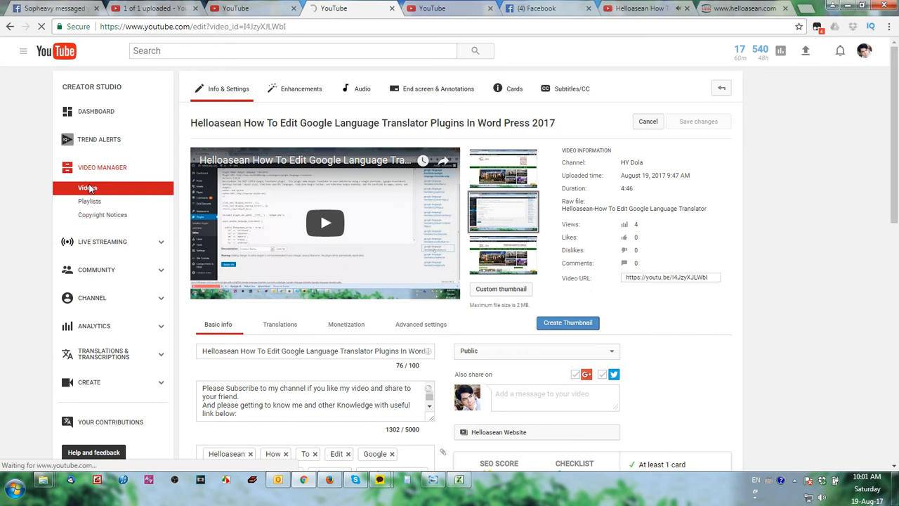
{"action": "left_click", "coordinate": [87, 188]}
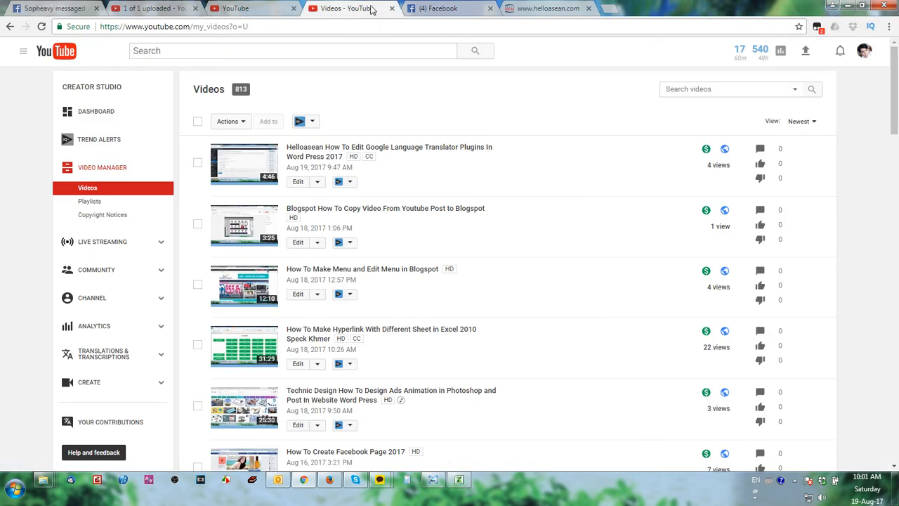
{"action": "left_click", "coordinate": [297, 181]}
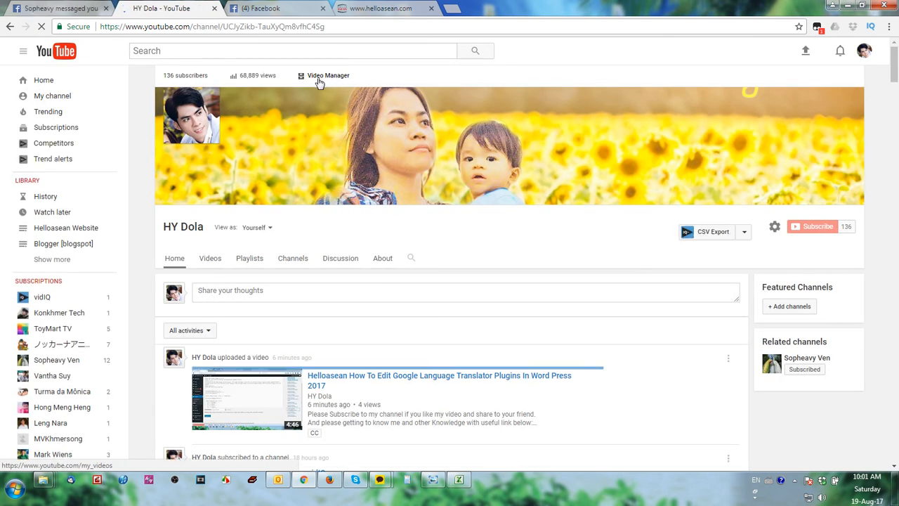
{"action": "left_click", "coordinate": [328, 75]}
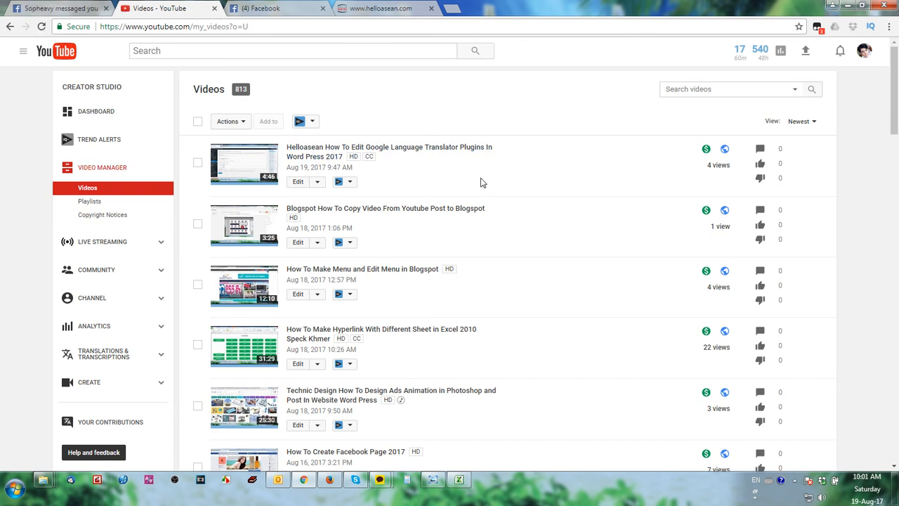
{"action": "mouse_move", "coordinate": [592, 122]}
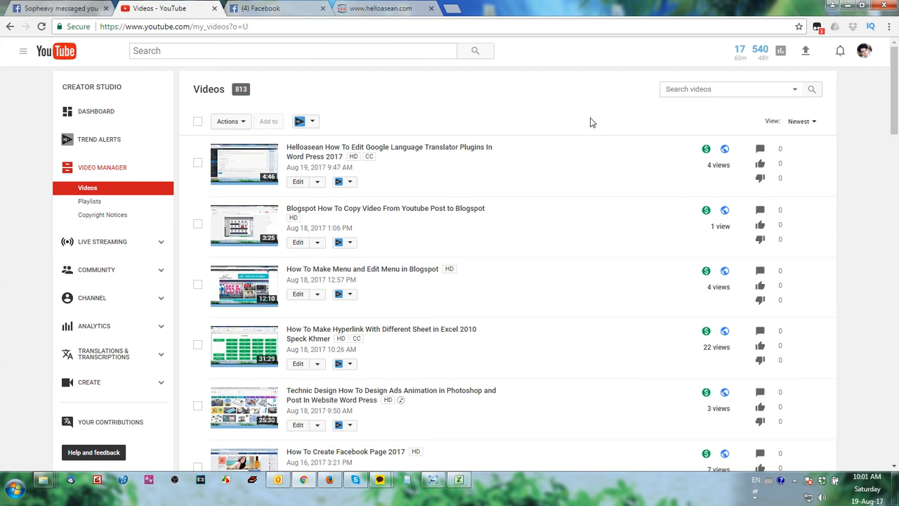